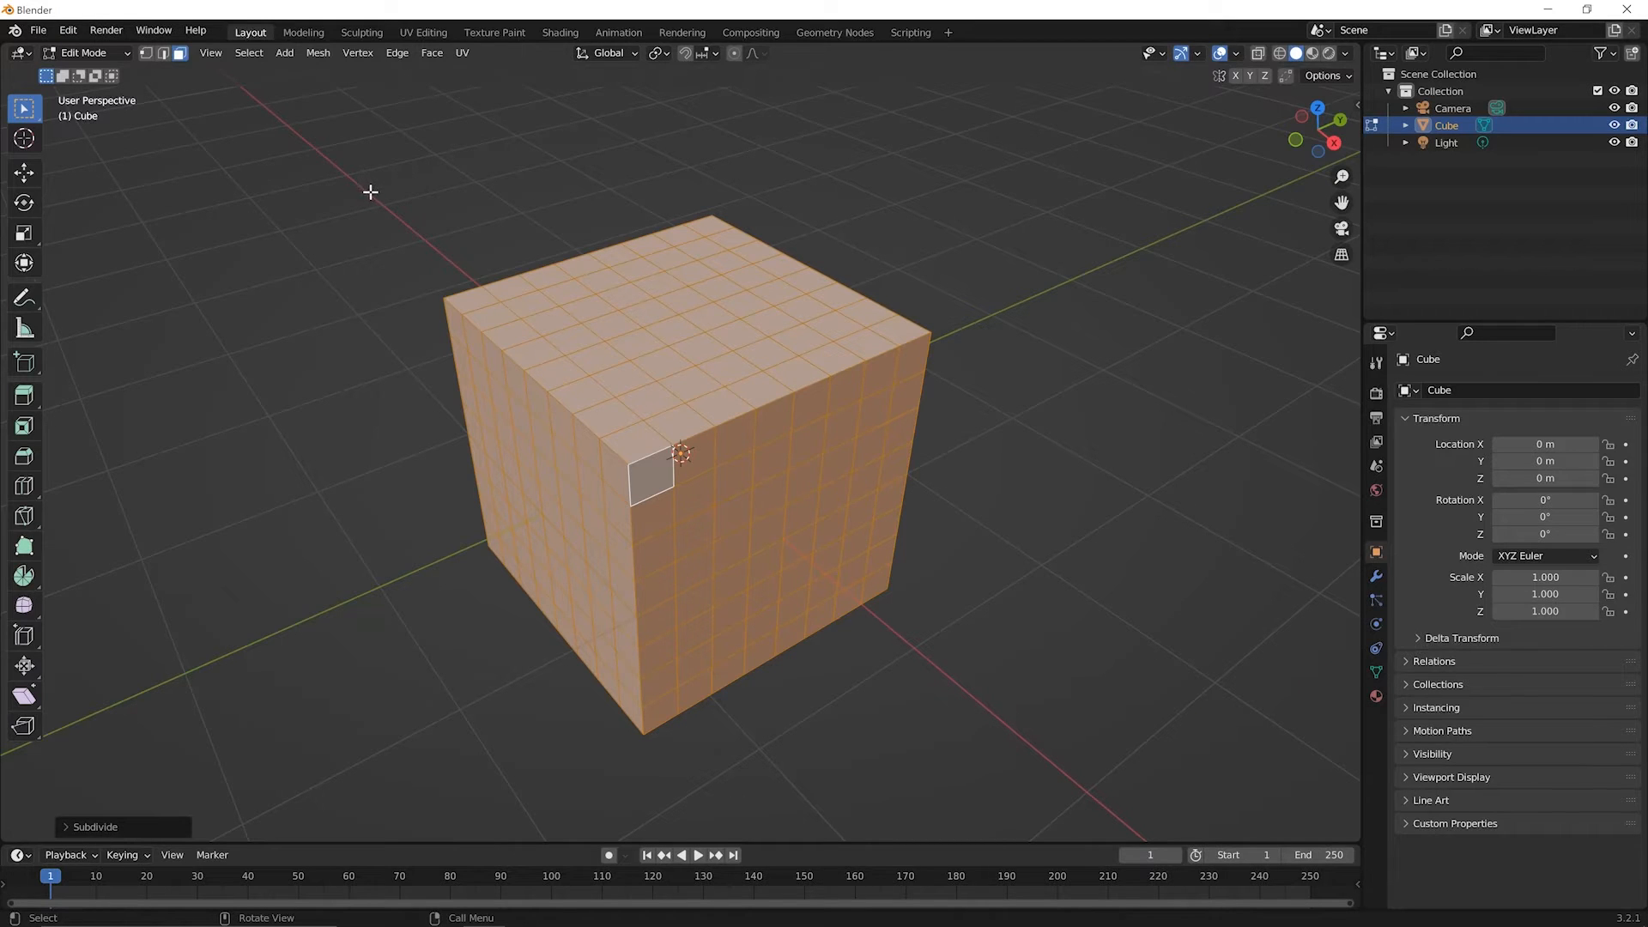
Step: Start a new General file, discarding the subdivided cube without saving
left_click(37, 29)
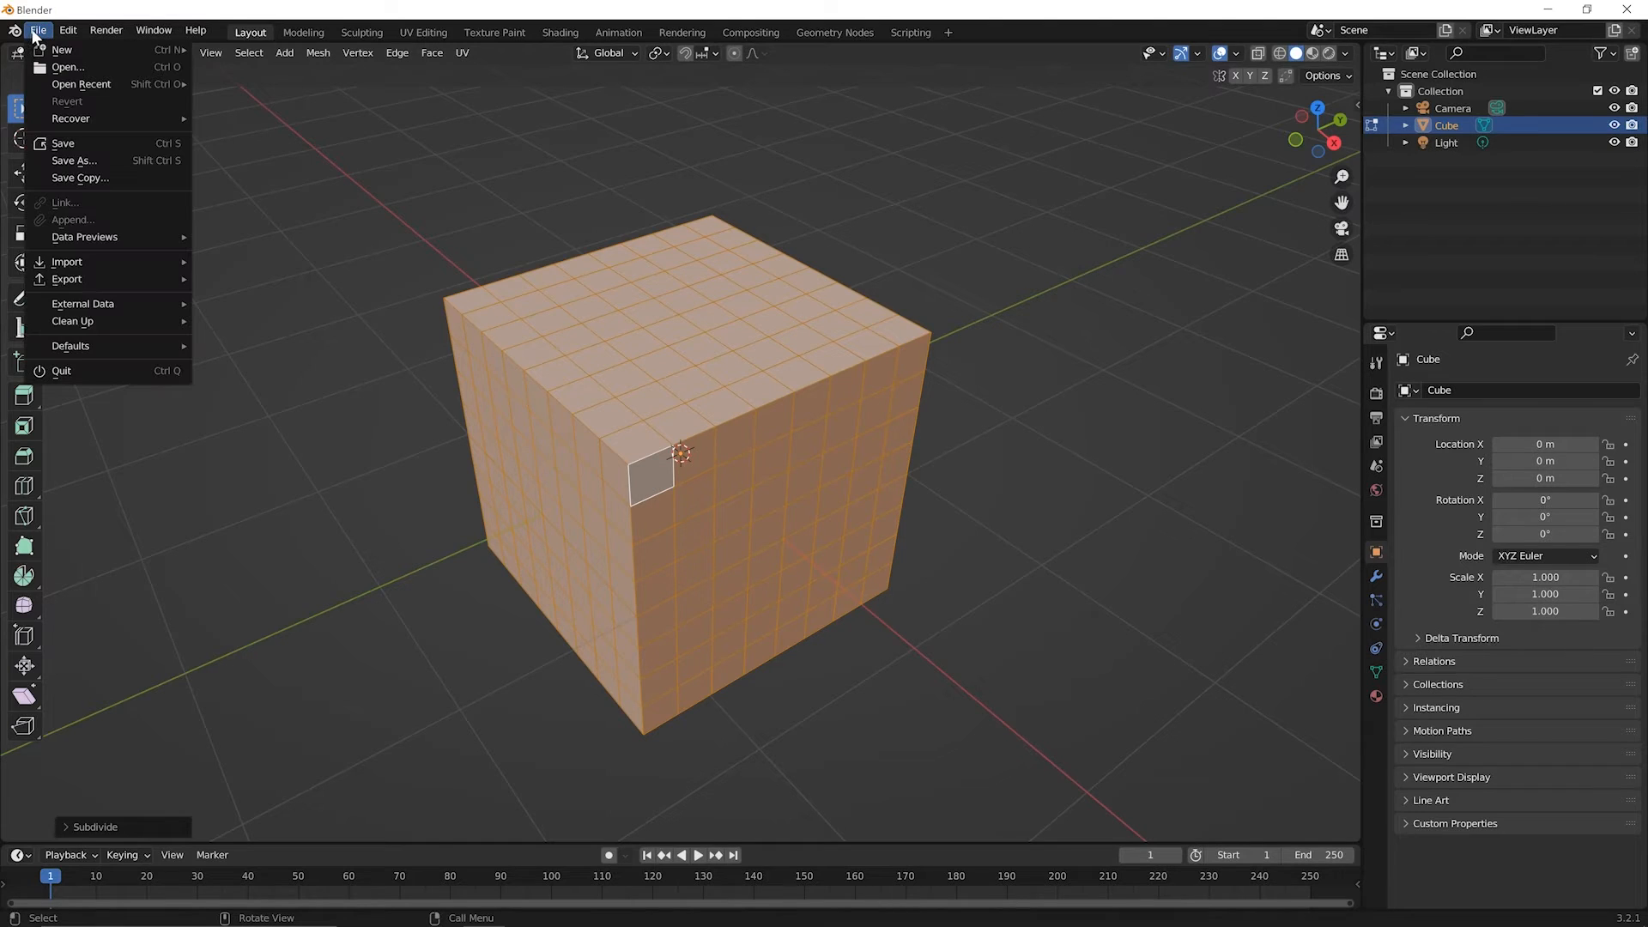
mouse_move(61, 50)
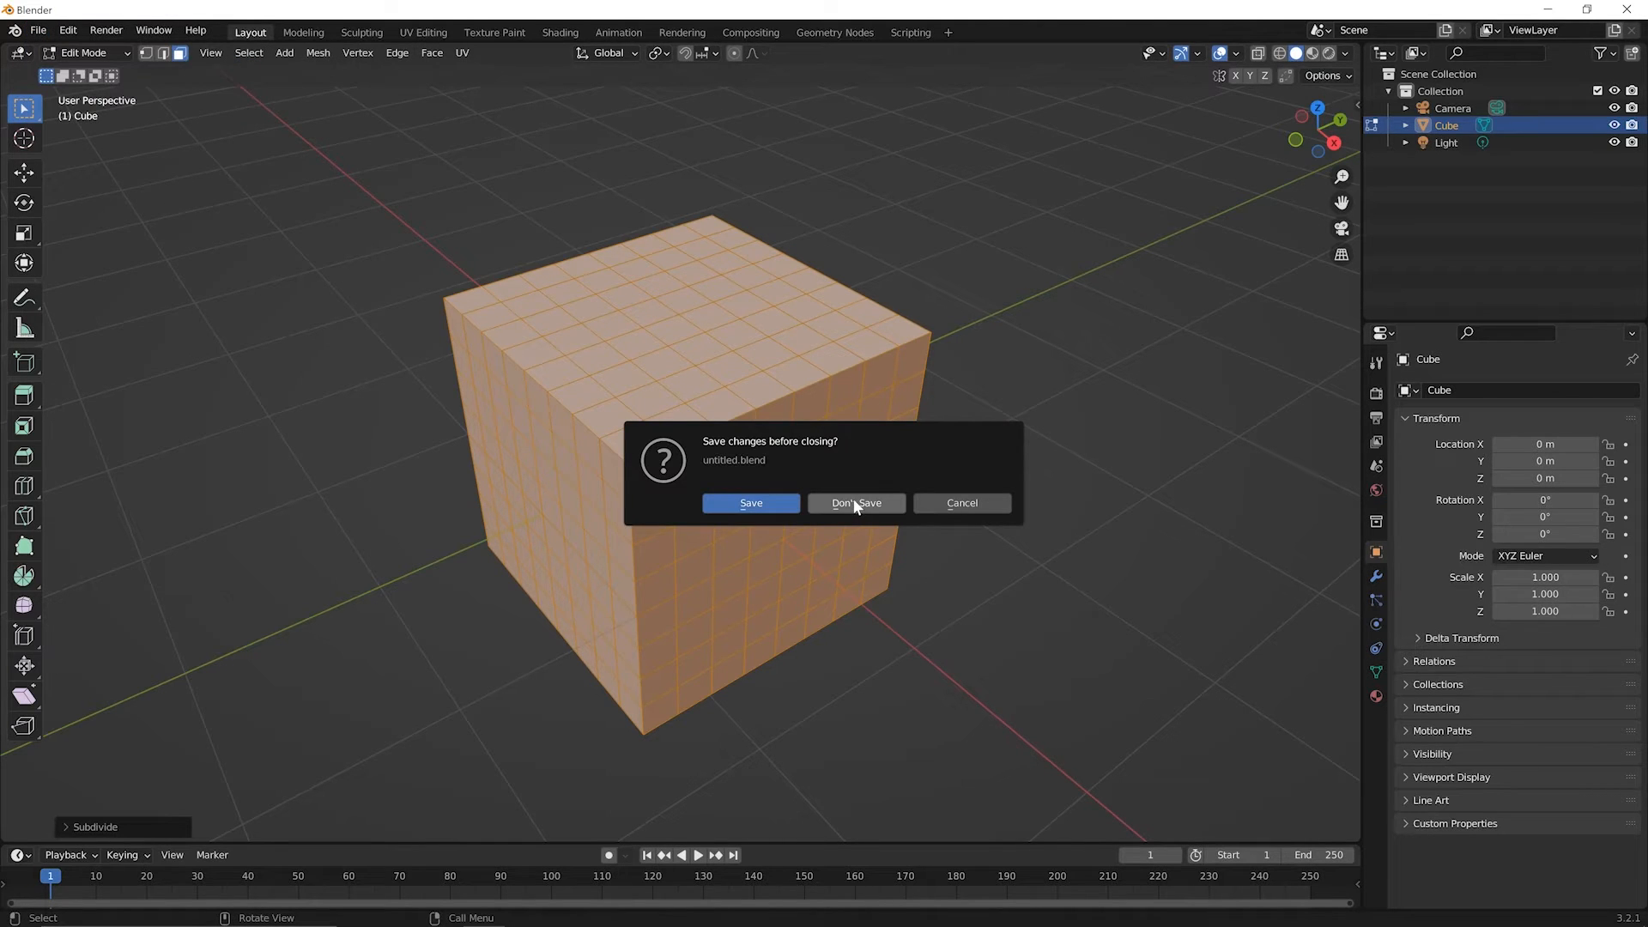
left_click(856, 502)
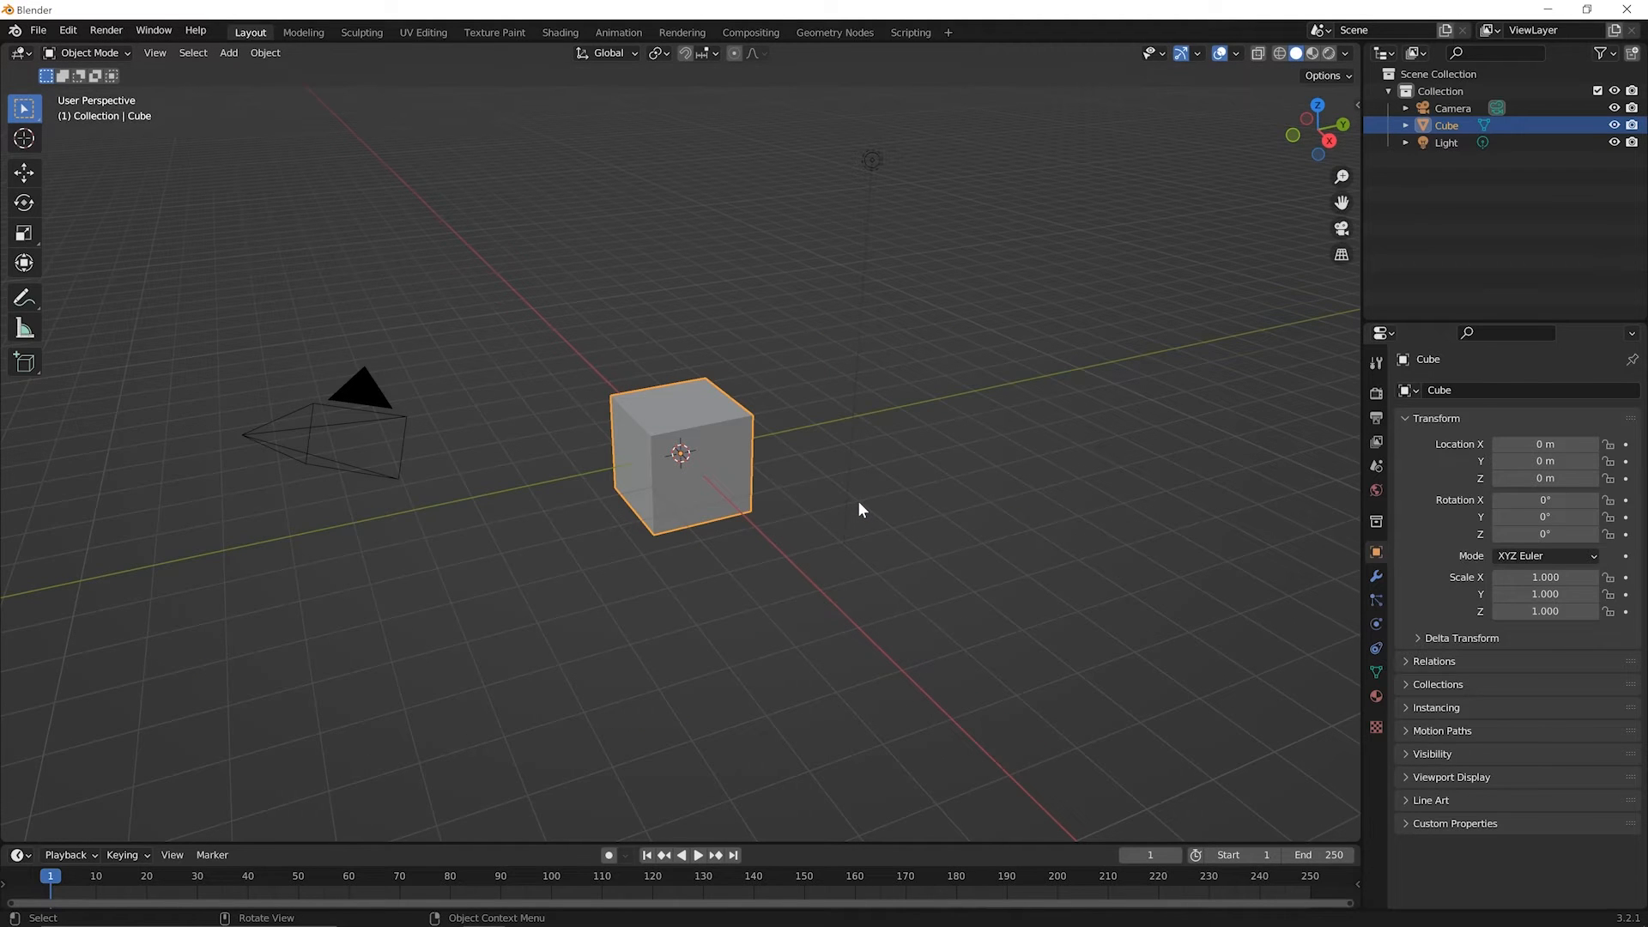
mouse_move(721, 491)
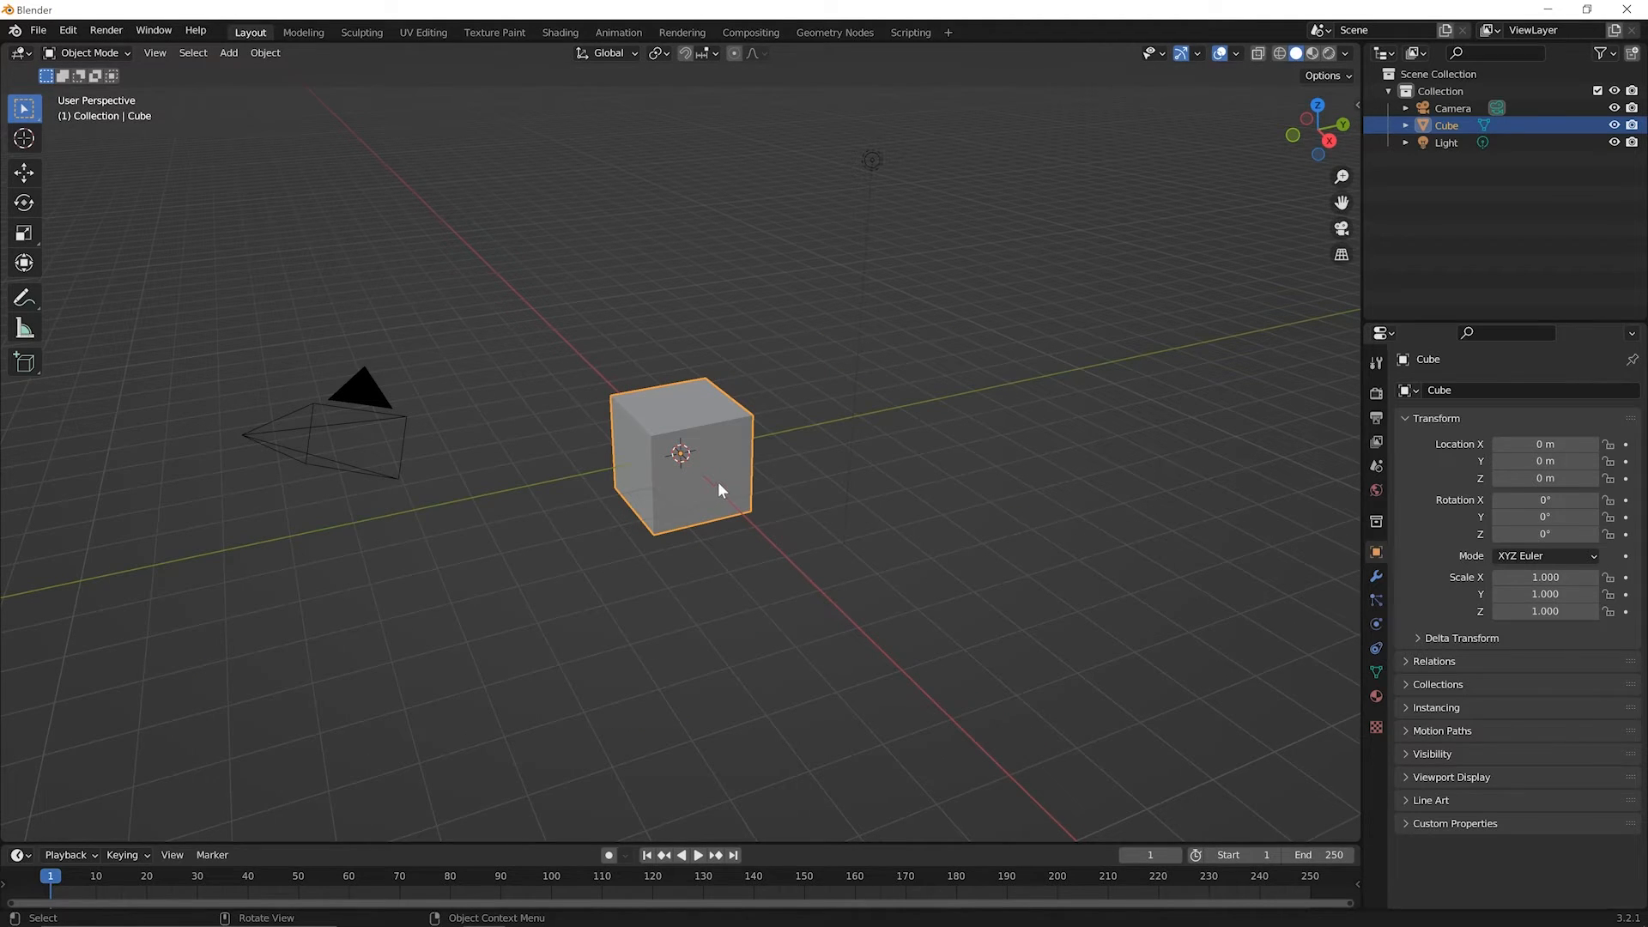
Step: Switch the default cube into Edit Mode
key("Tab")
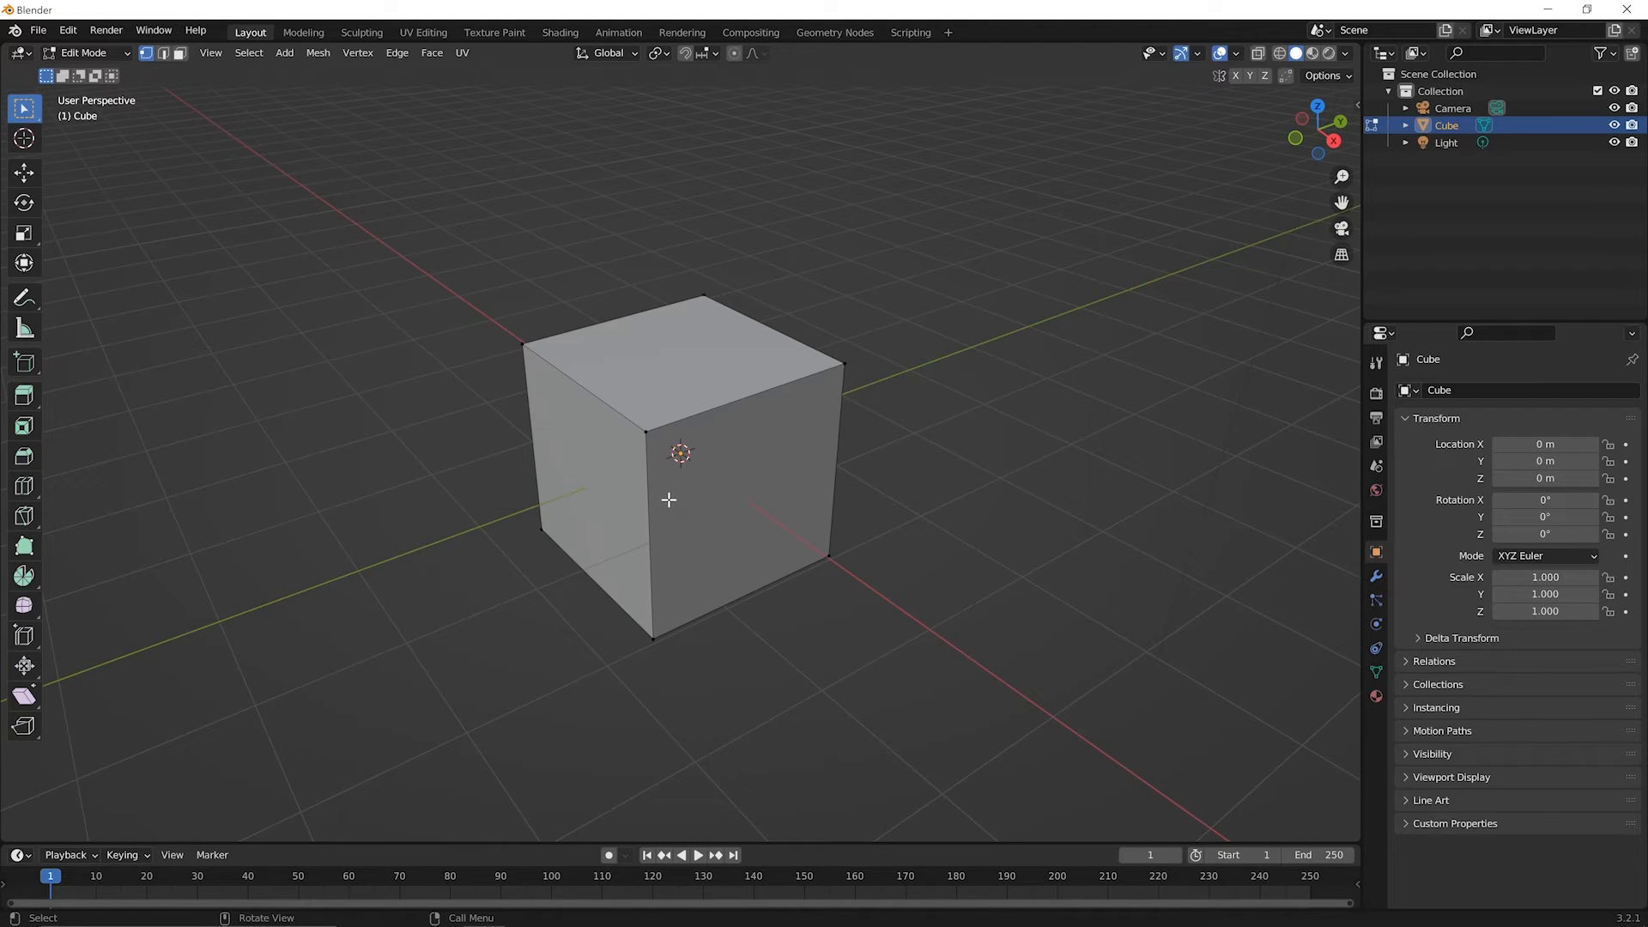
mouse_move(673, 507)
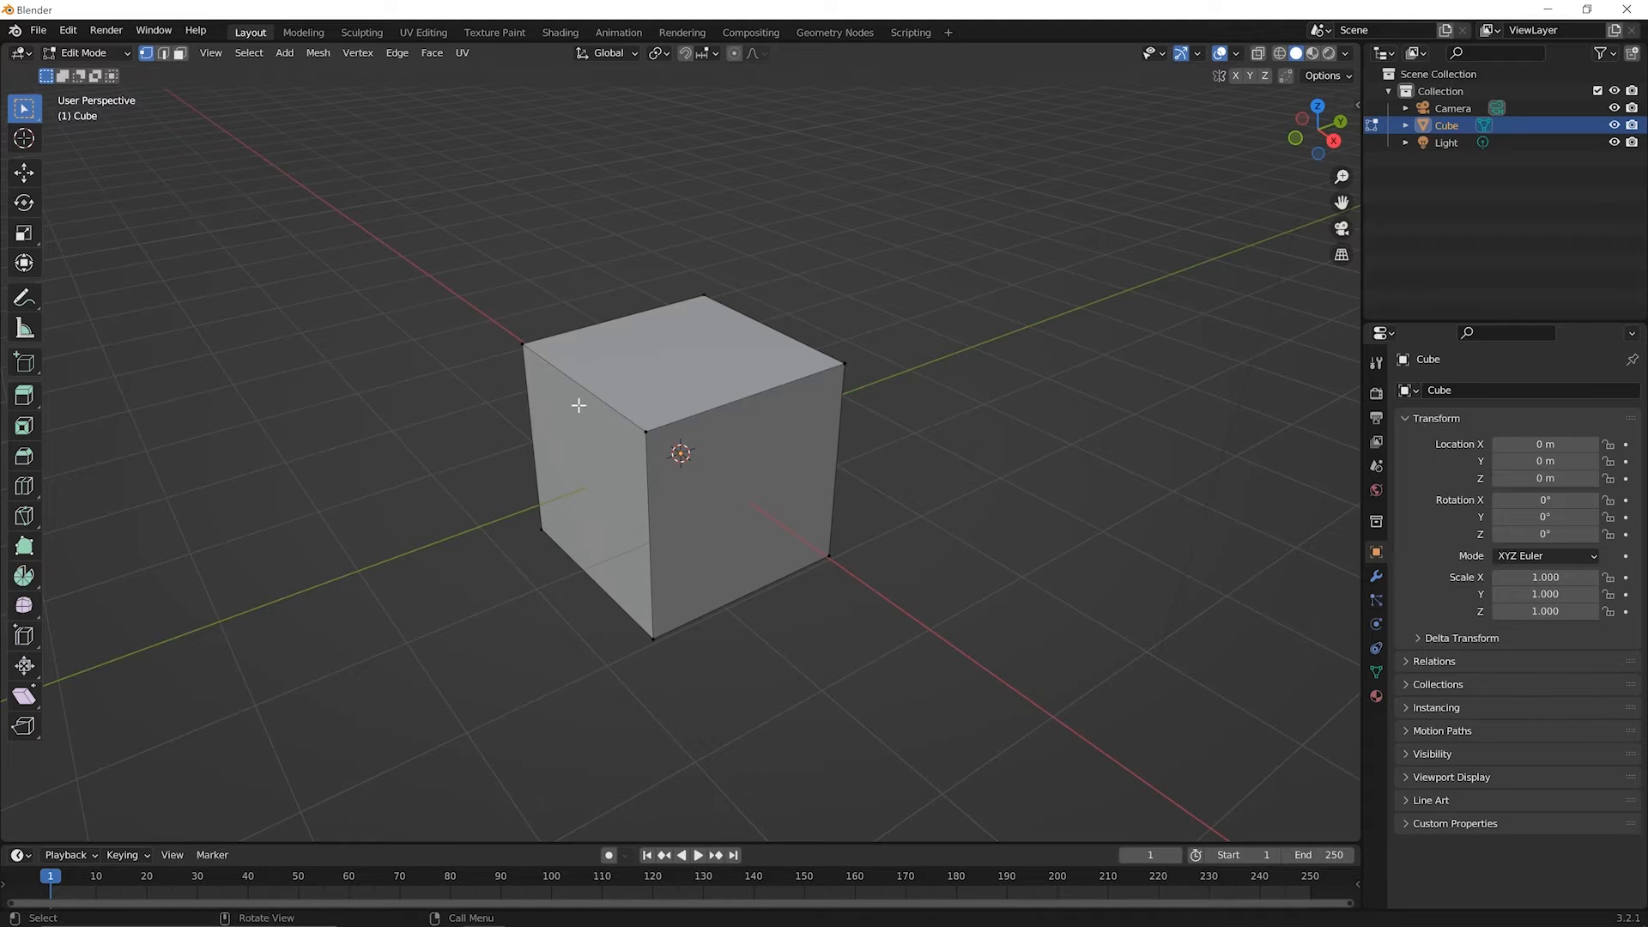
mouse_move(599, 454)
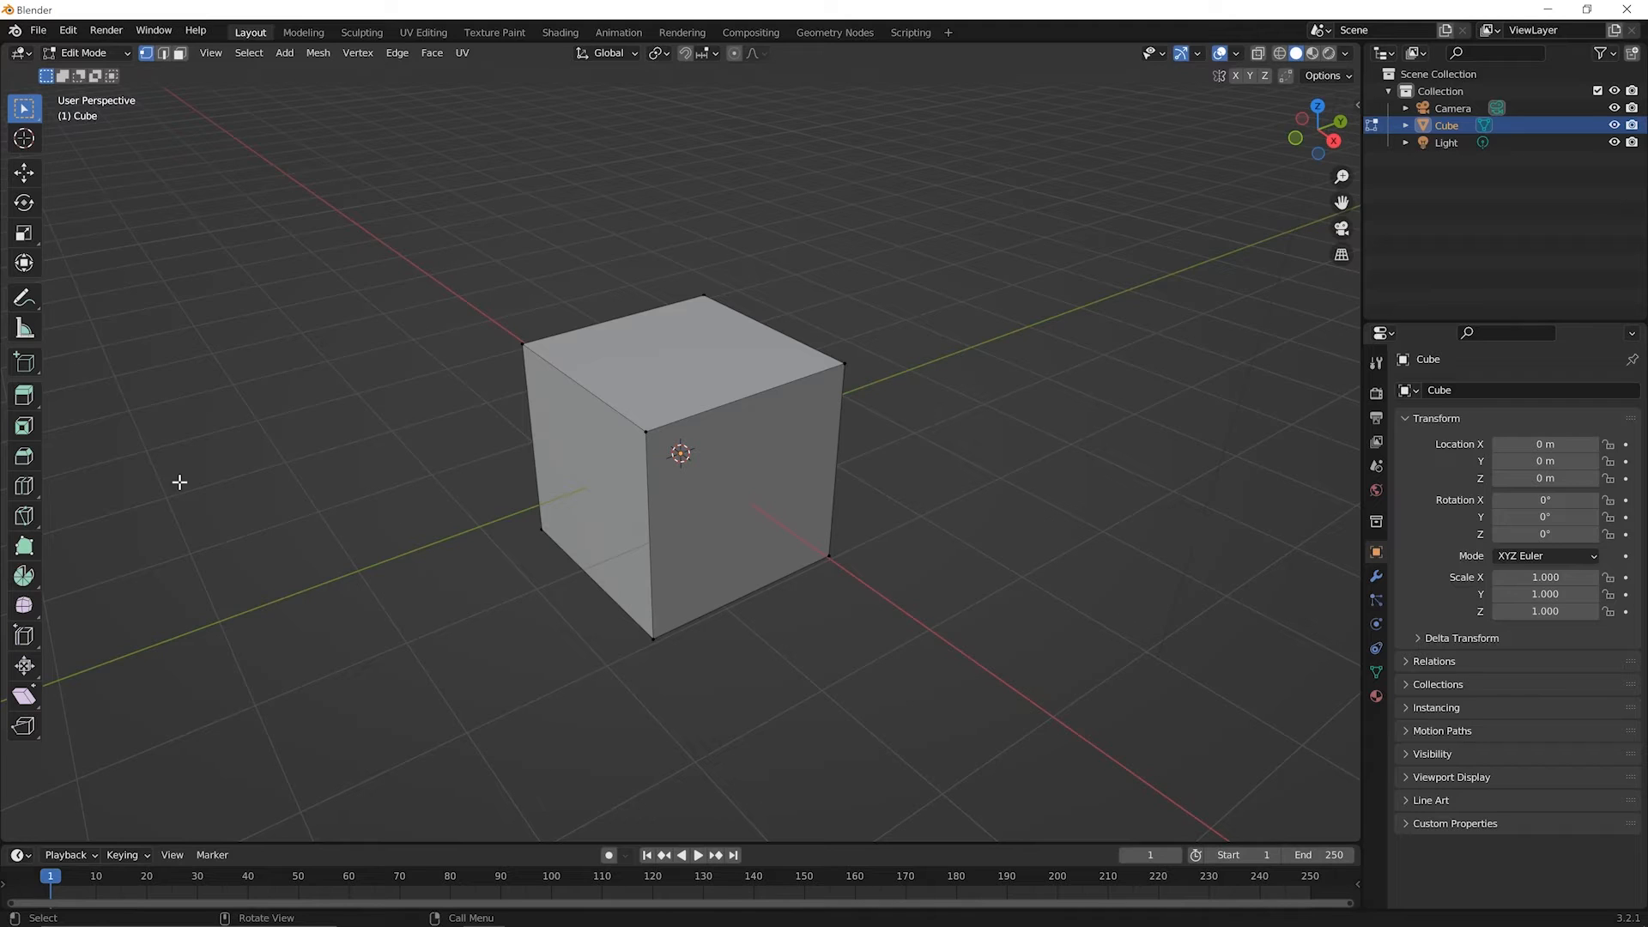
mouse_move(179, 485)
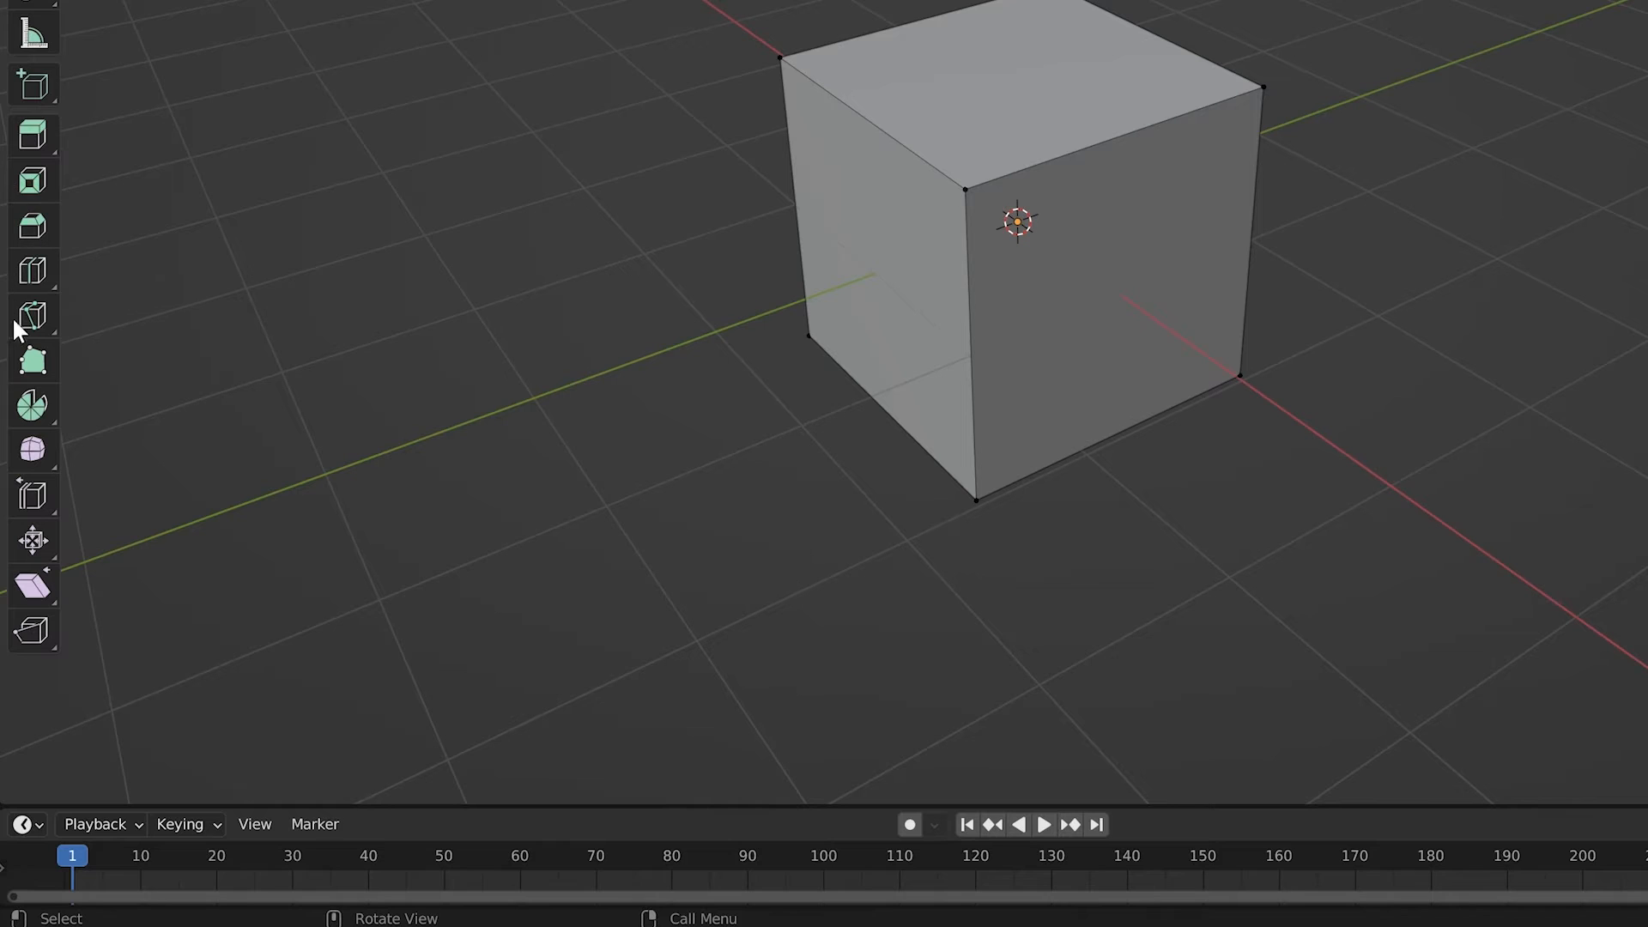
mouse_move(32, 315)
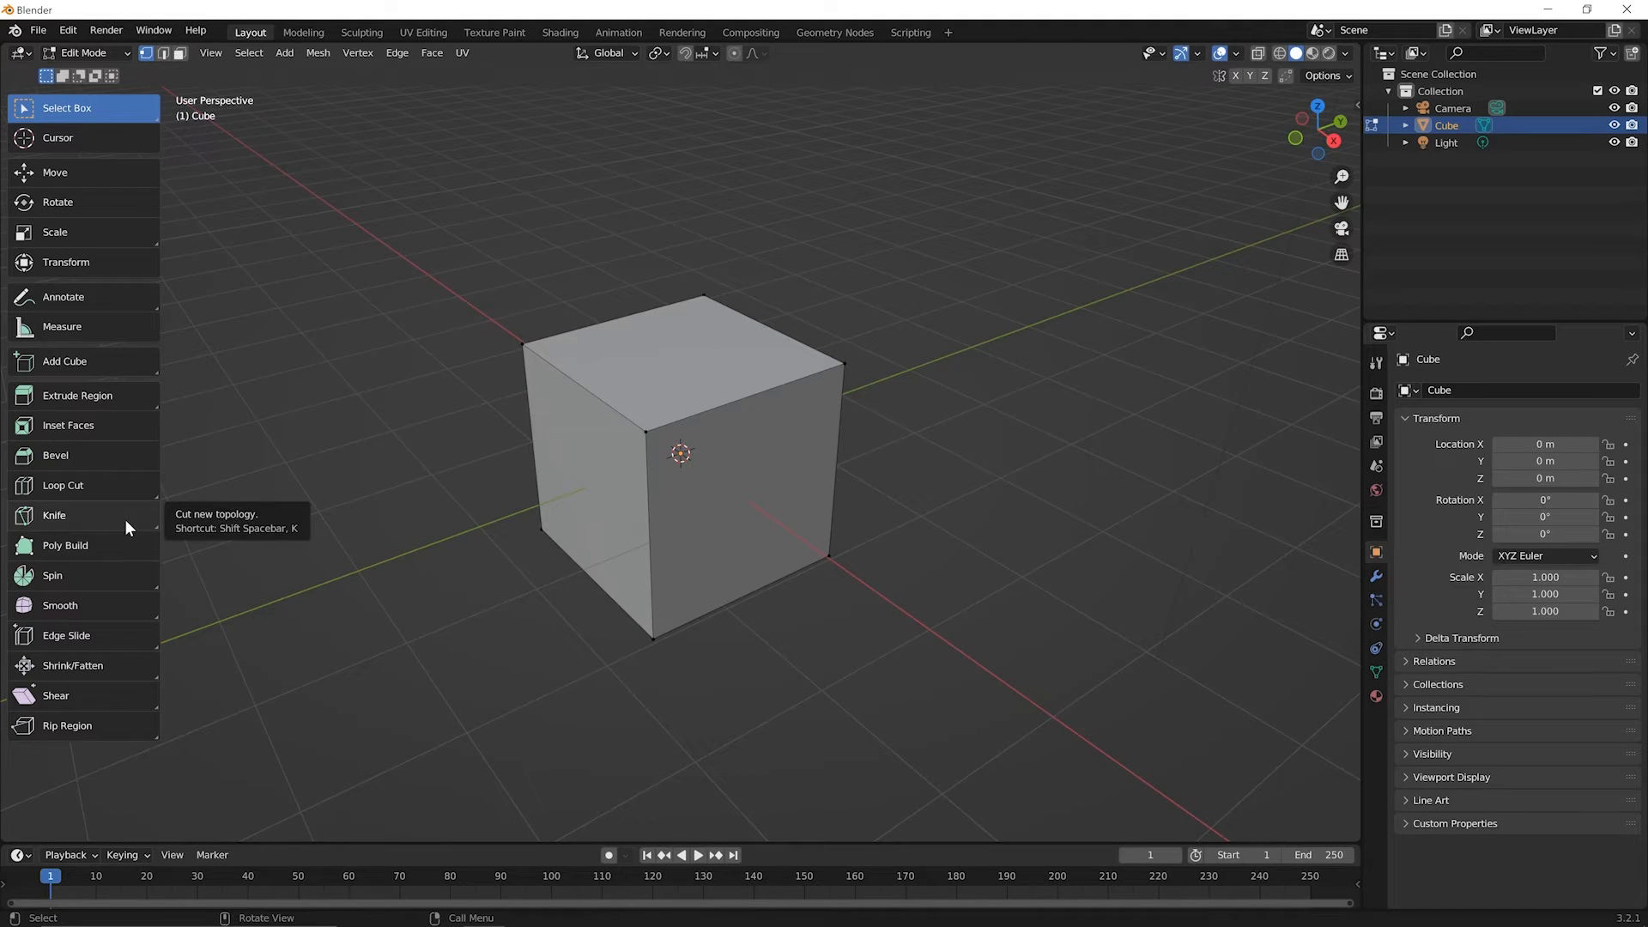
mouse_move(341, 439)
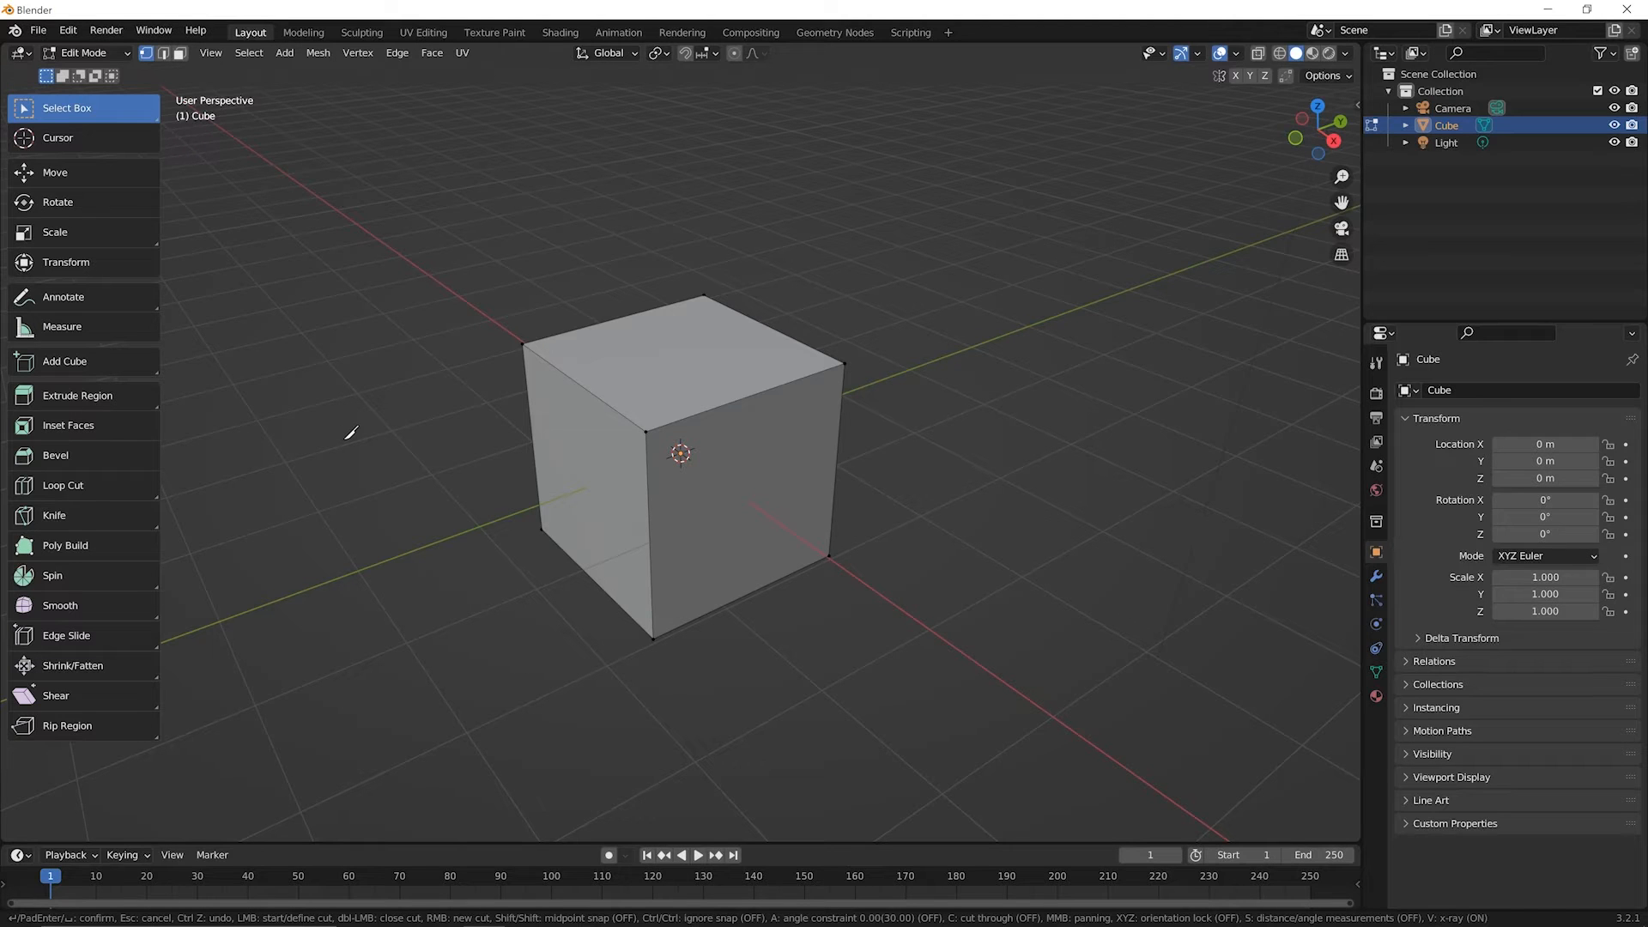
mouse_move(407, 387)
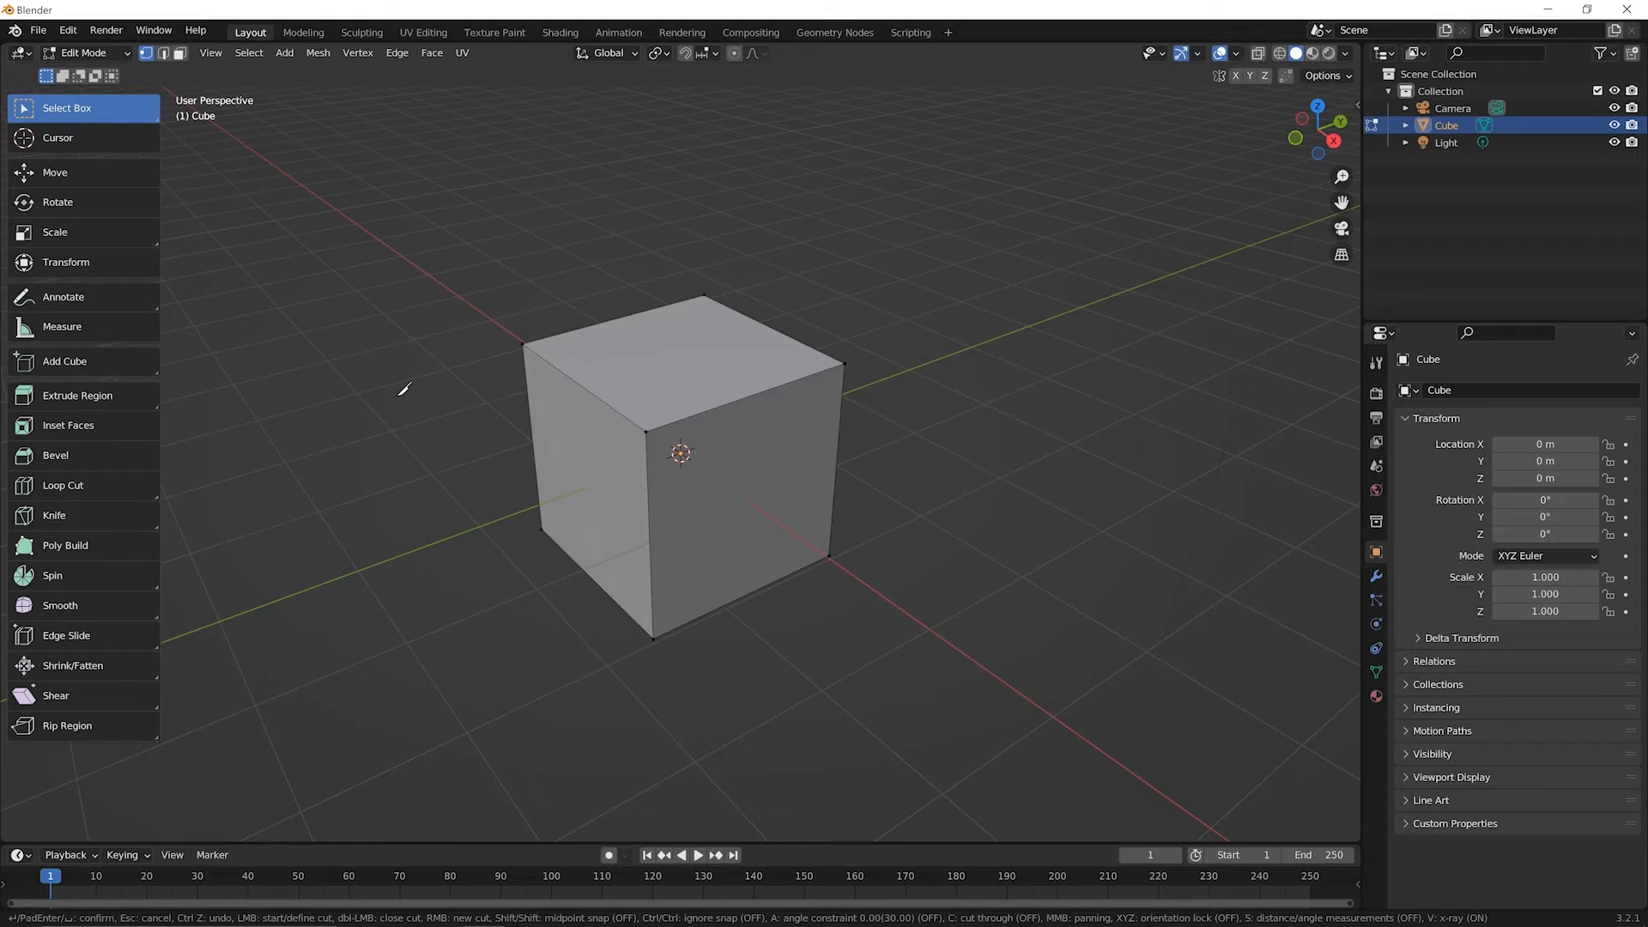
mouse_move(462, 402)
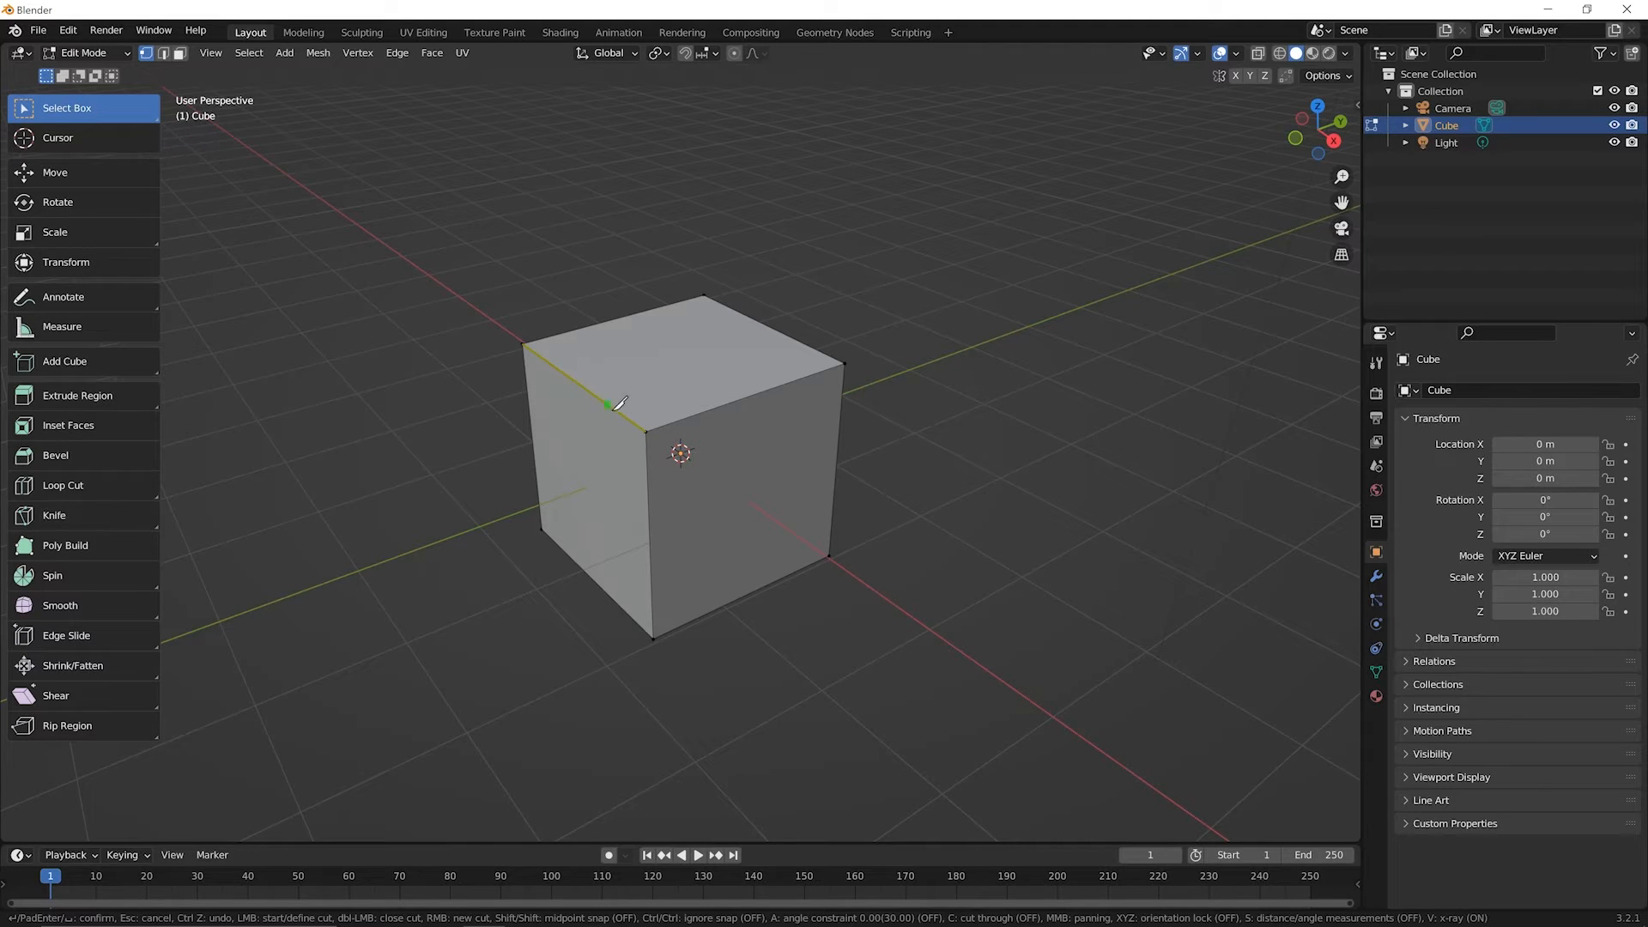
mouse_move(557, 362)
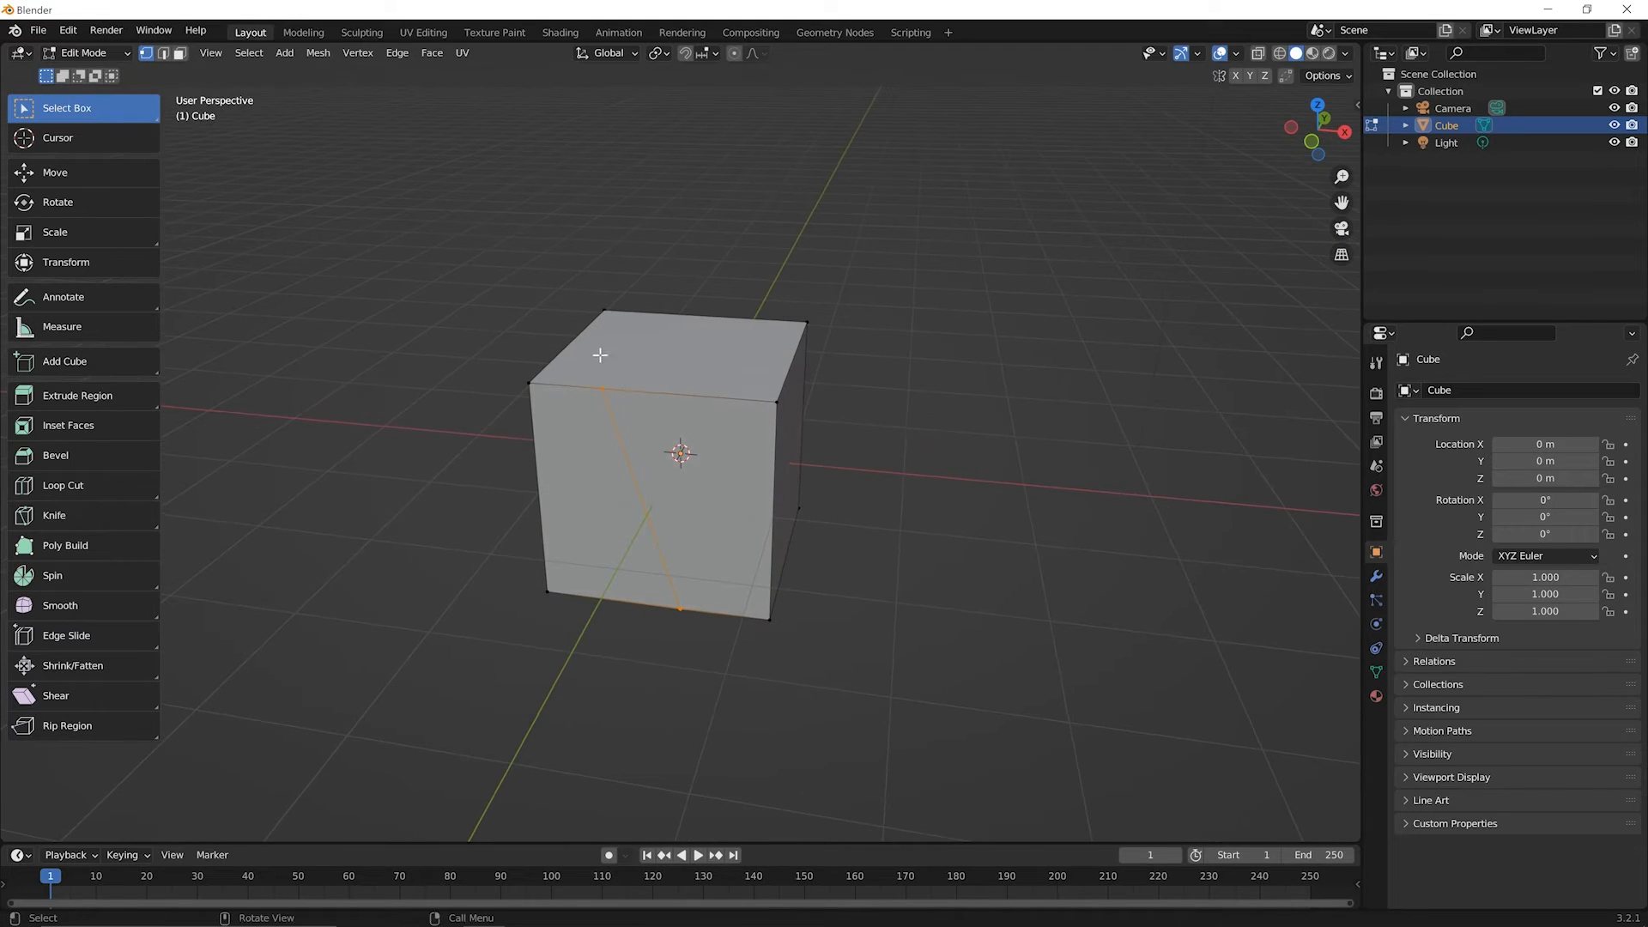
mouse_move(674, 608)
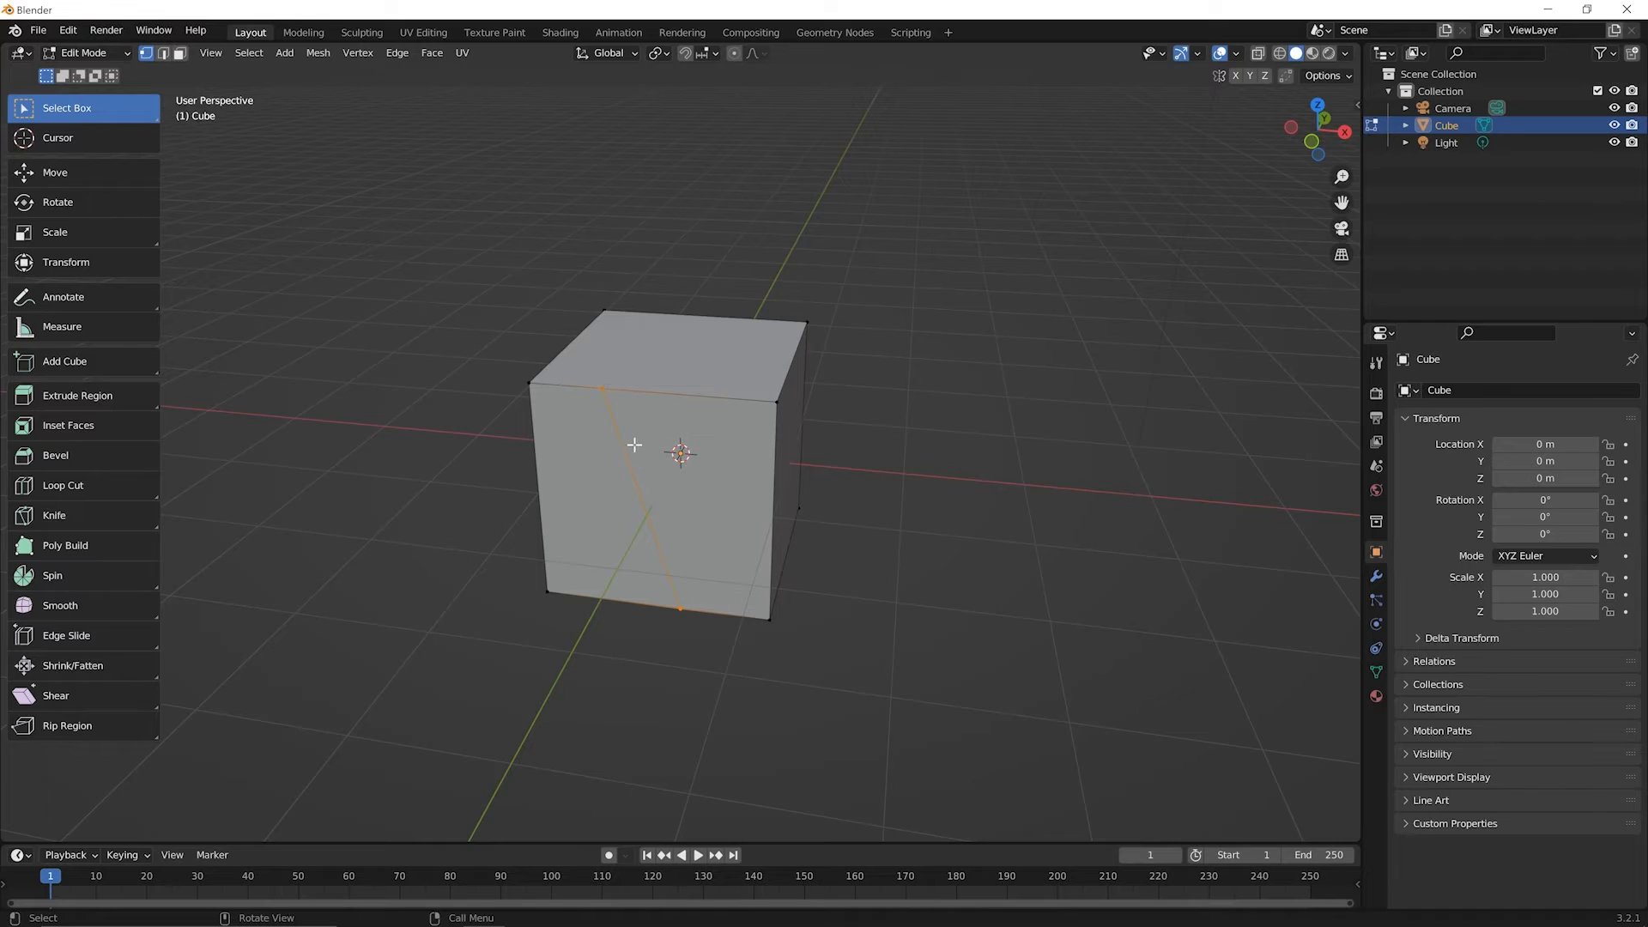
mouse_move(688, 629)
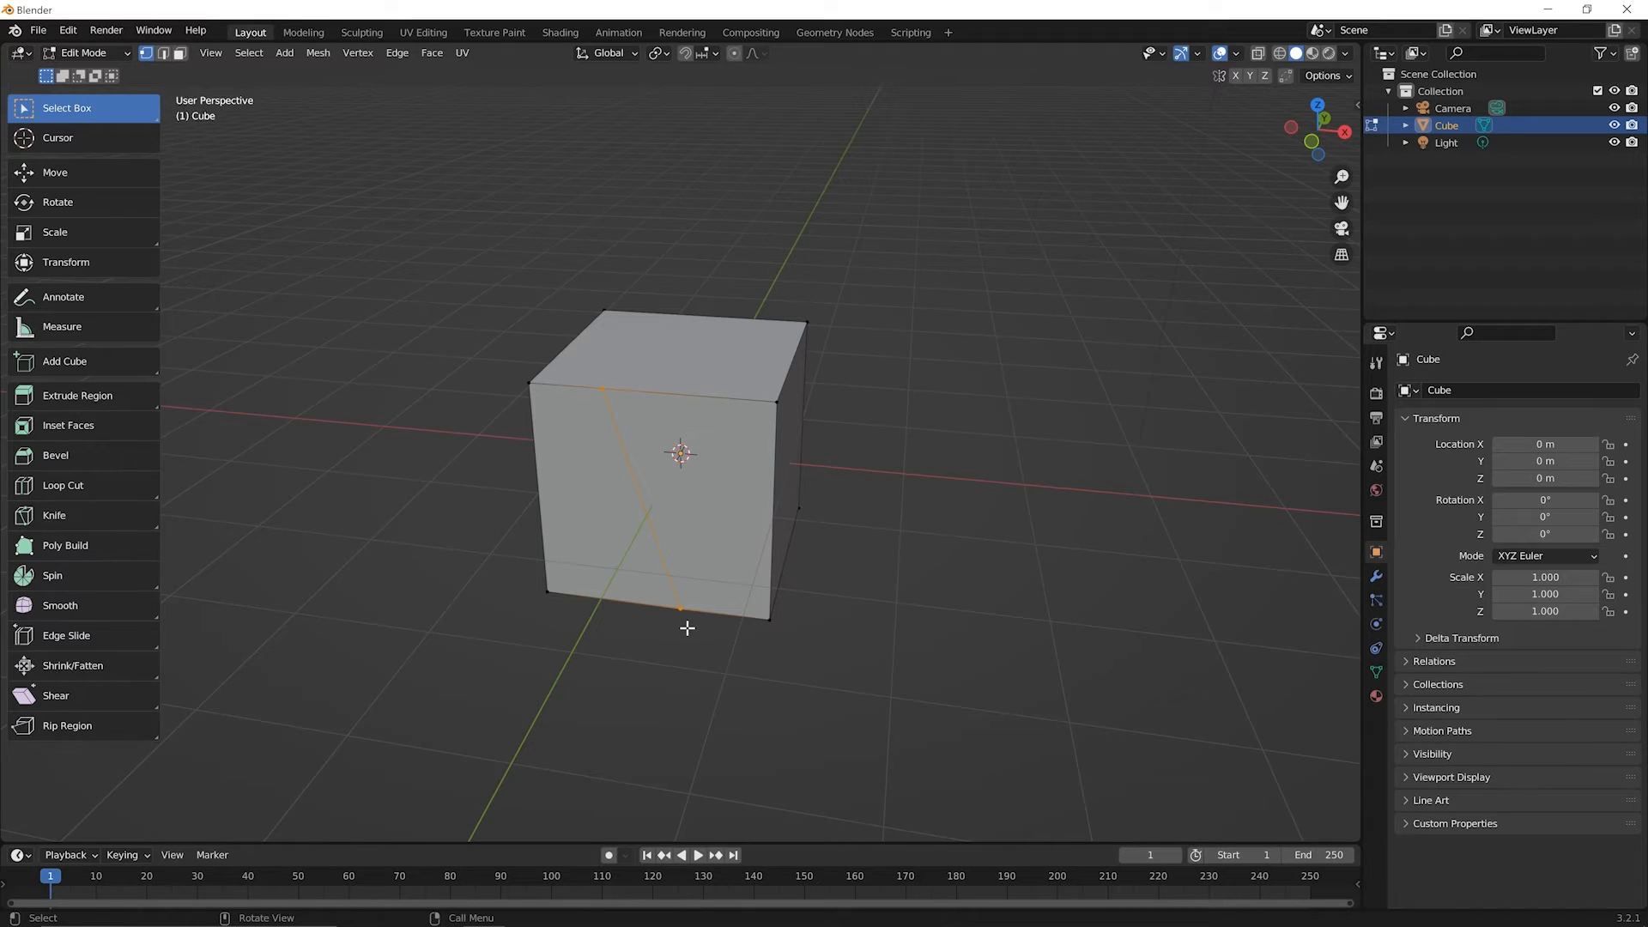
mouse_move(741, 495)
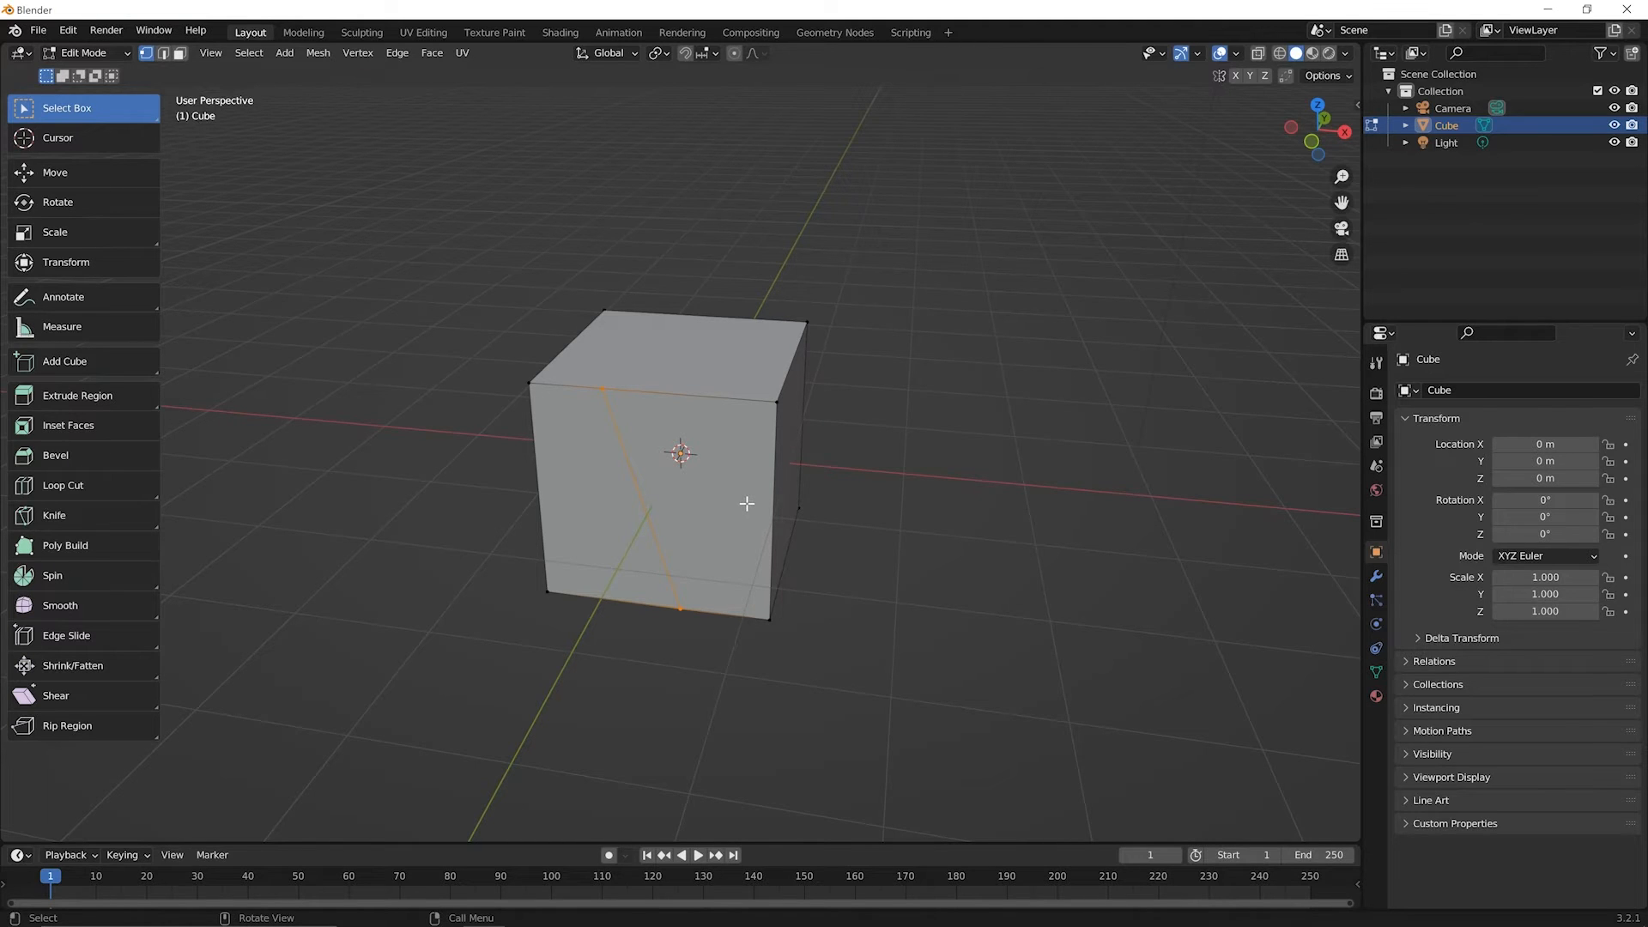
Step: Orbit to the cut side and select the narrow left slice of the knifed face
left_click_drag(736, 504, 673, 483)
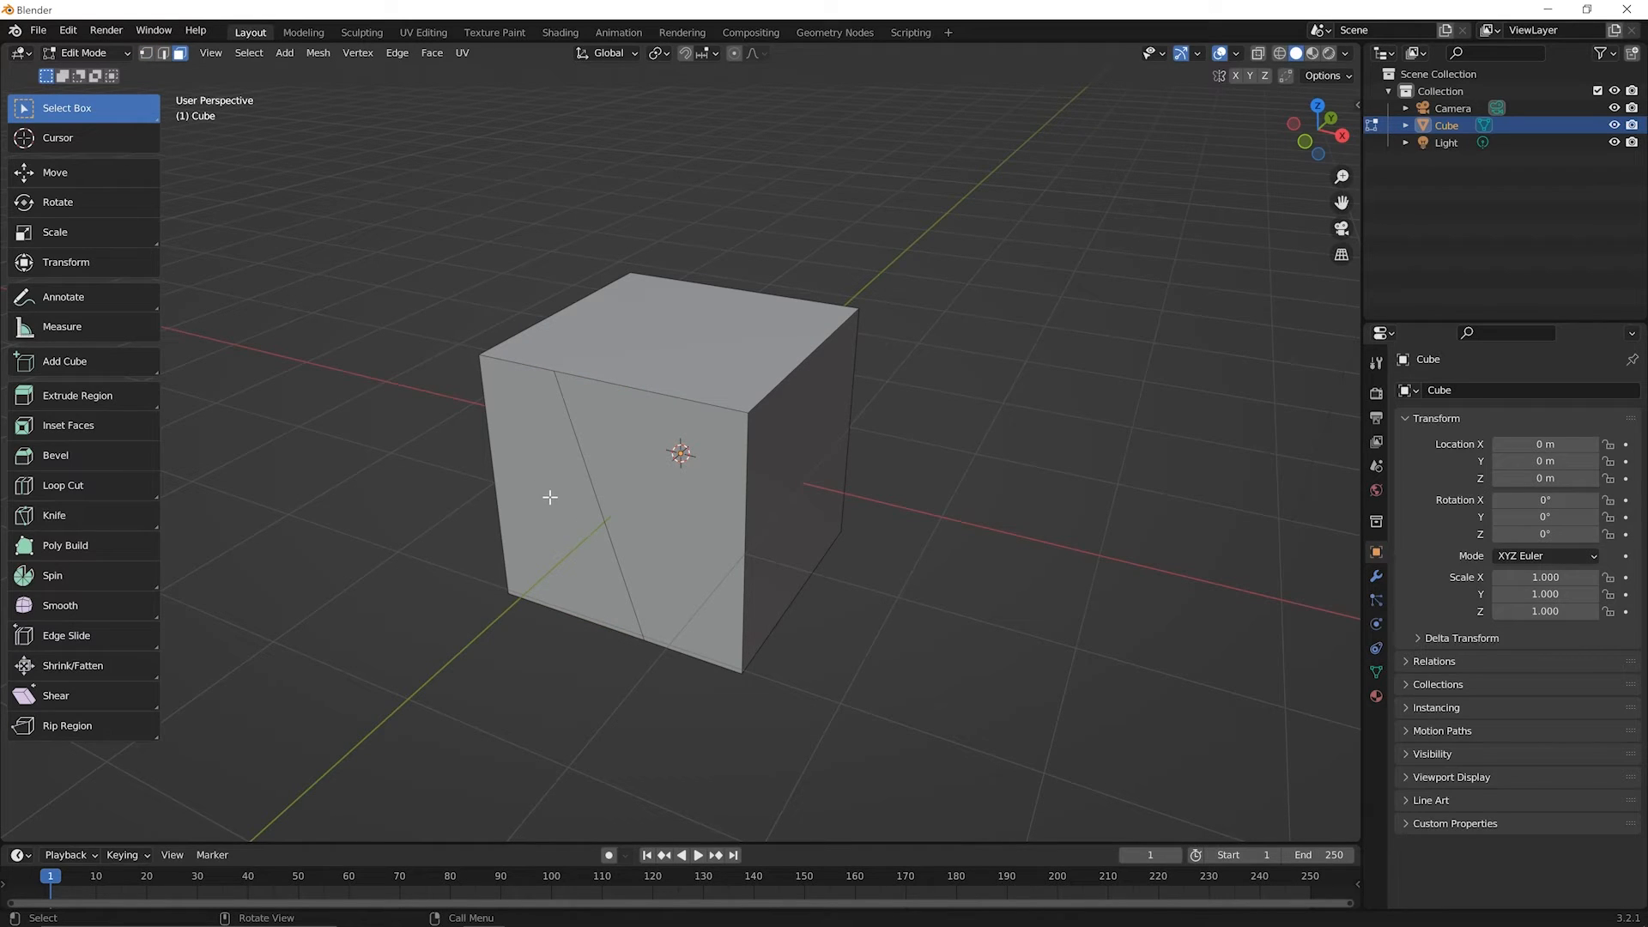
left_click(536, 495)
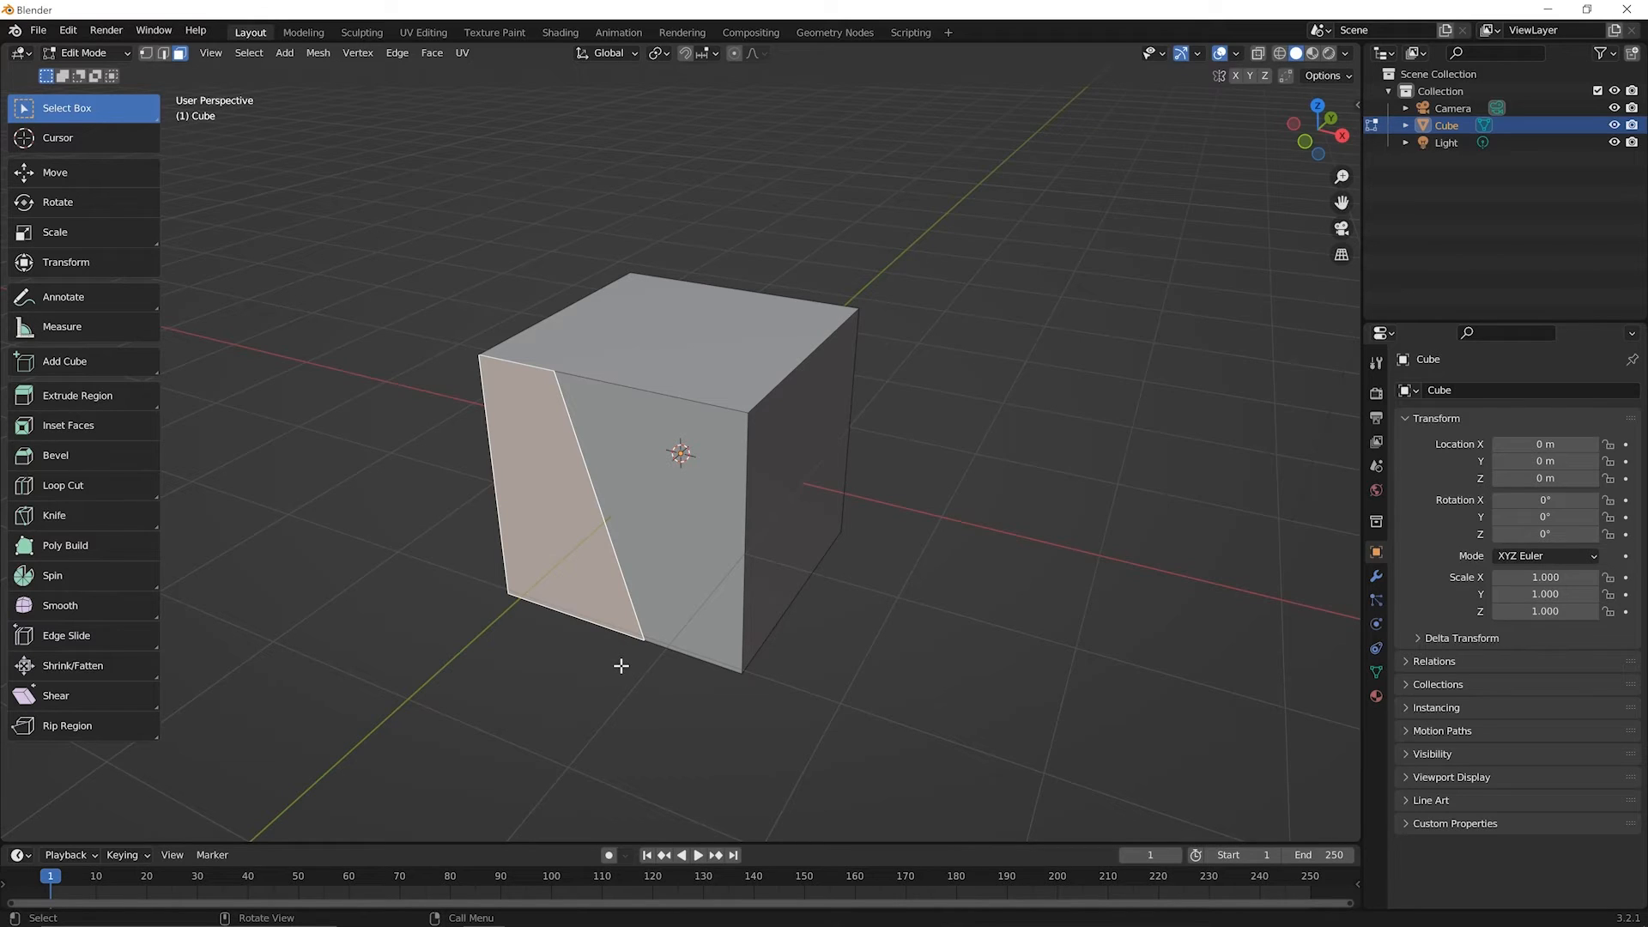
mouse_move(613, 610)
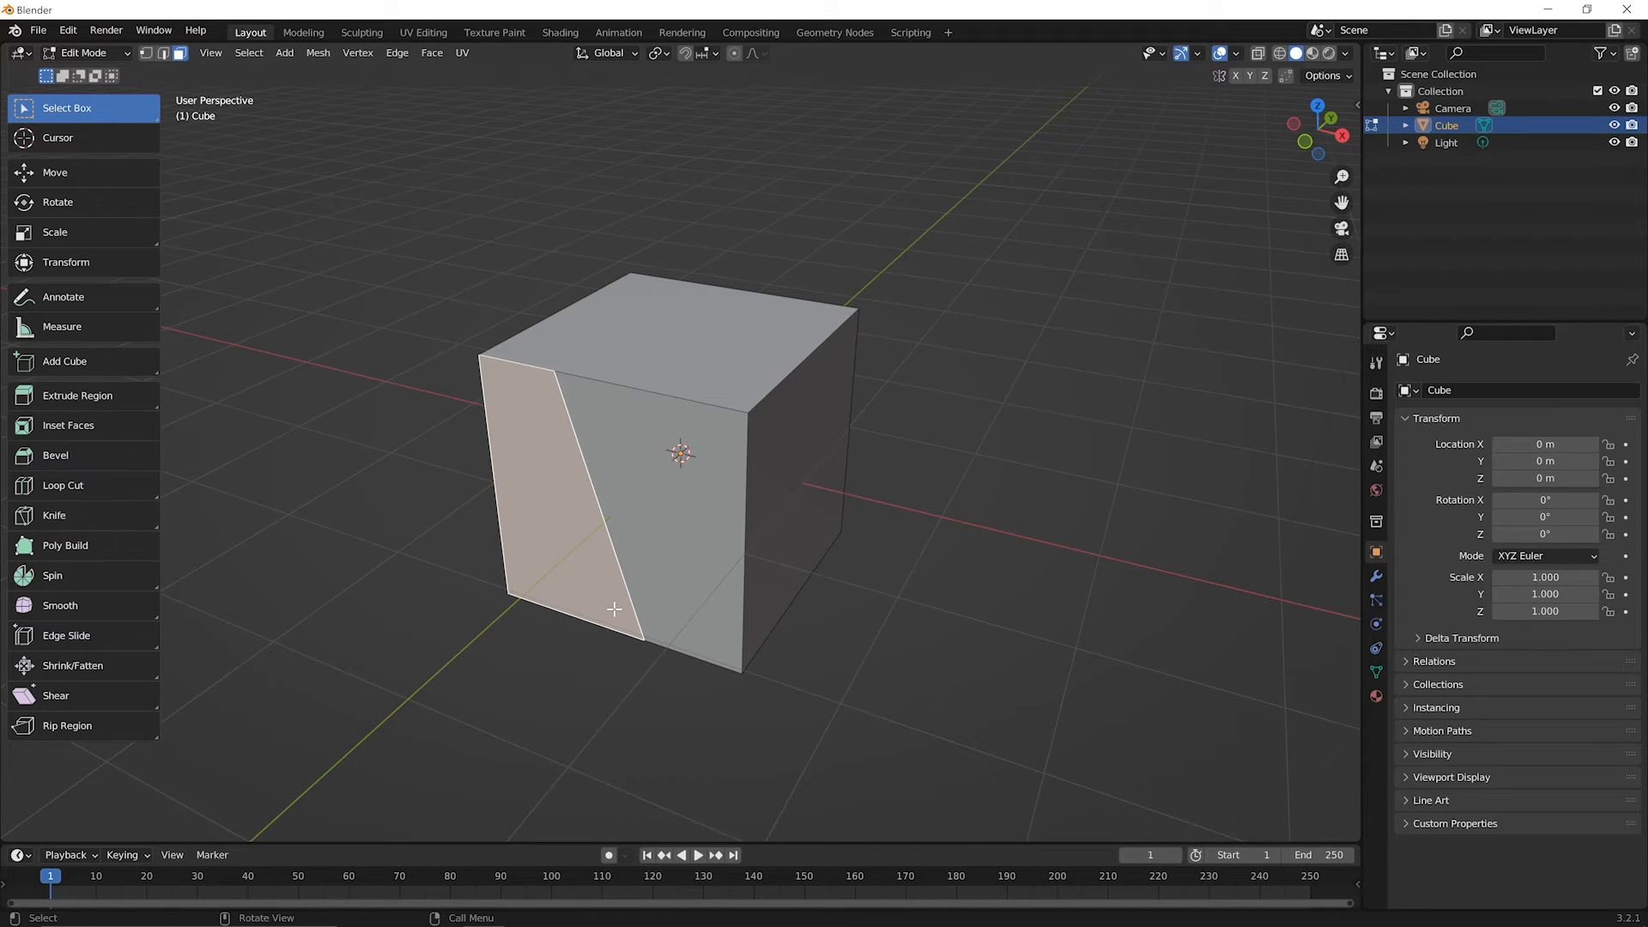
mouse_move(628, 600)
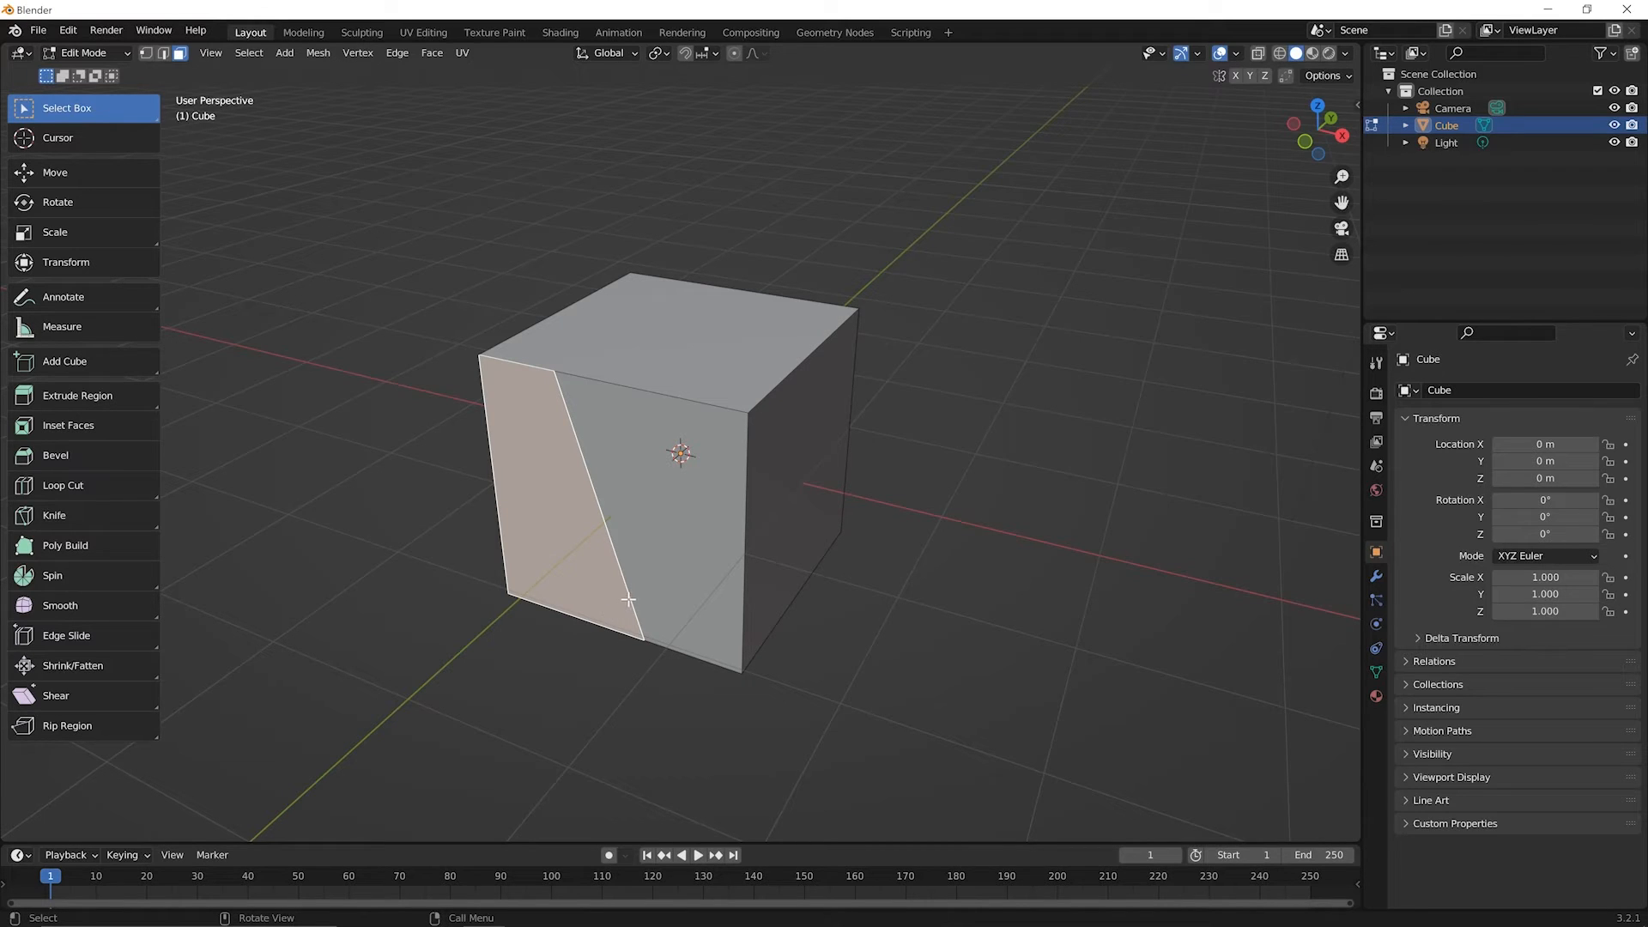
mouse_move(77, 394)
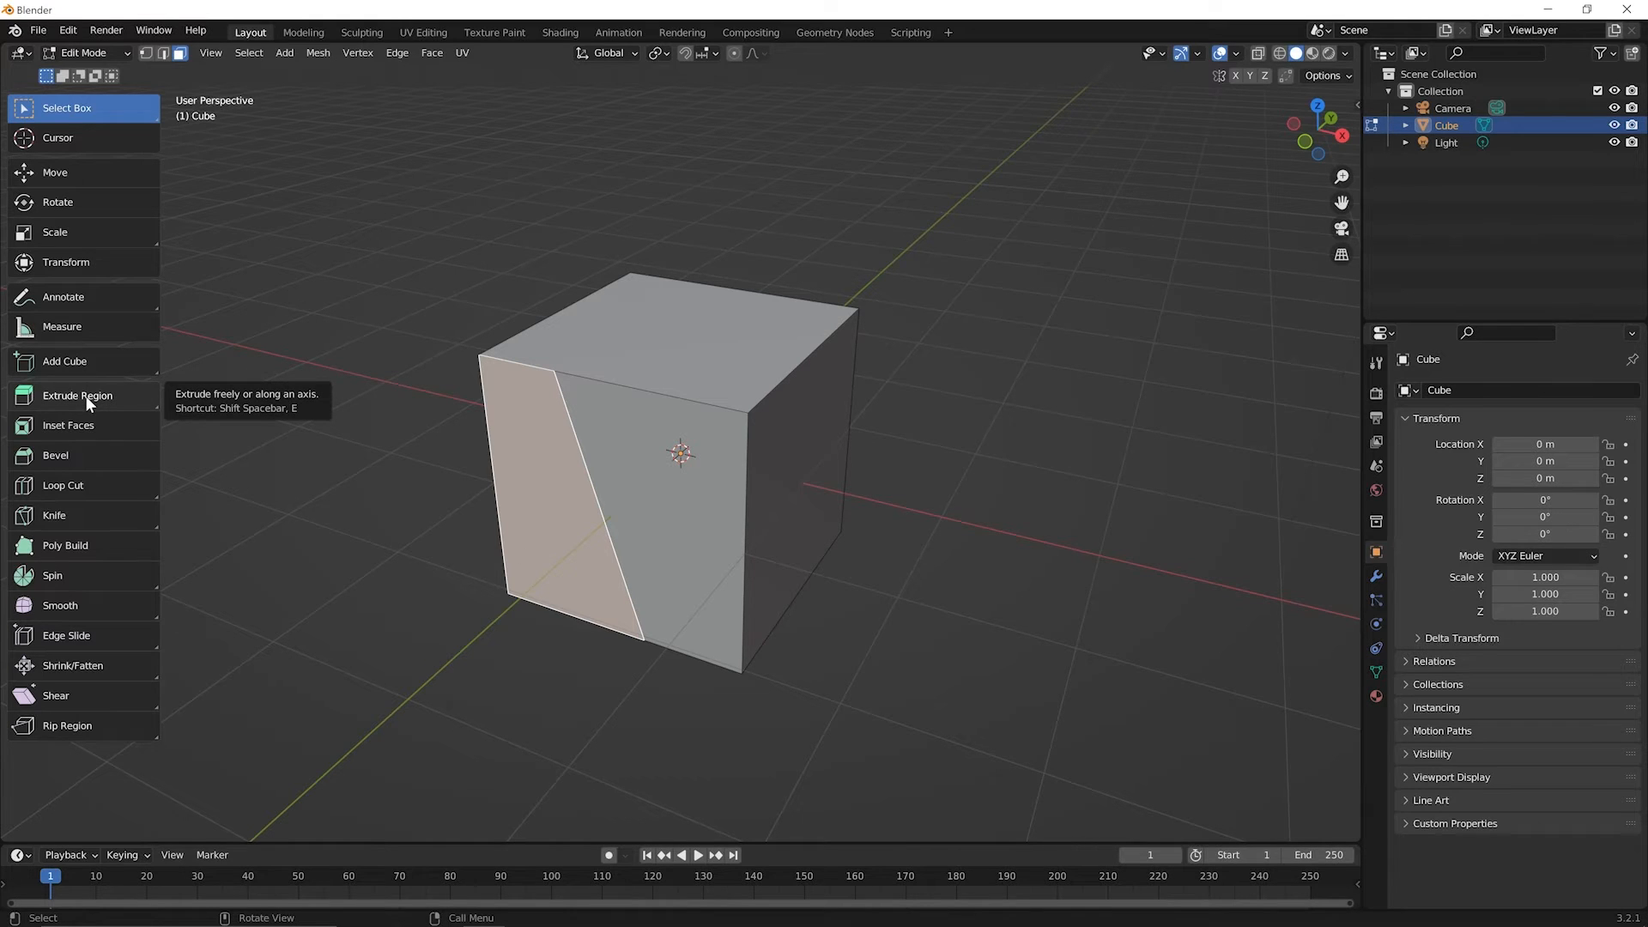
Step: Choose Extrude Manifold from the extrusion variants to carve the slice inward
left_click(76, 395)
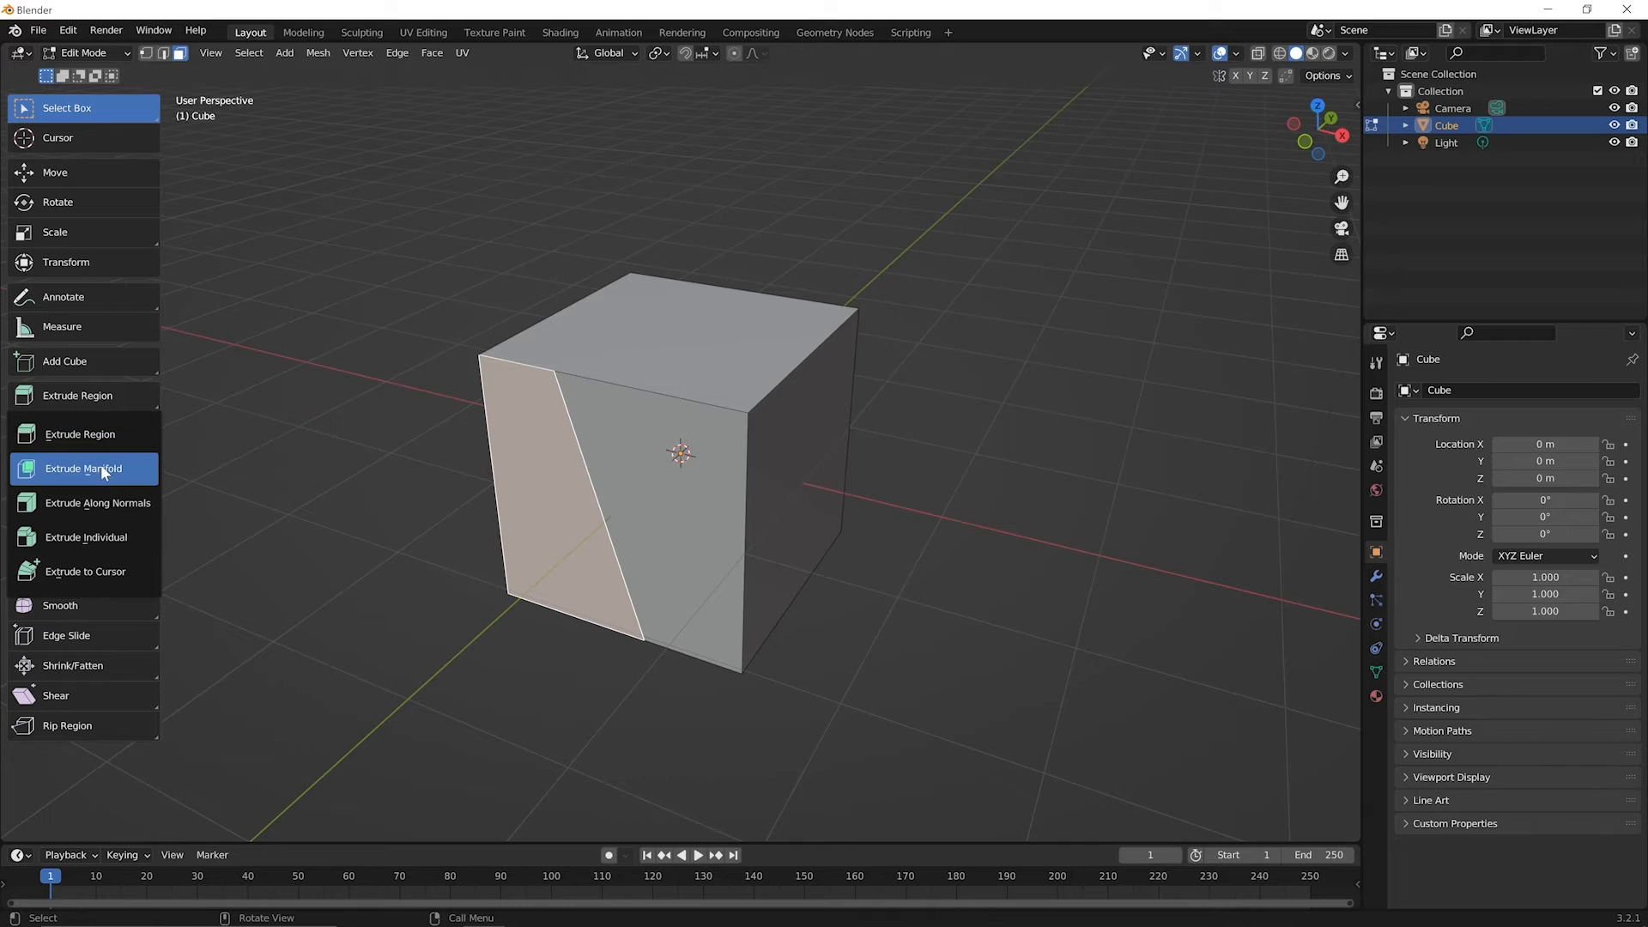
mouse_move(104, 467)
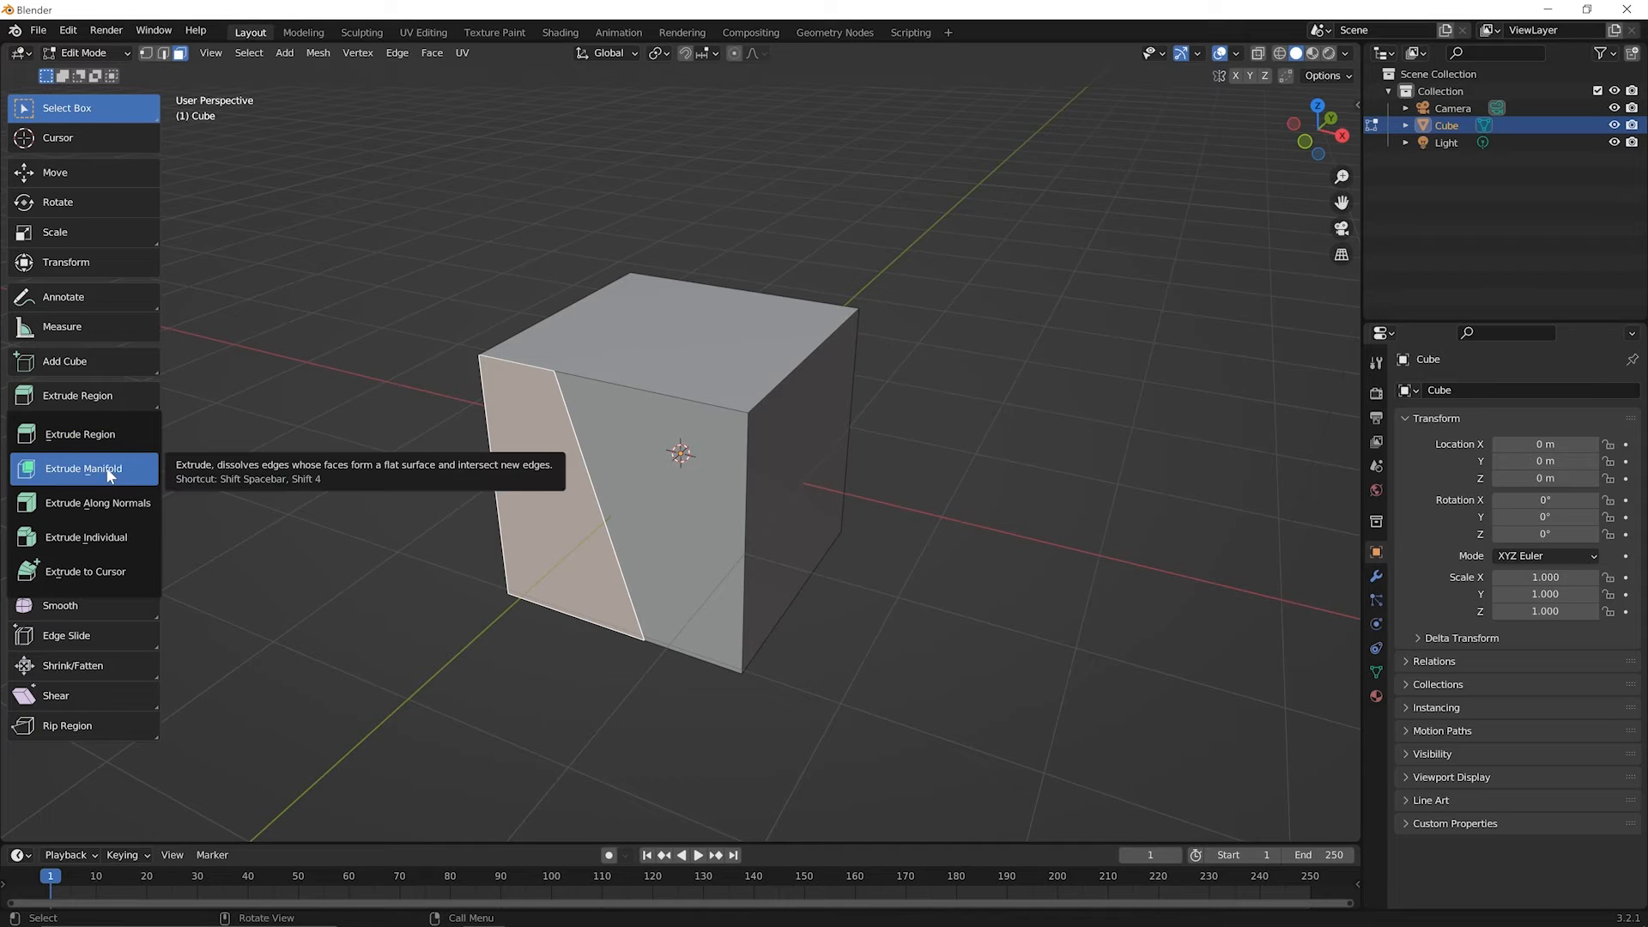
left_click(83, 468)
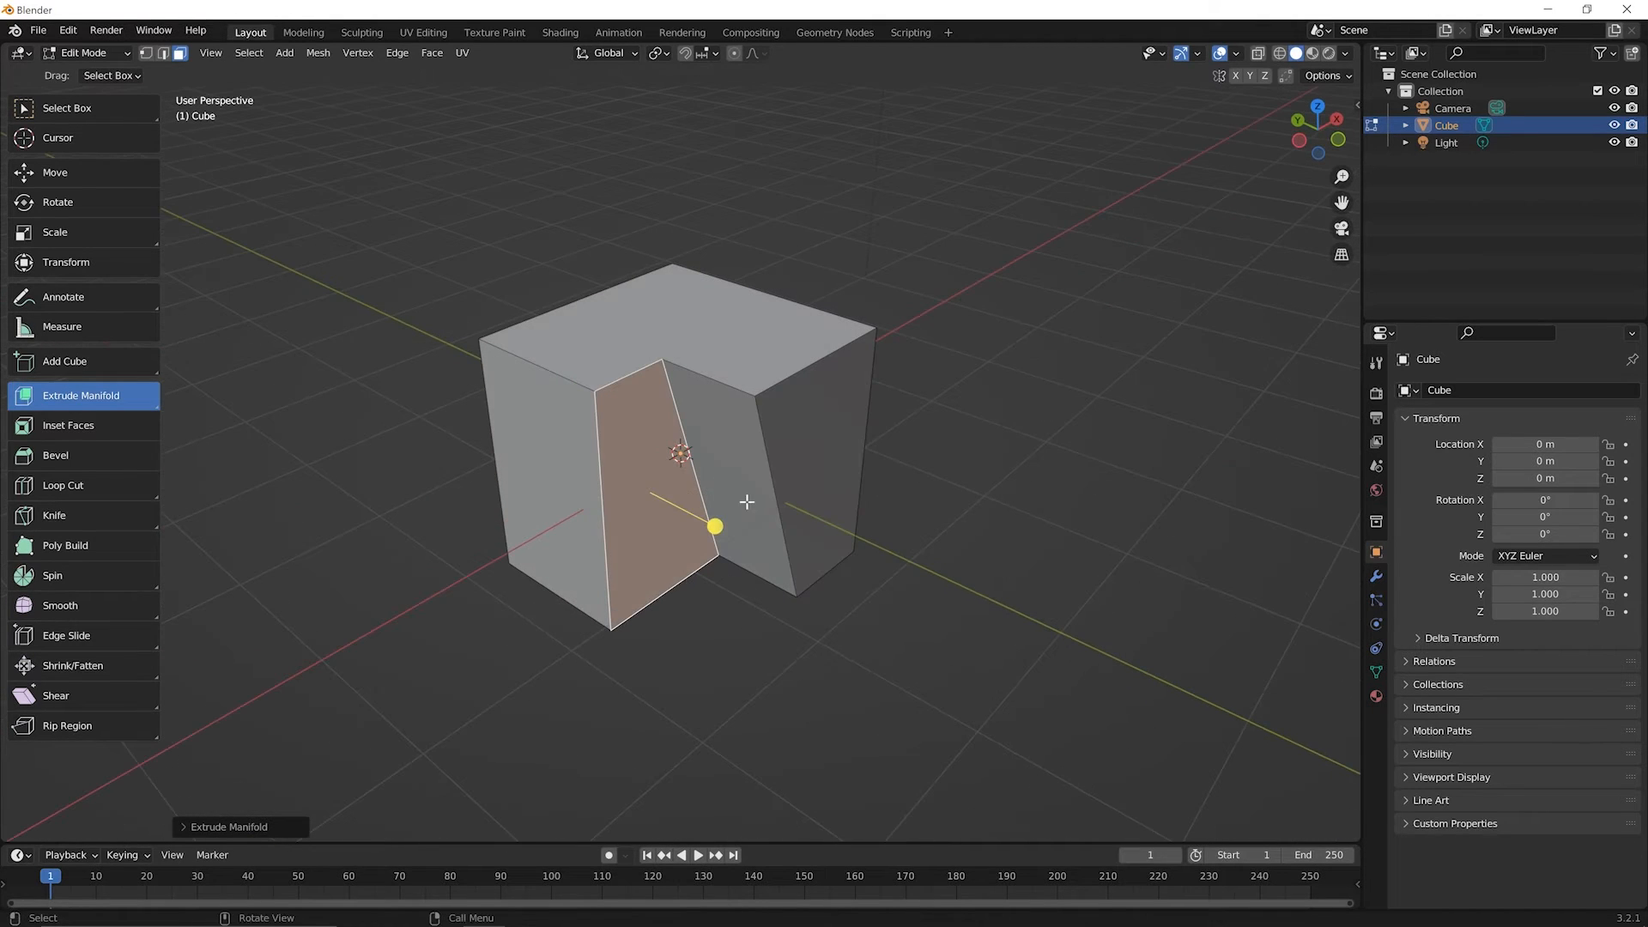
mouse_move(617, 472)
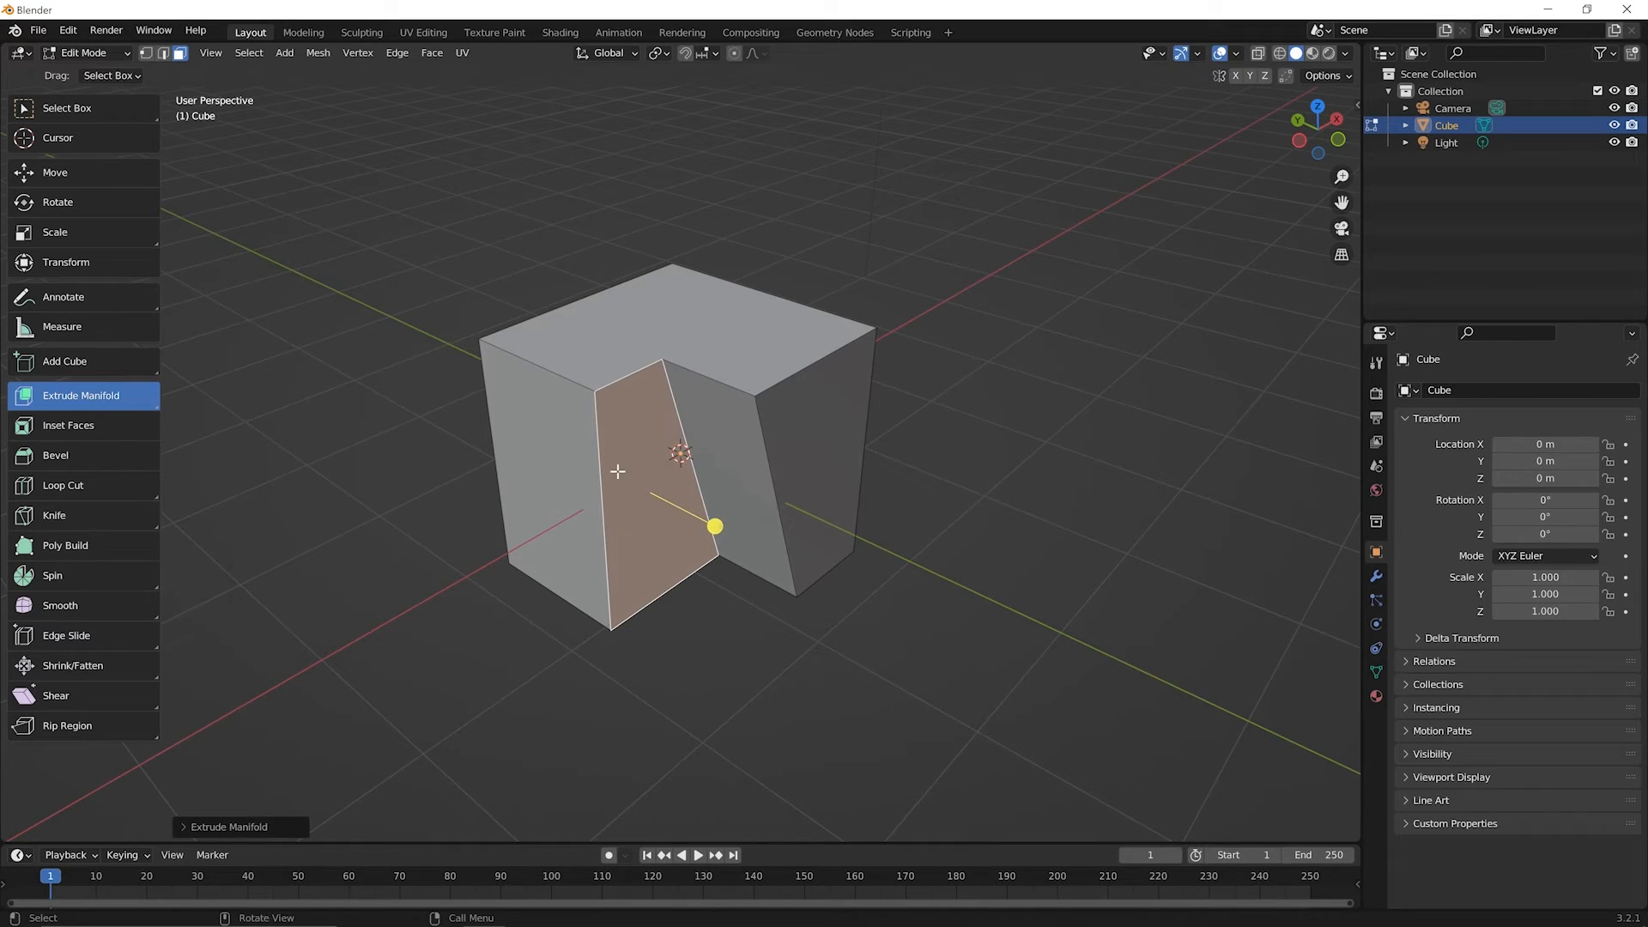
mouse_move(687, 392)
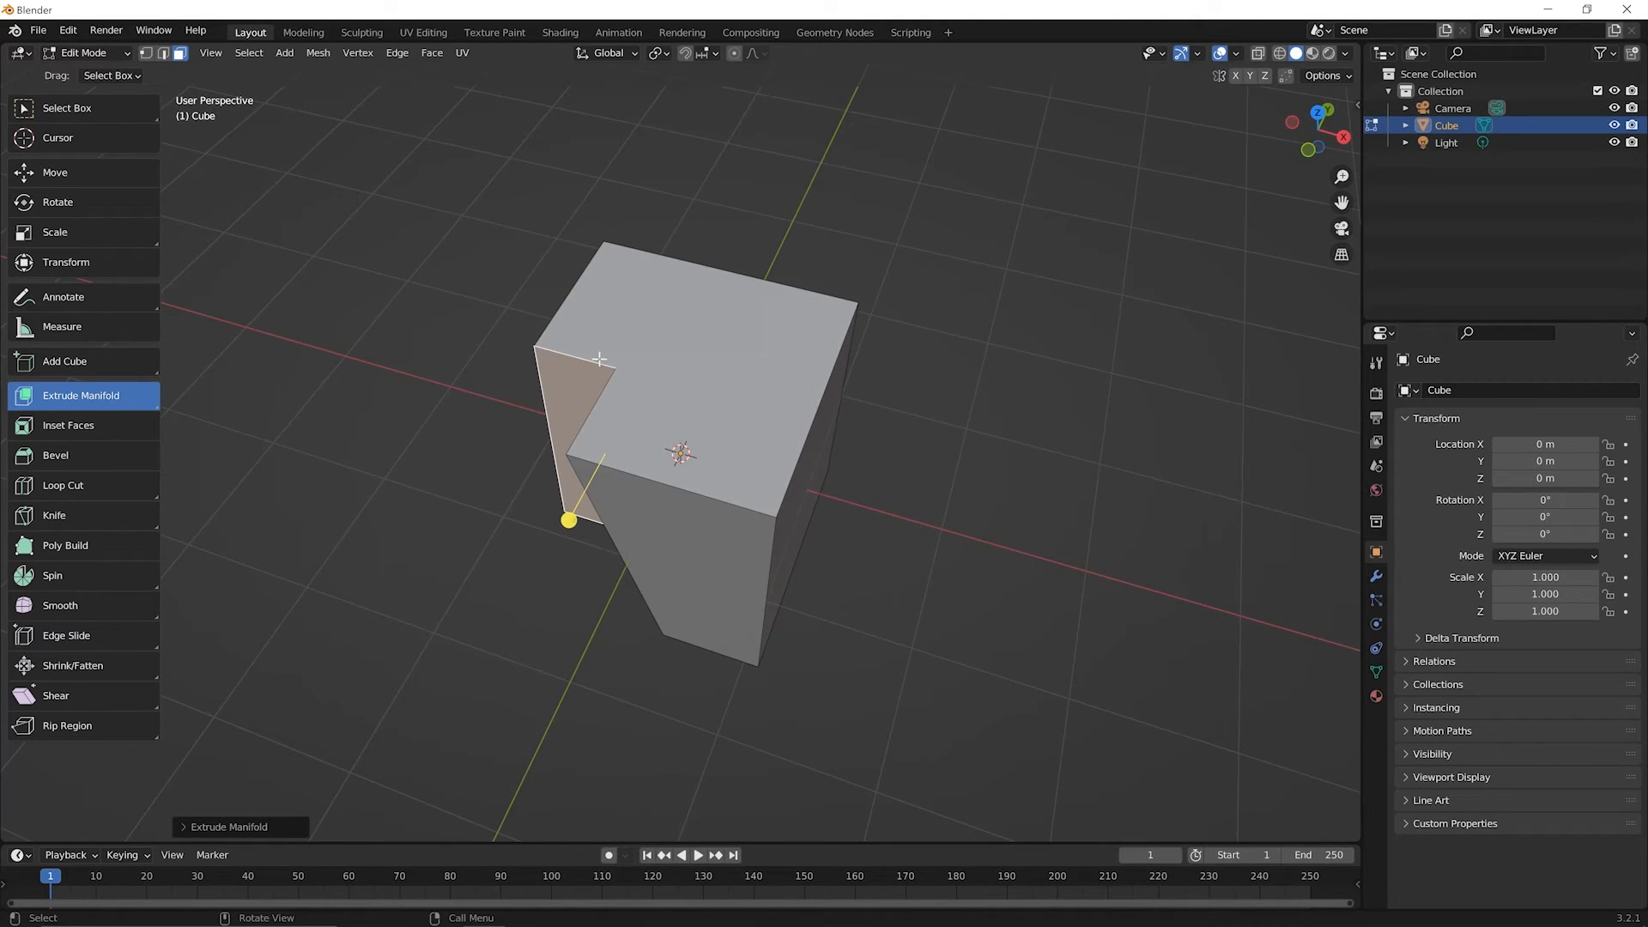
mouse_move(717, 382)
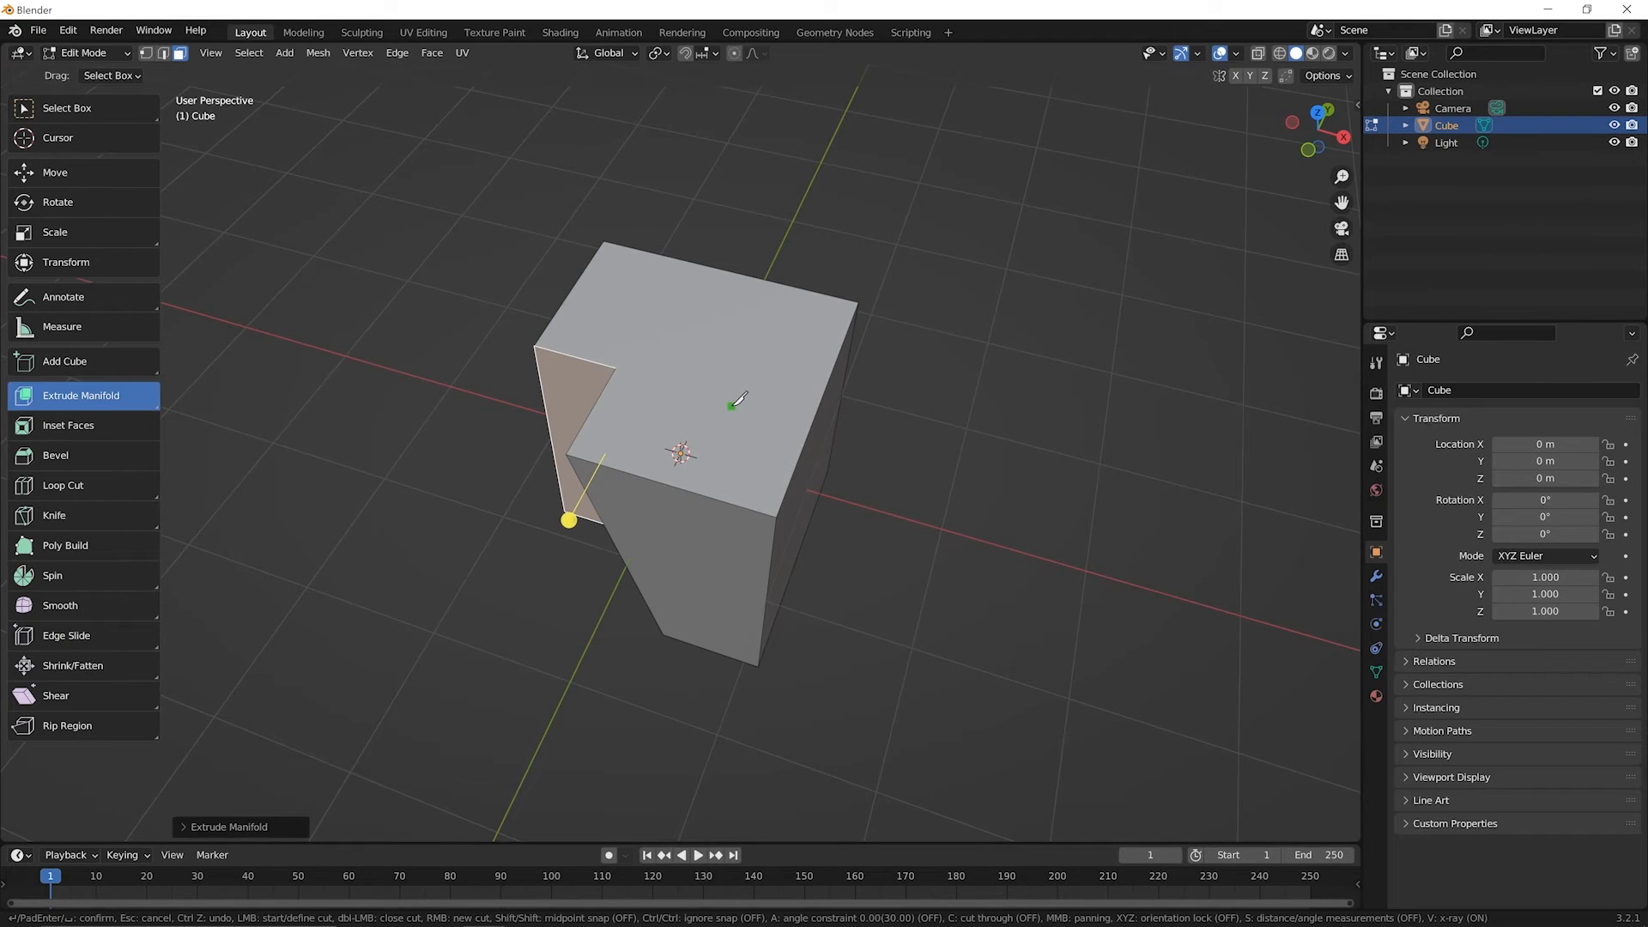
mouse_move(618, 309)
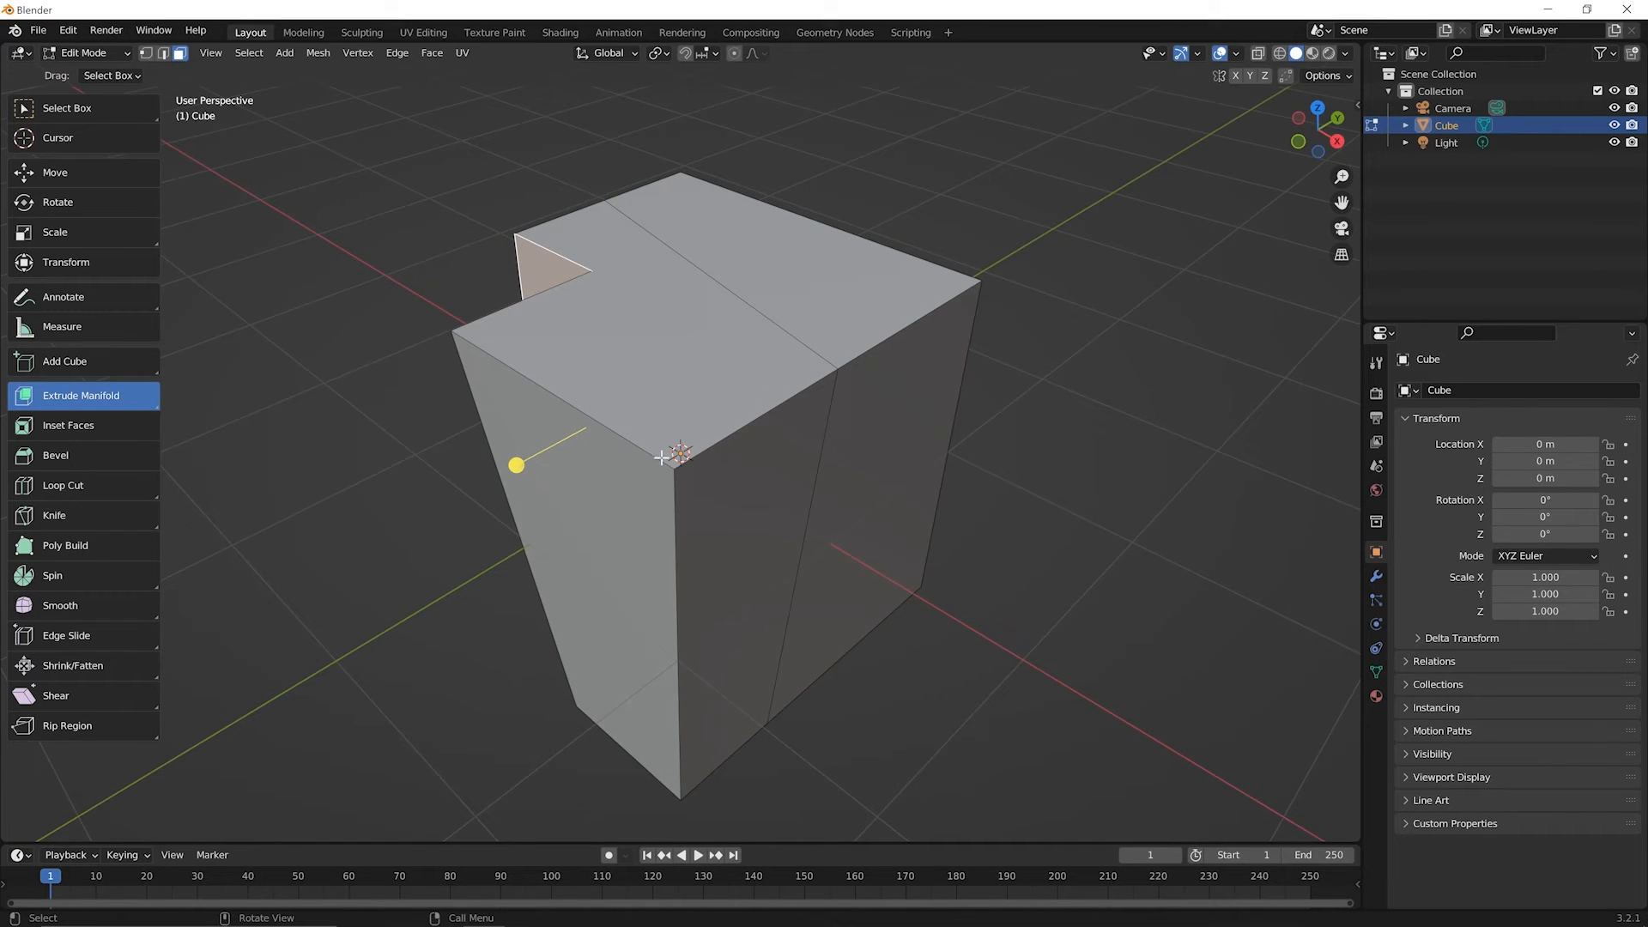
mouse_move(901, 365)
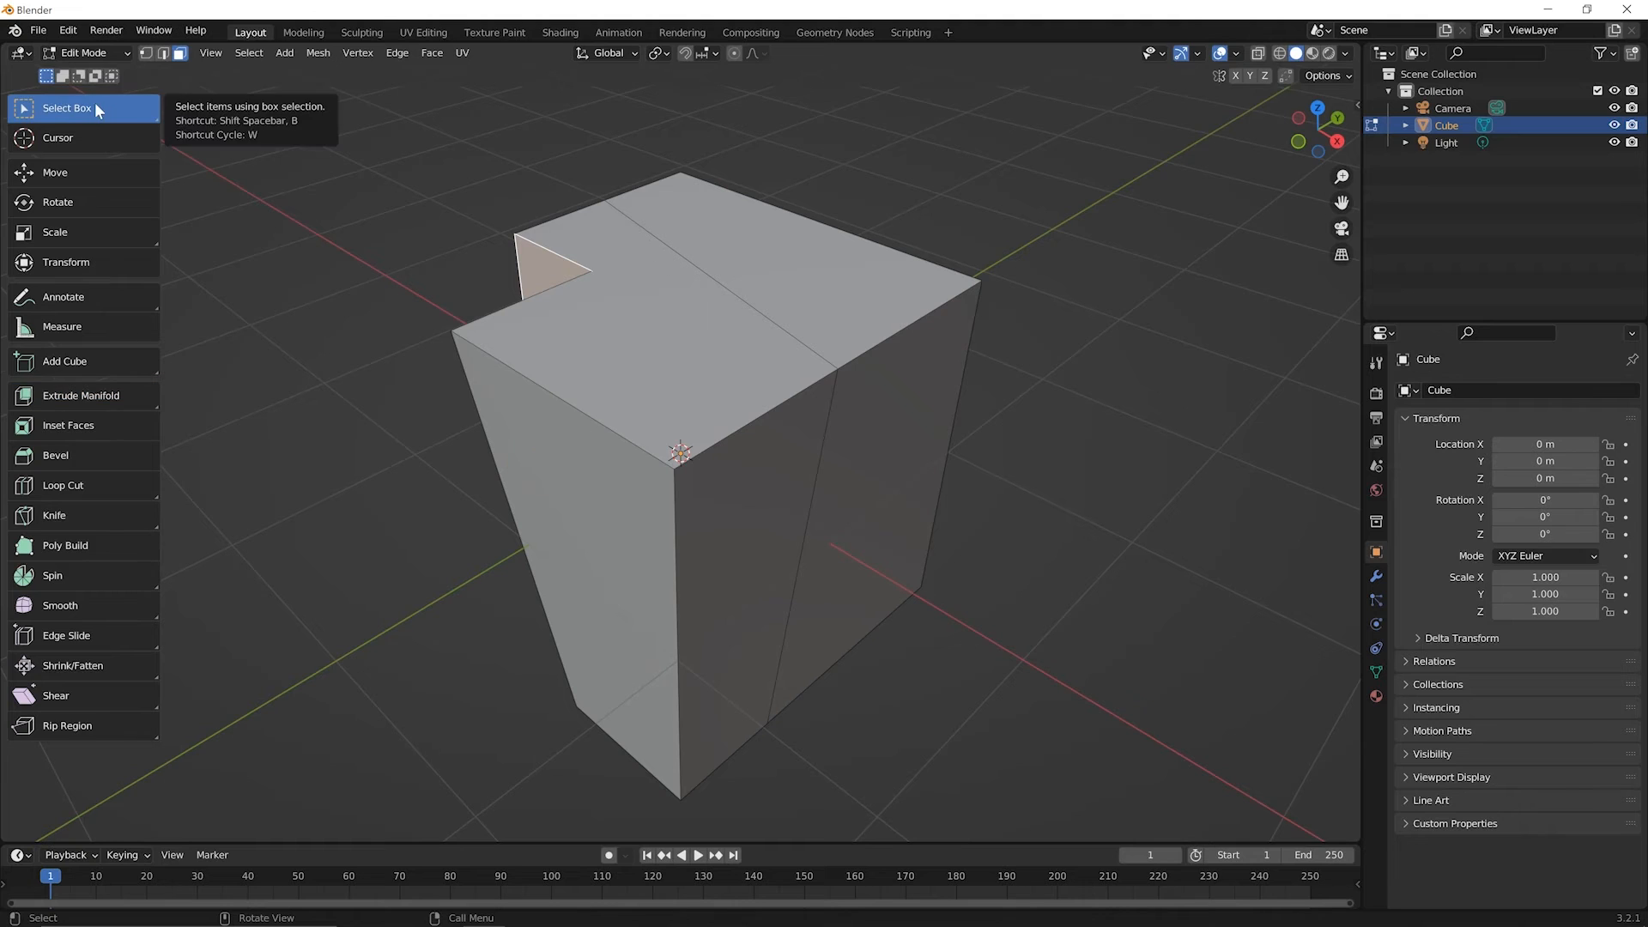
mouse_move(456, 161)
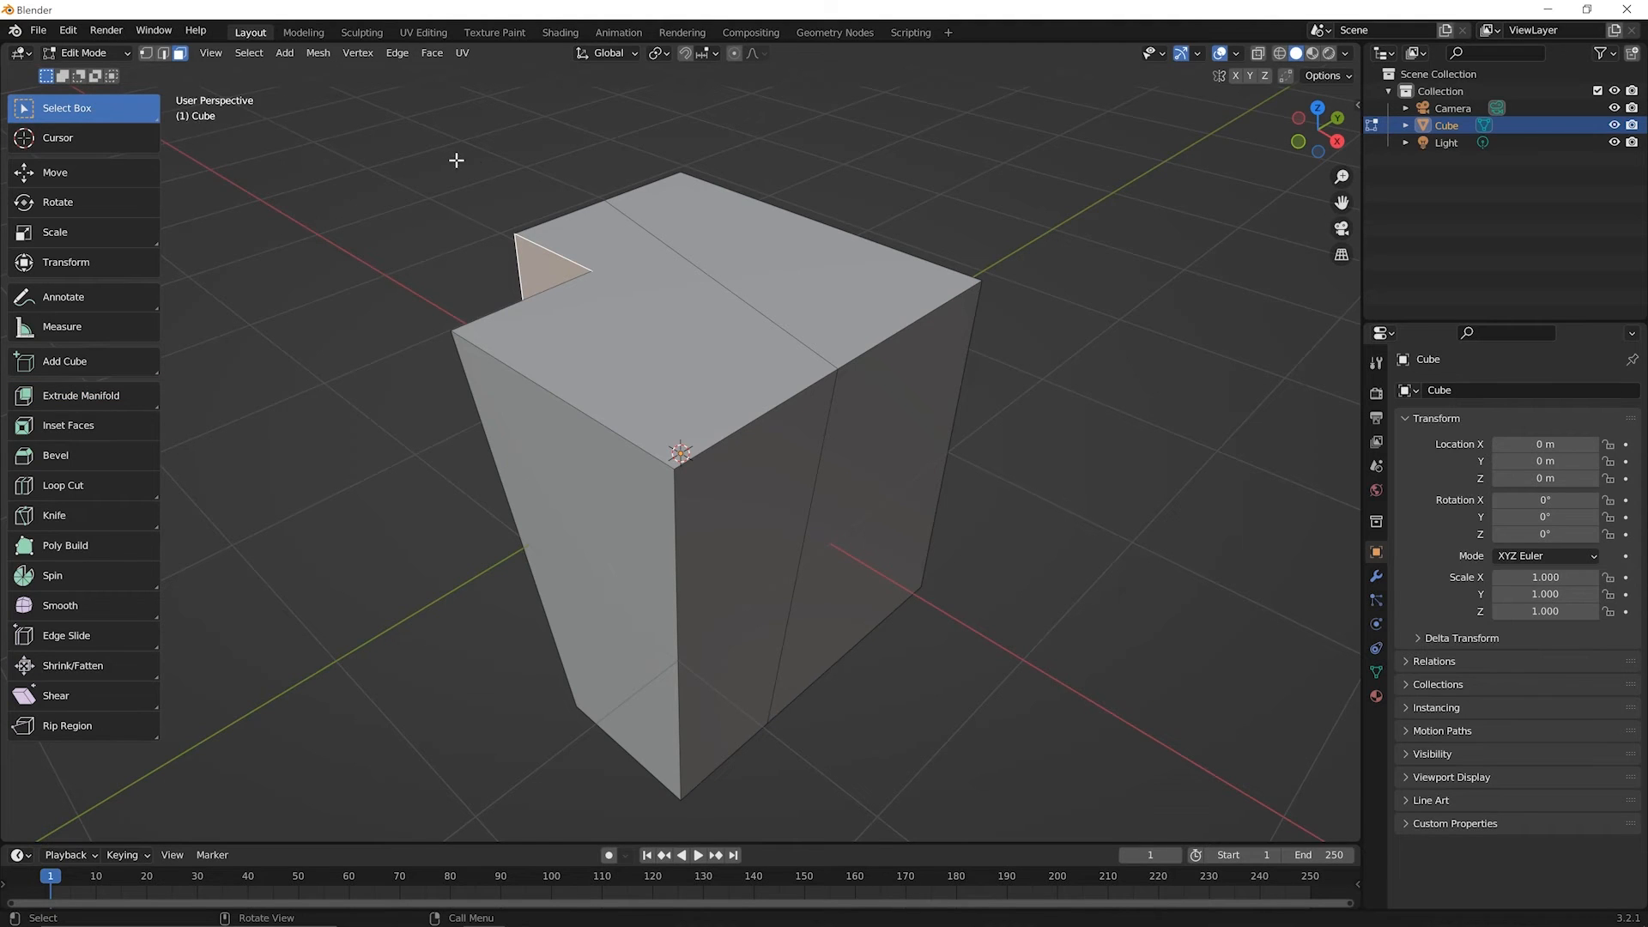
Step: Select the top edges of the knife-cut block and scale them to taper it
left_click(552, 262)
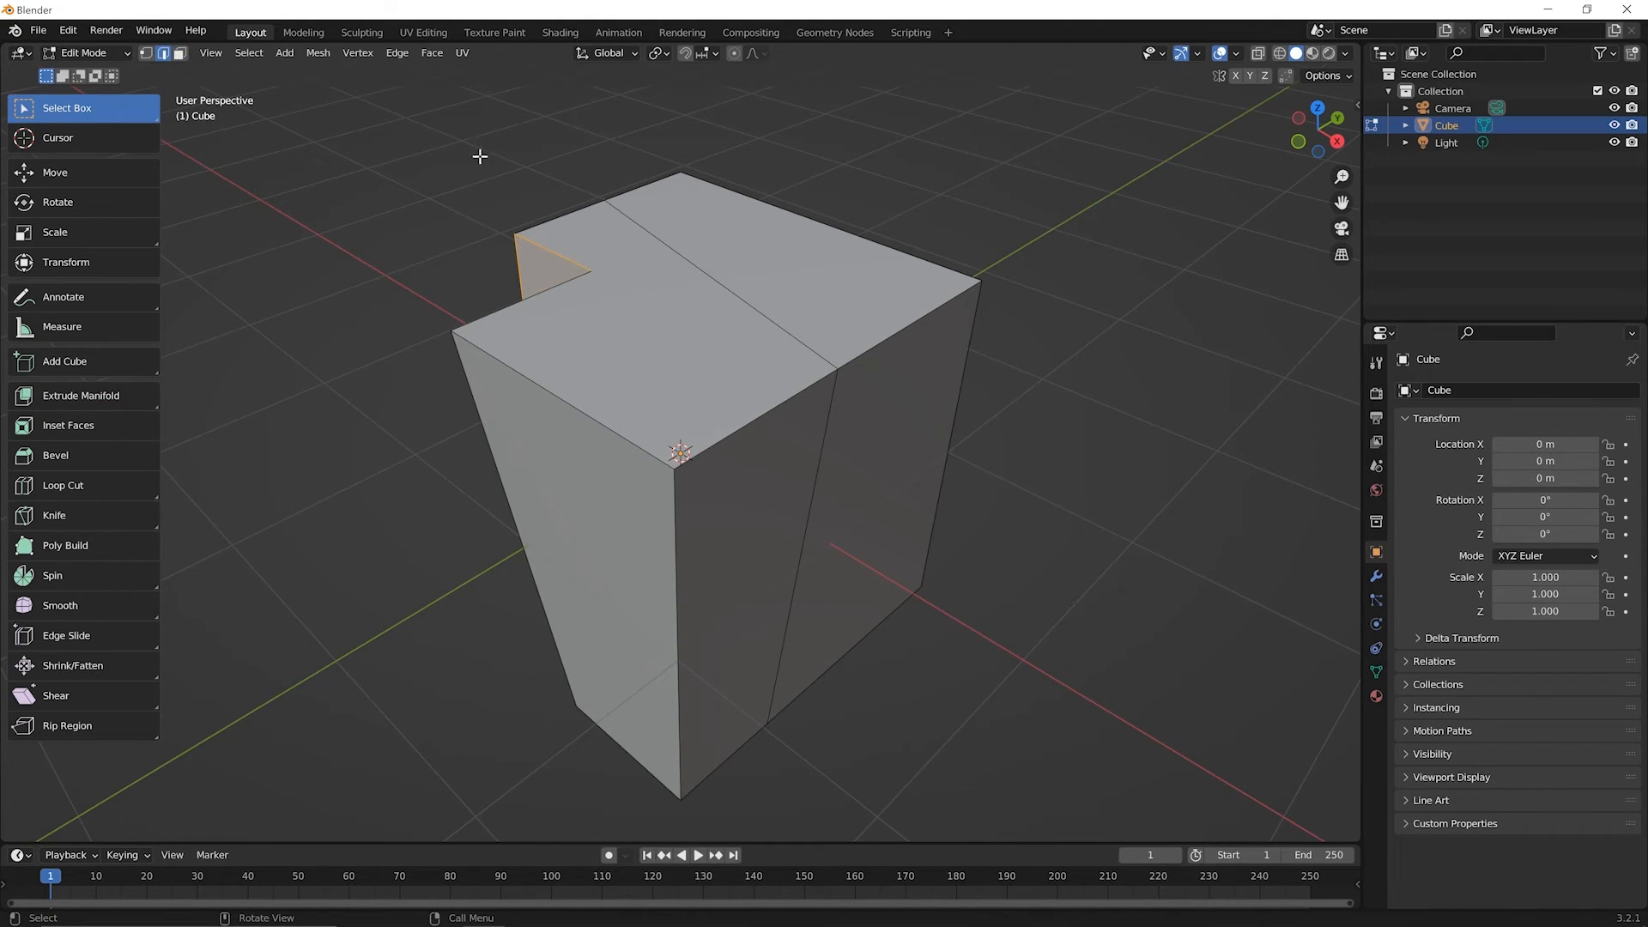
mouse_move(744, 289)
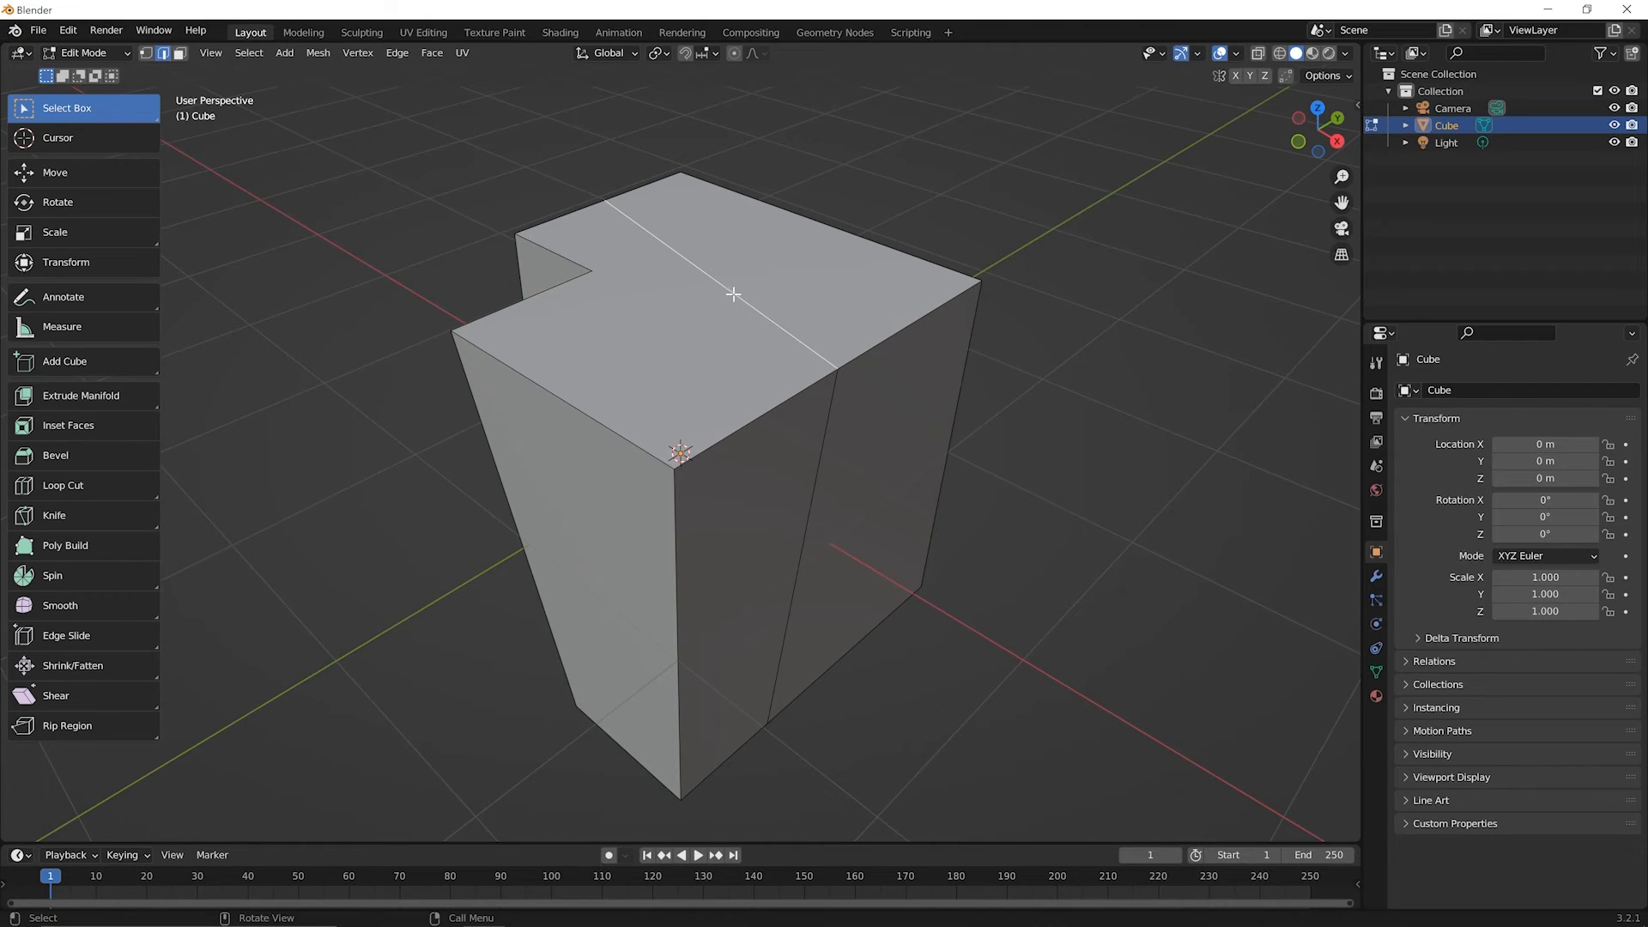
mouse_move(829, 413)
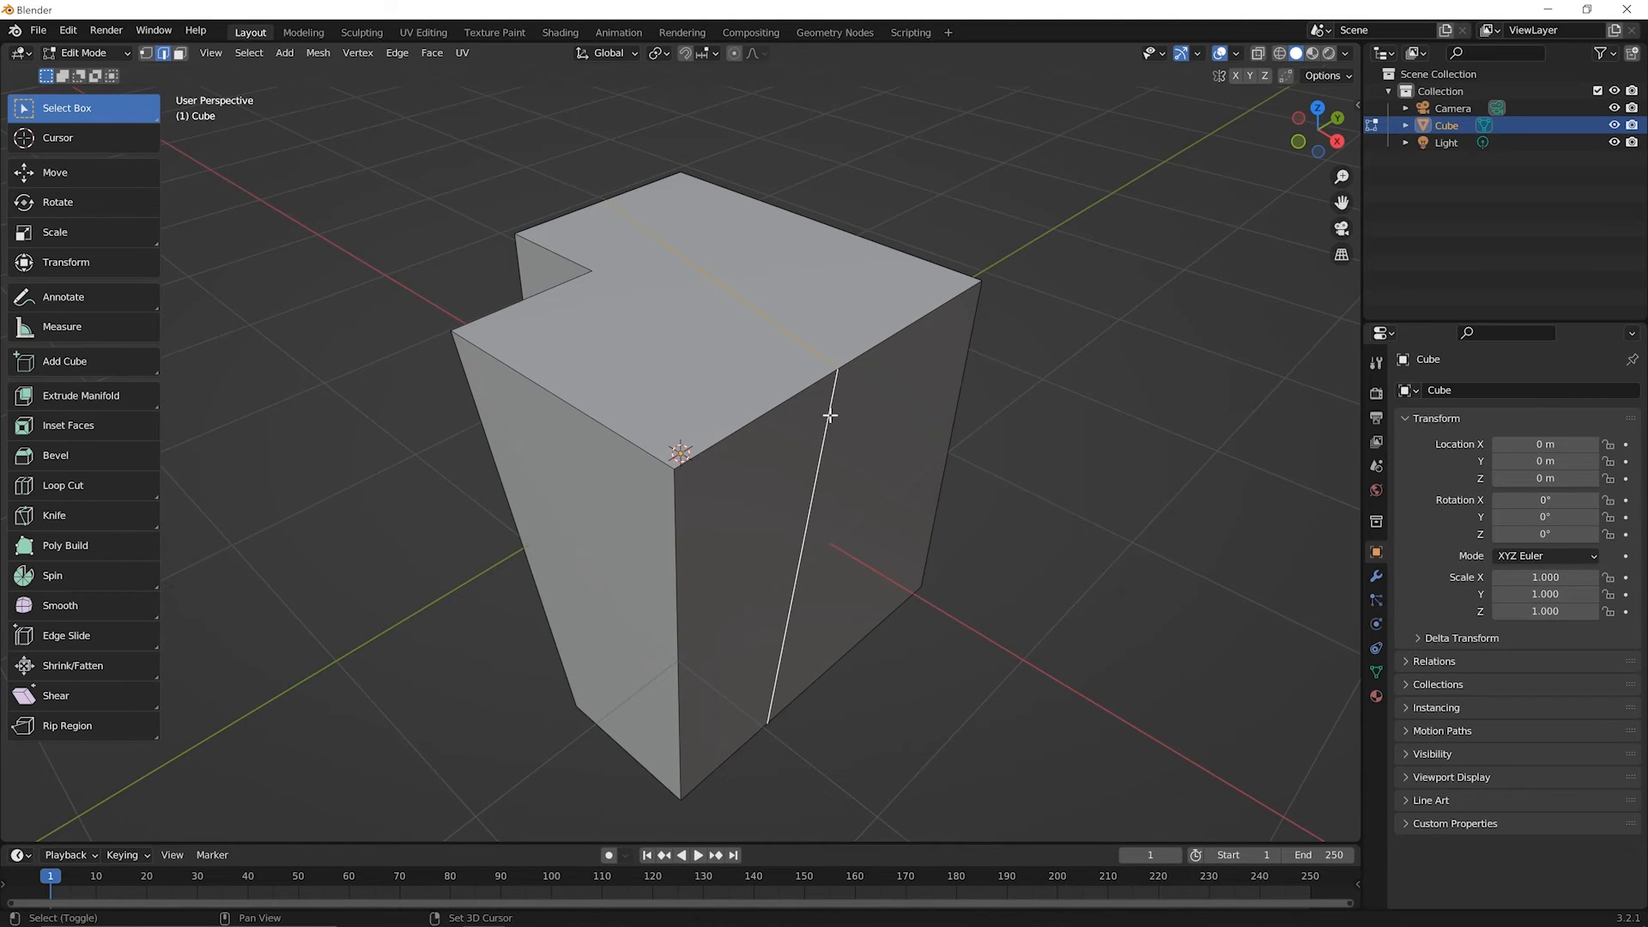
key("s")
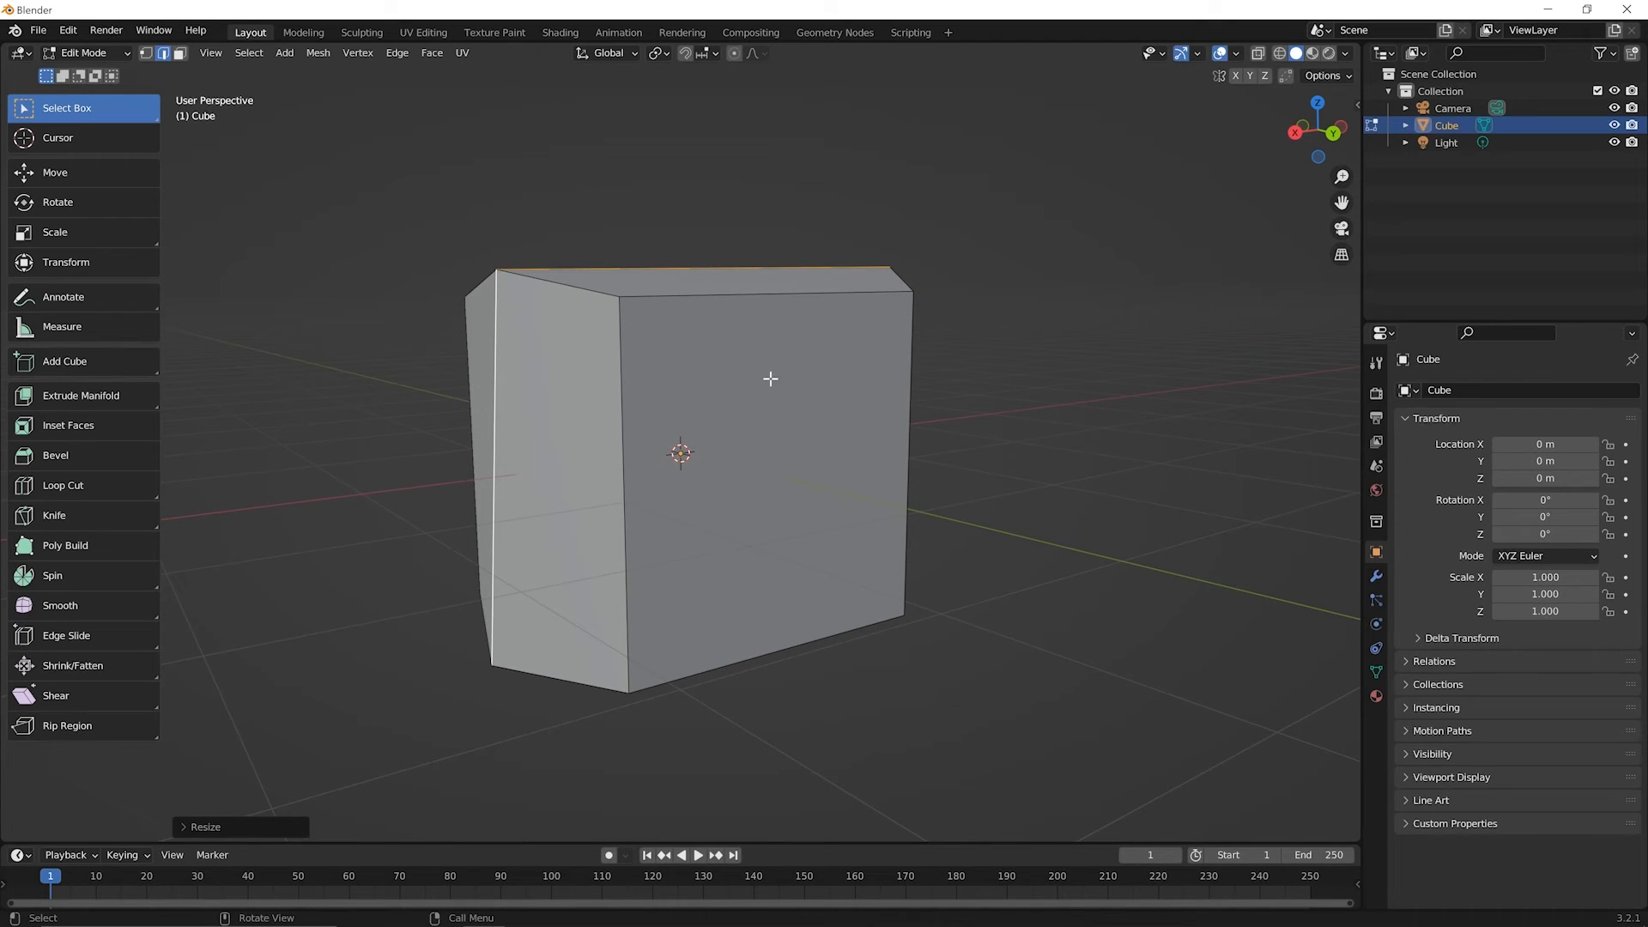
mouse_move(875, 458)
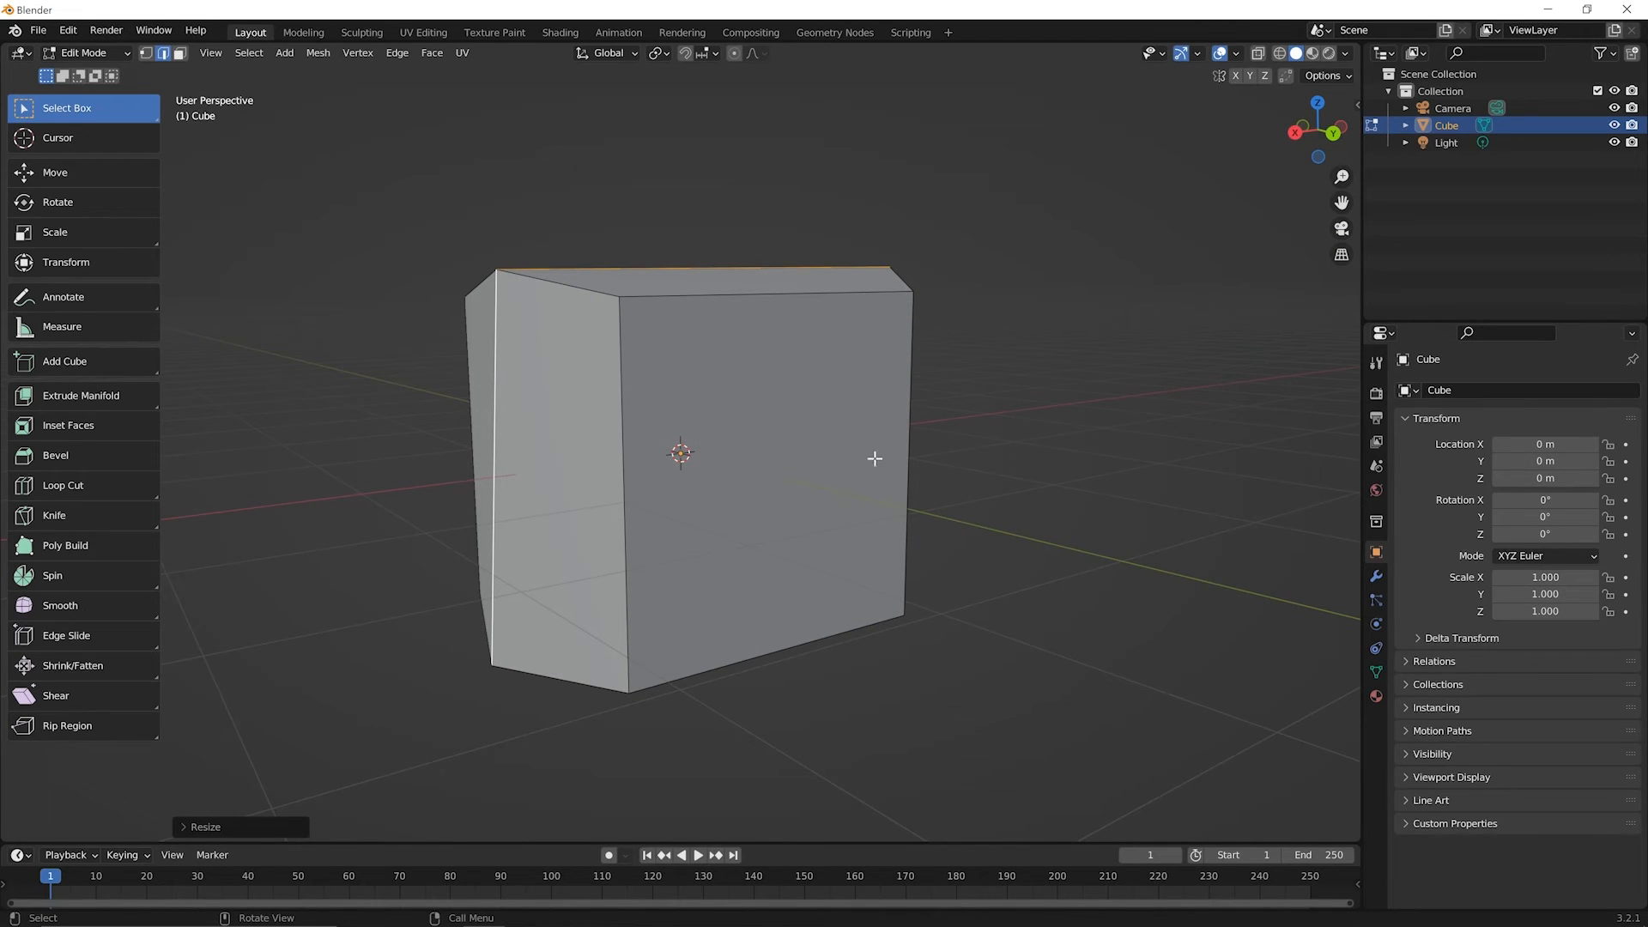
mouse_move(820, 379)
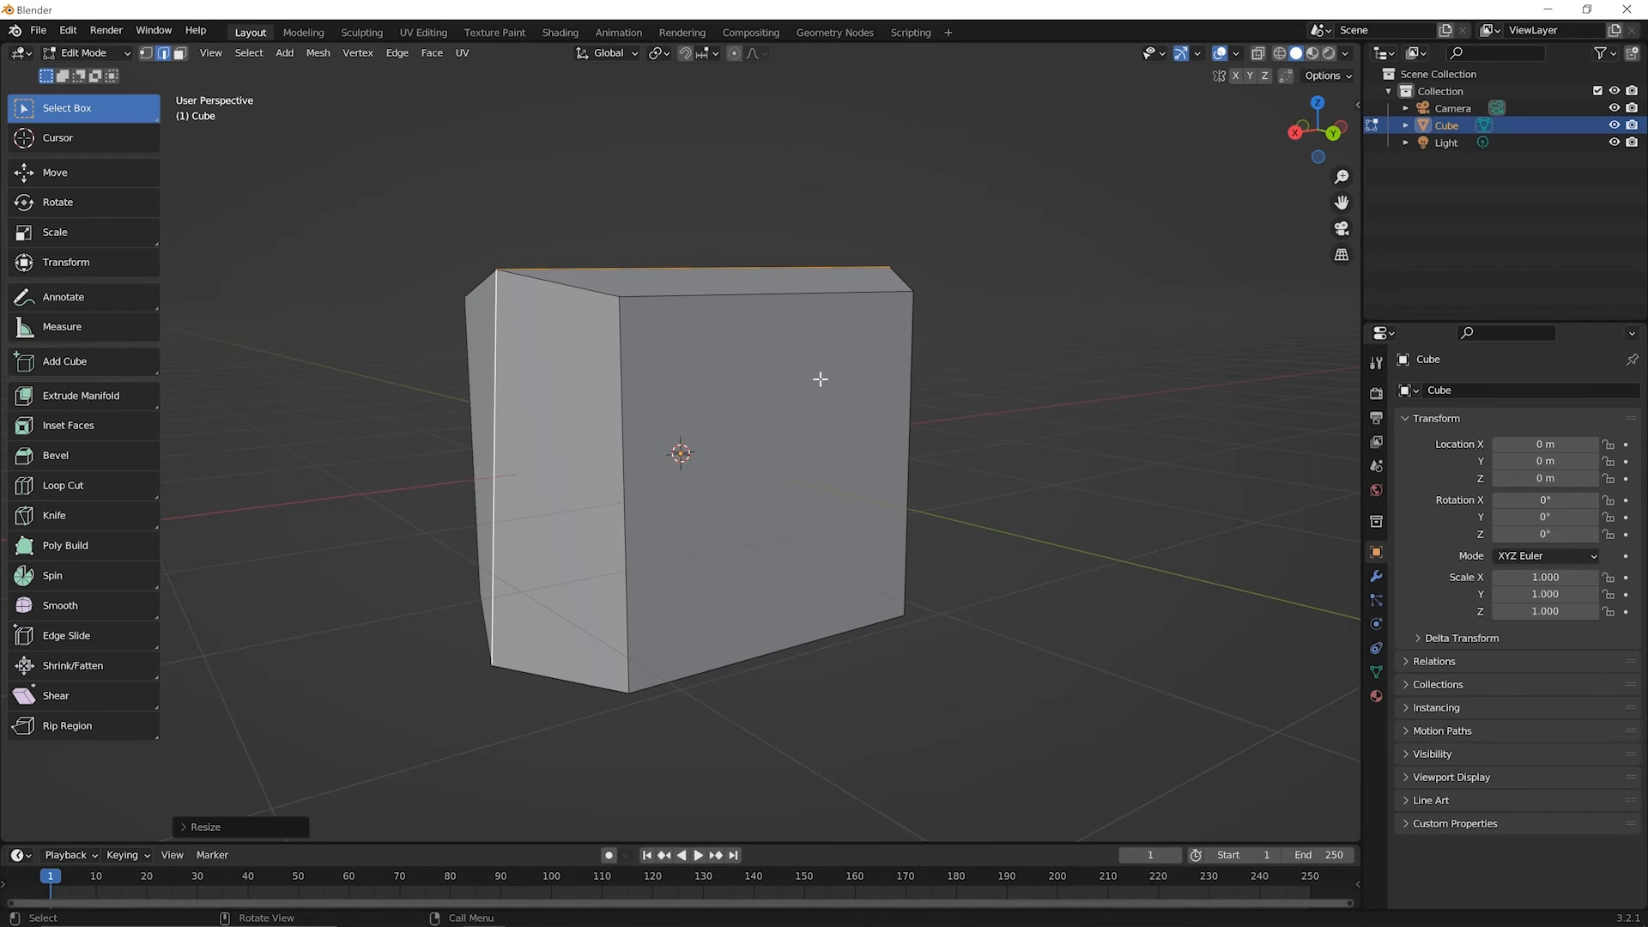
mouse_move(820, 371)
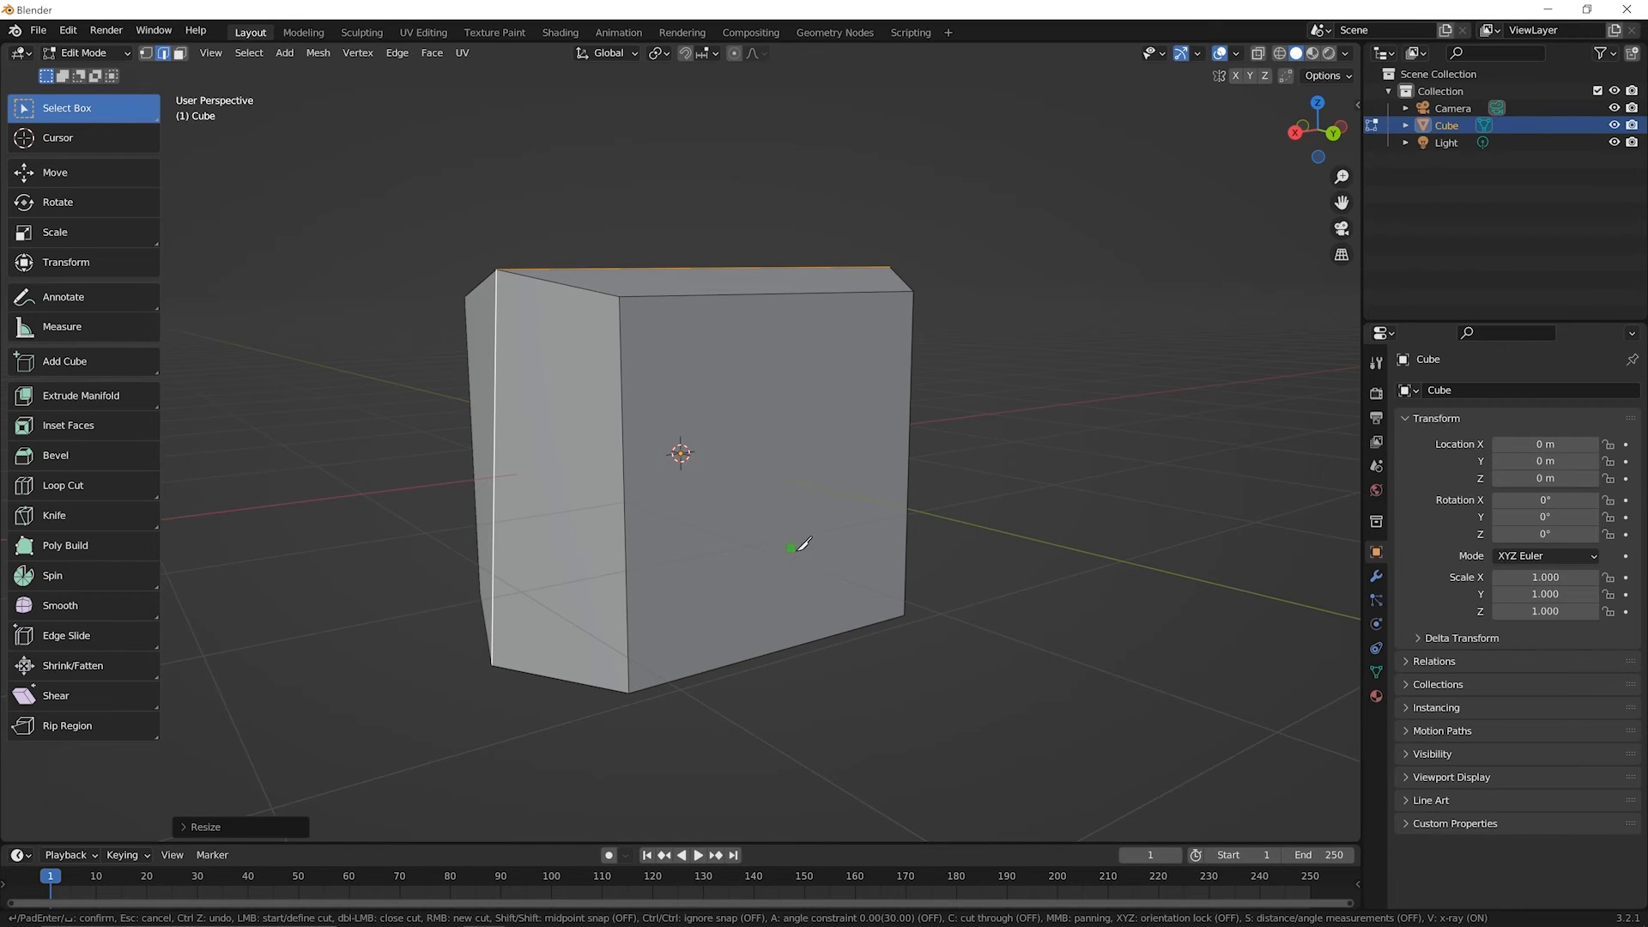
mouse_move(712, 381)
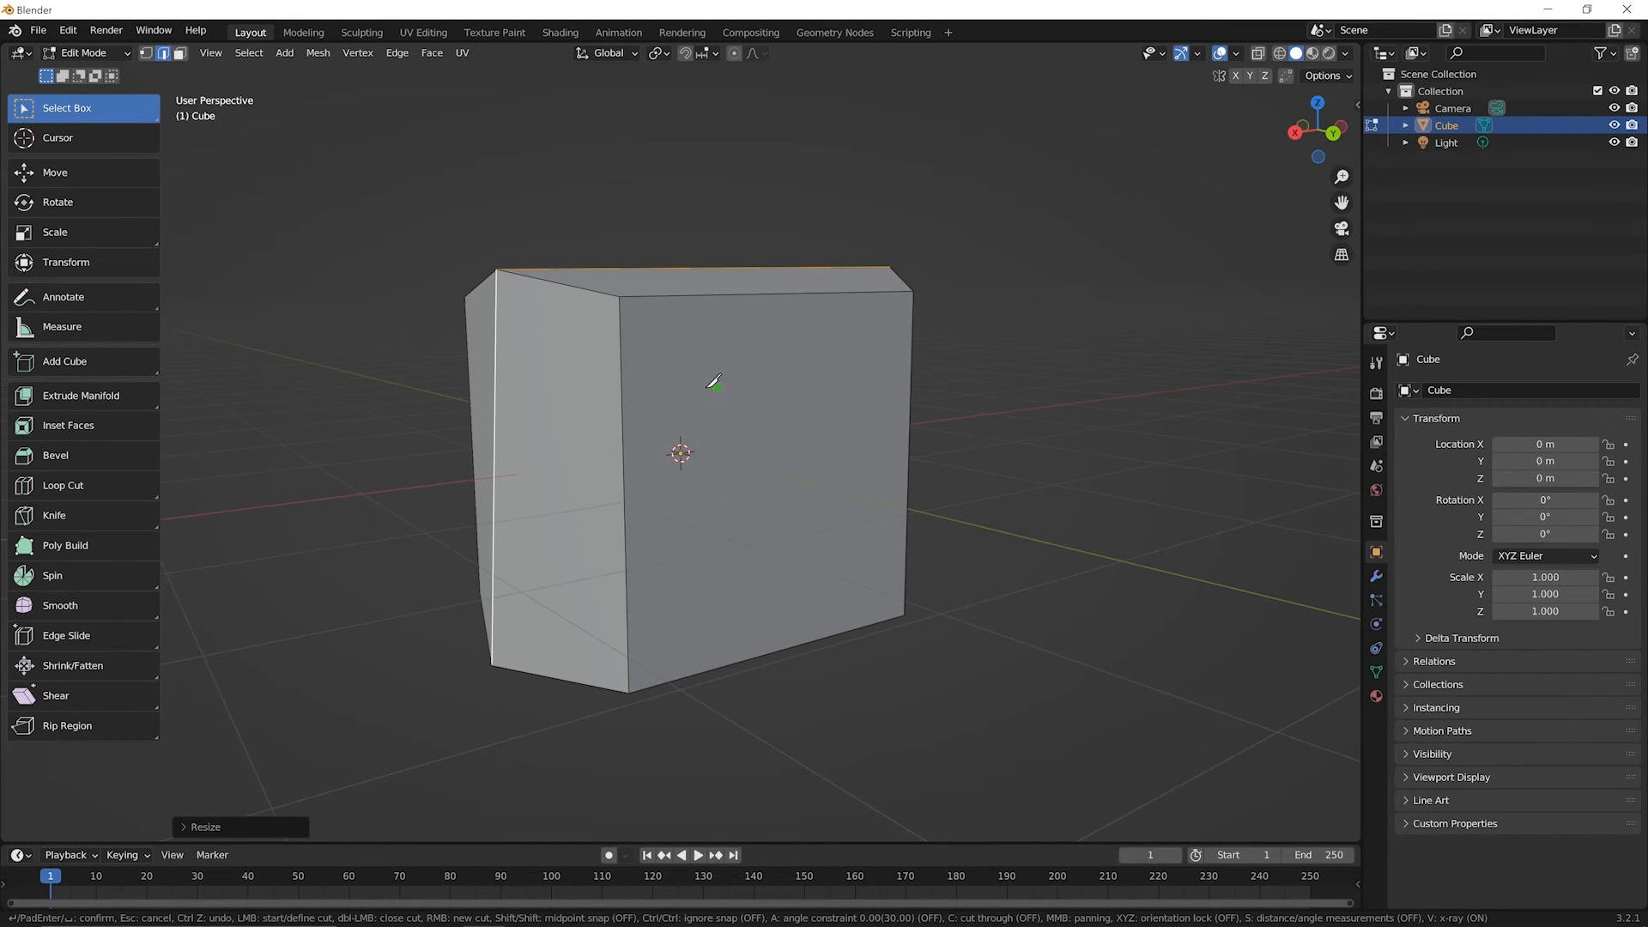
mouse_move(692, 368)
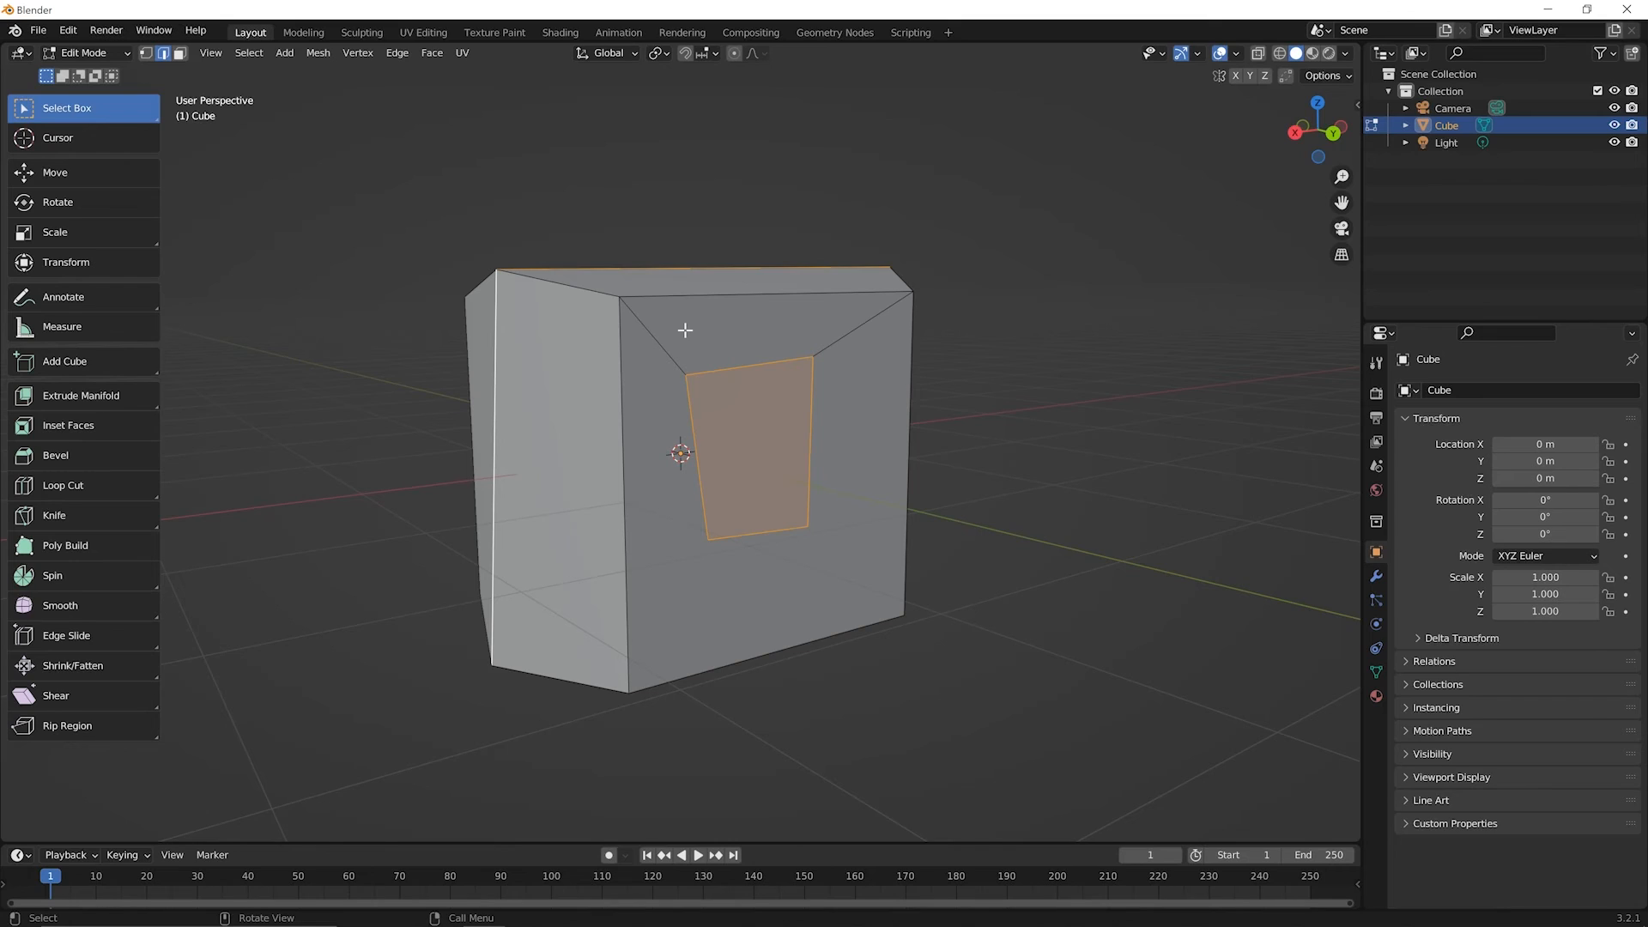
mouse_move(701, 427)
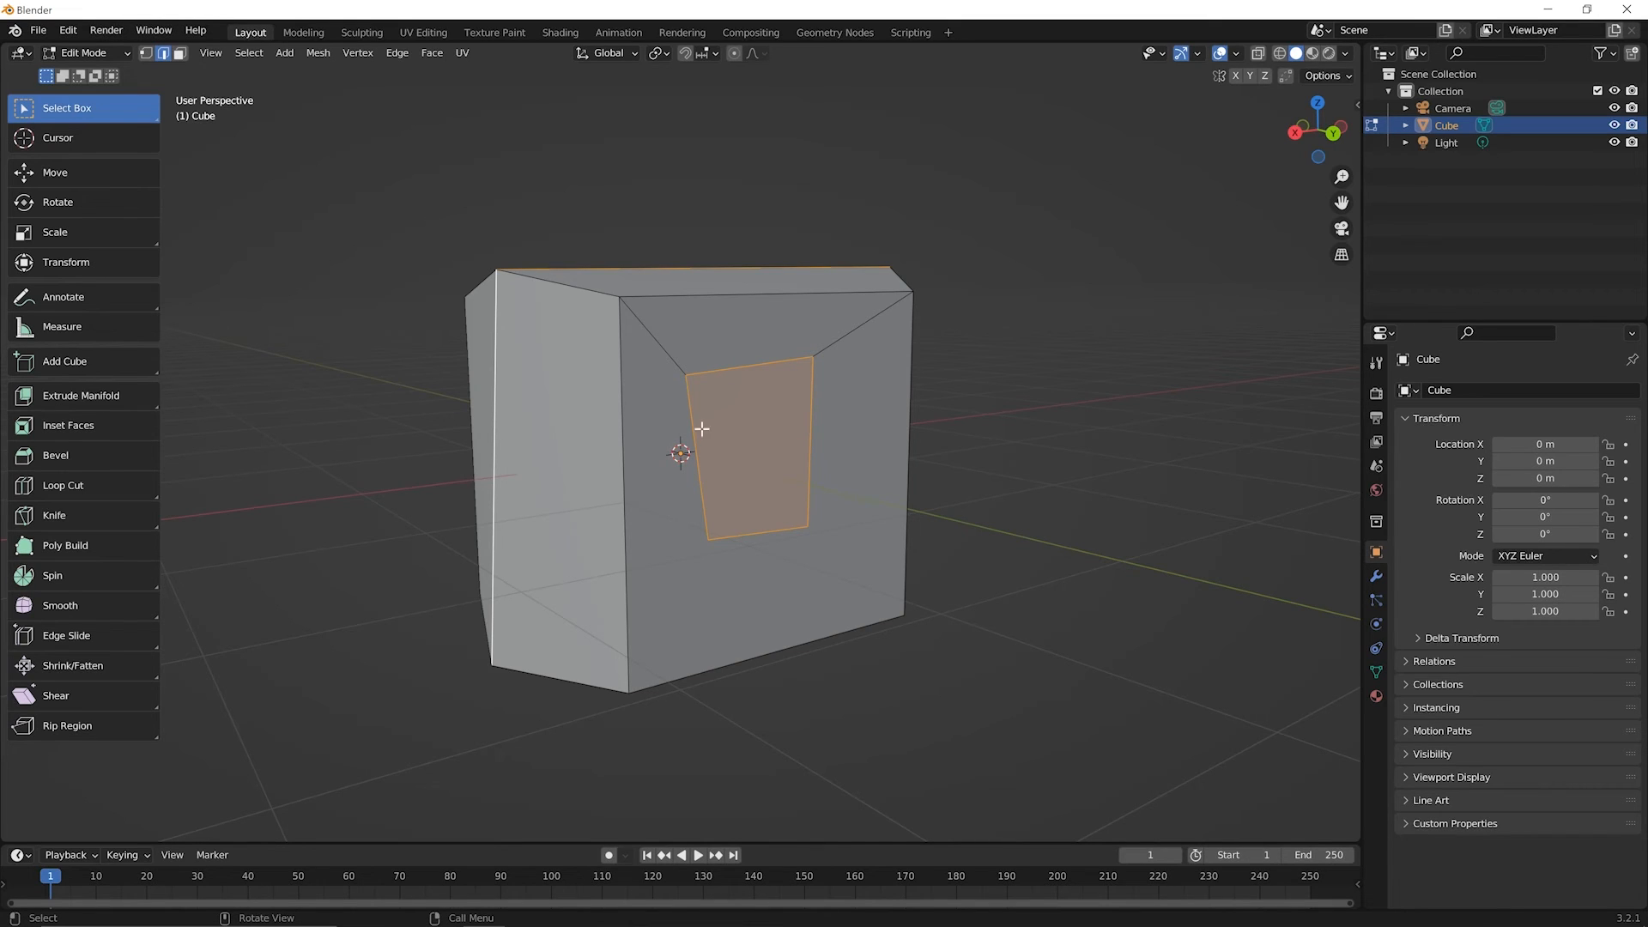
mouse_move(794, 357)
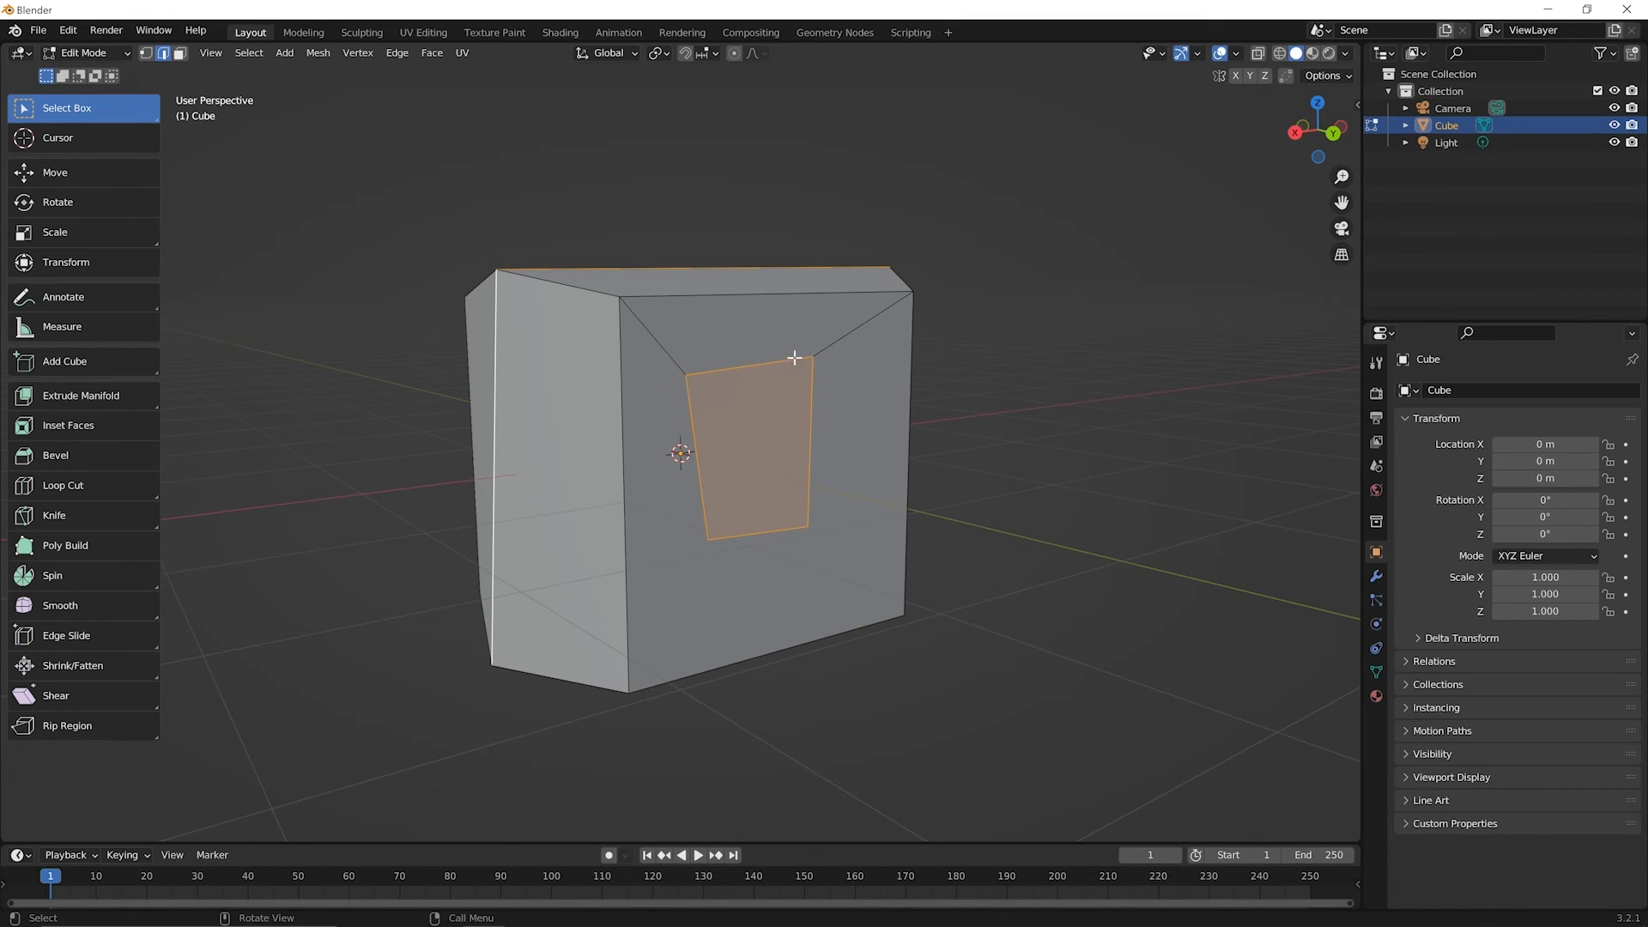
mouse_move(654, 542)
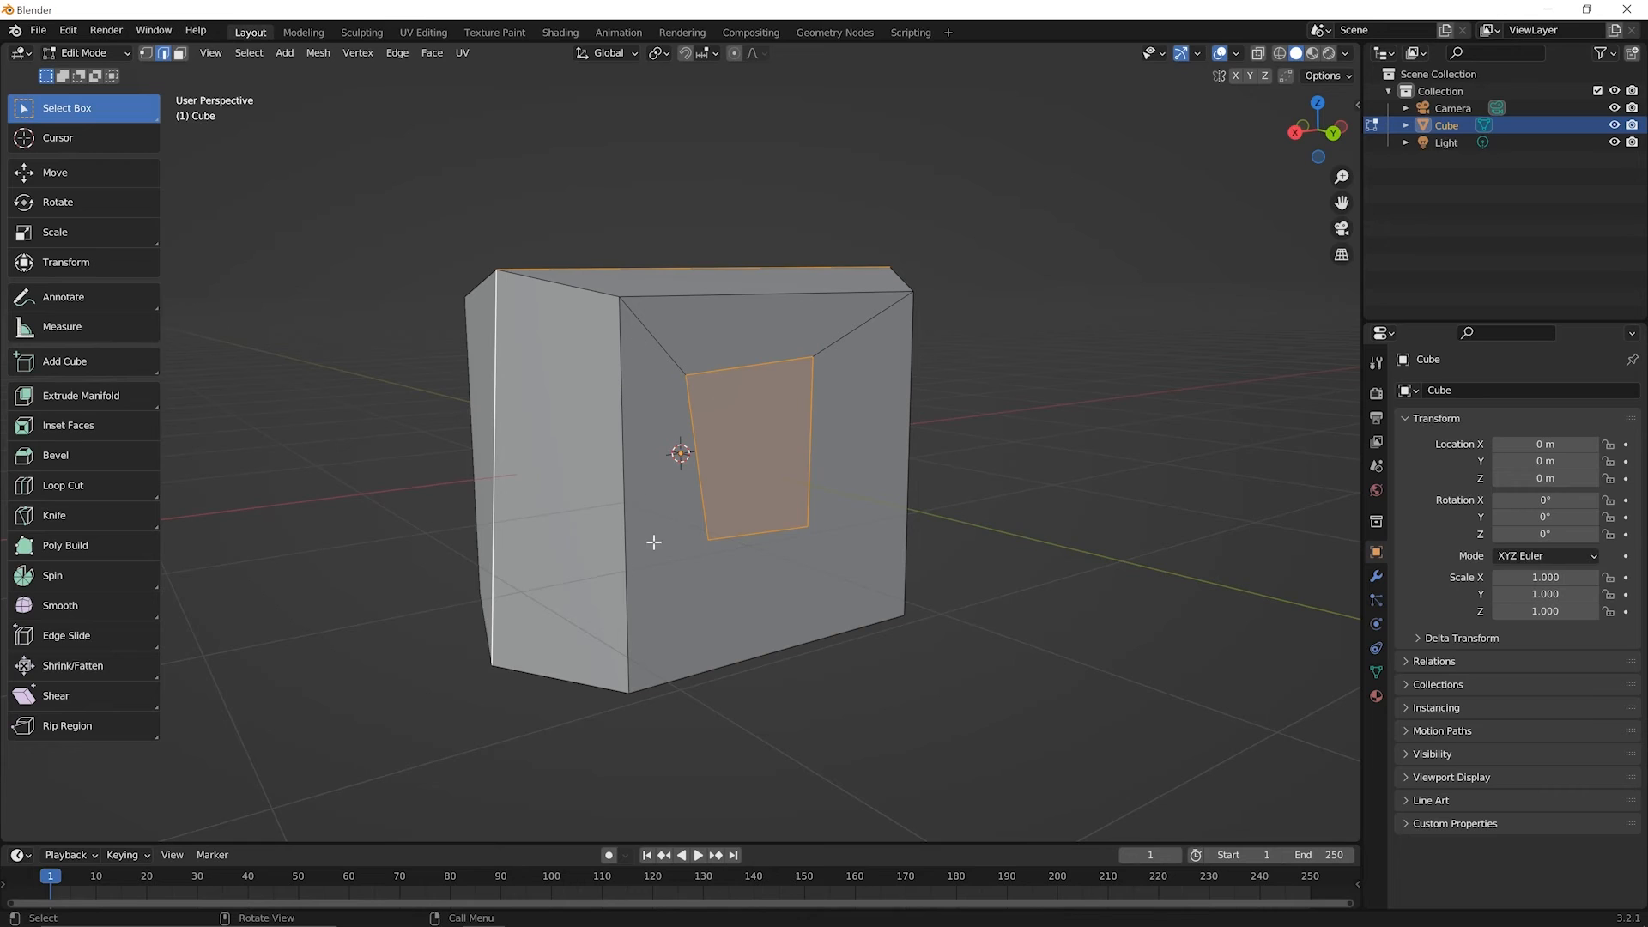
mouse_move(608, 303)
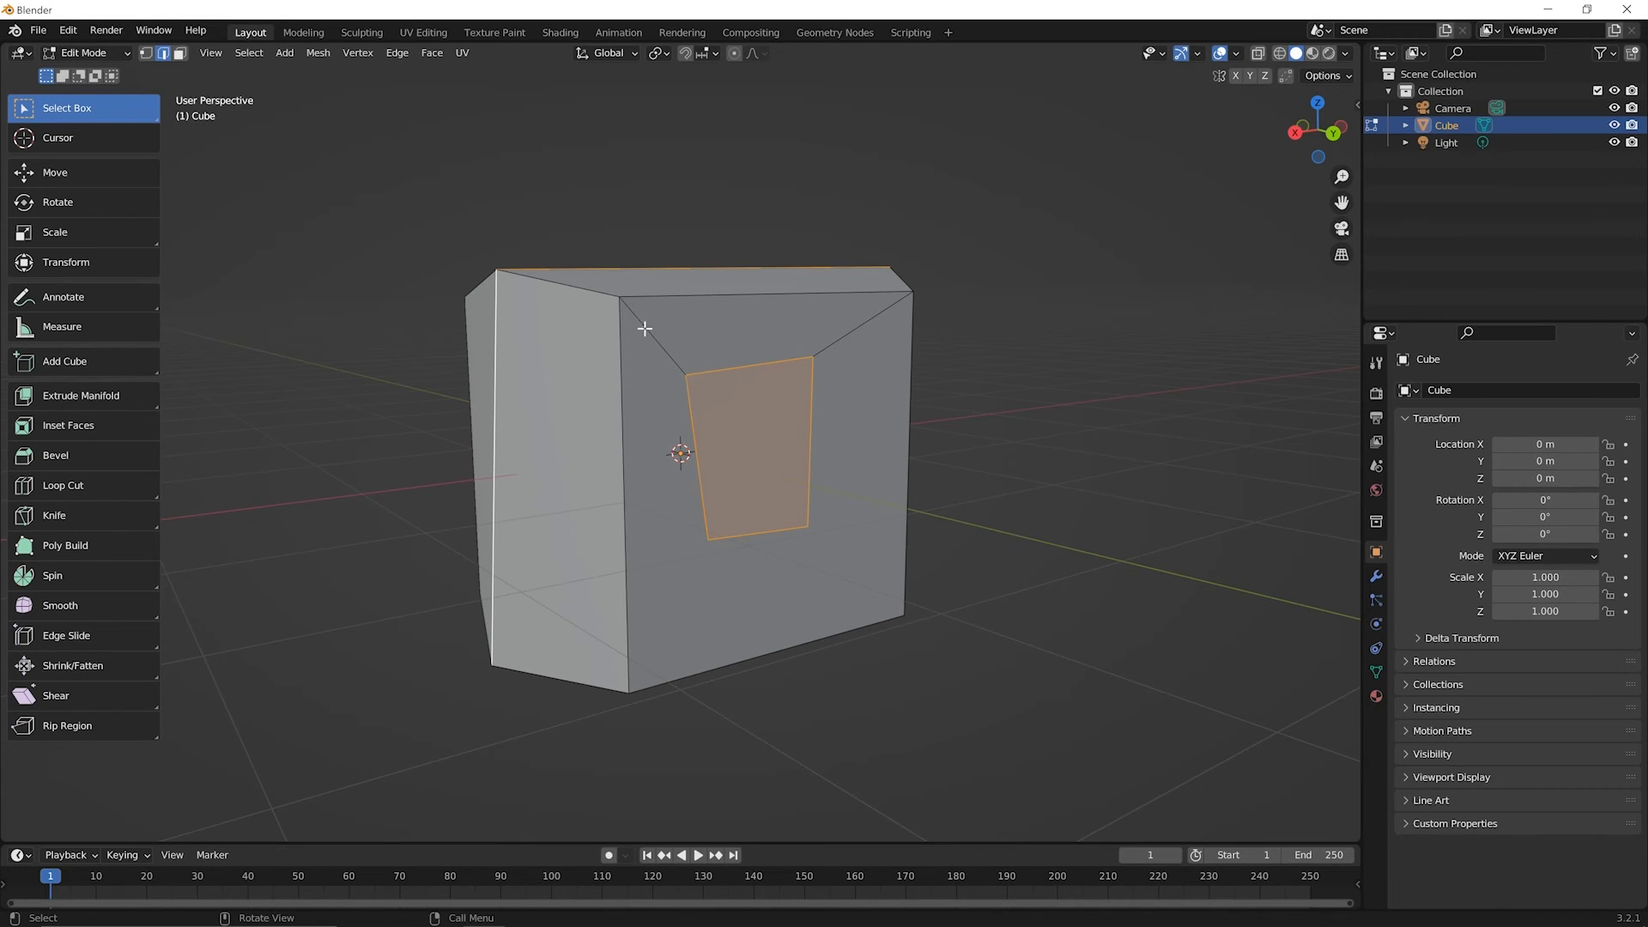
mouse_move(819, 350)
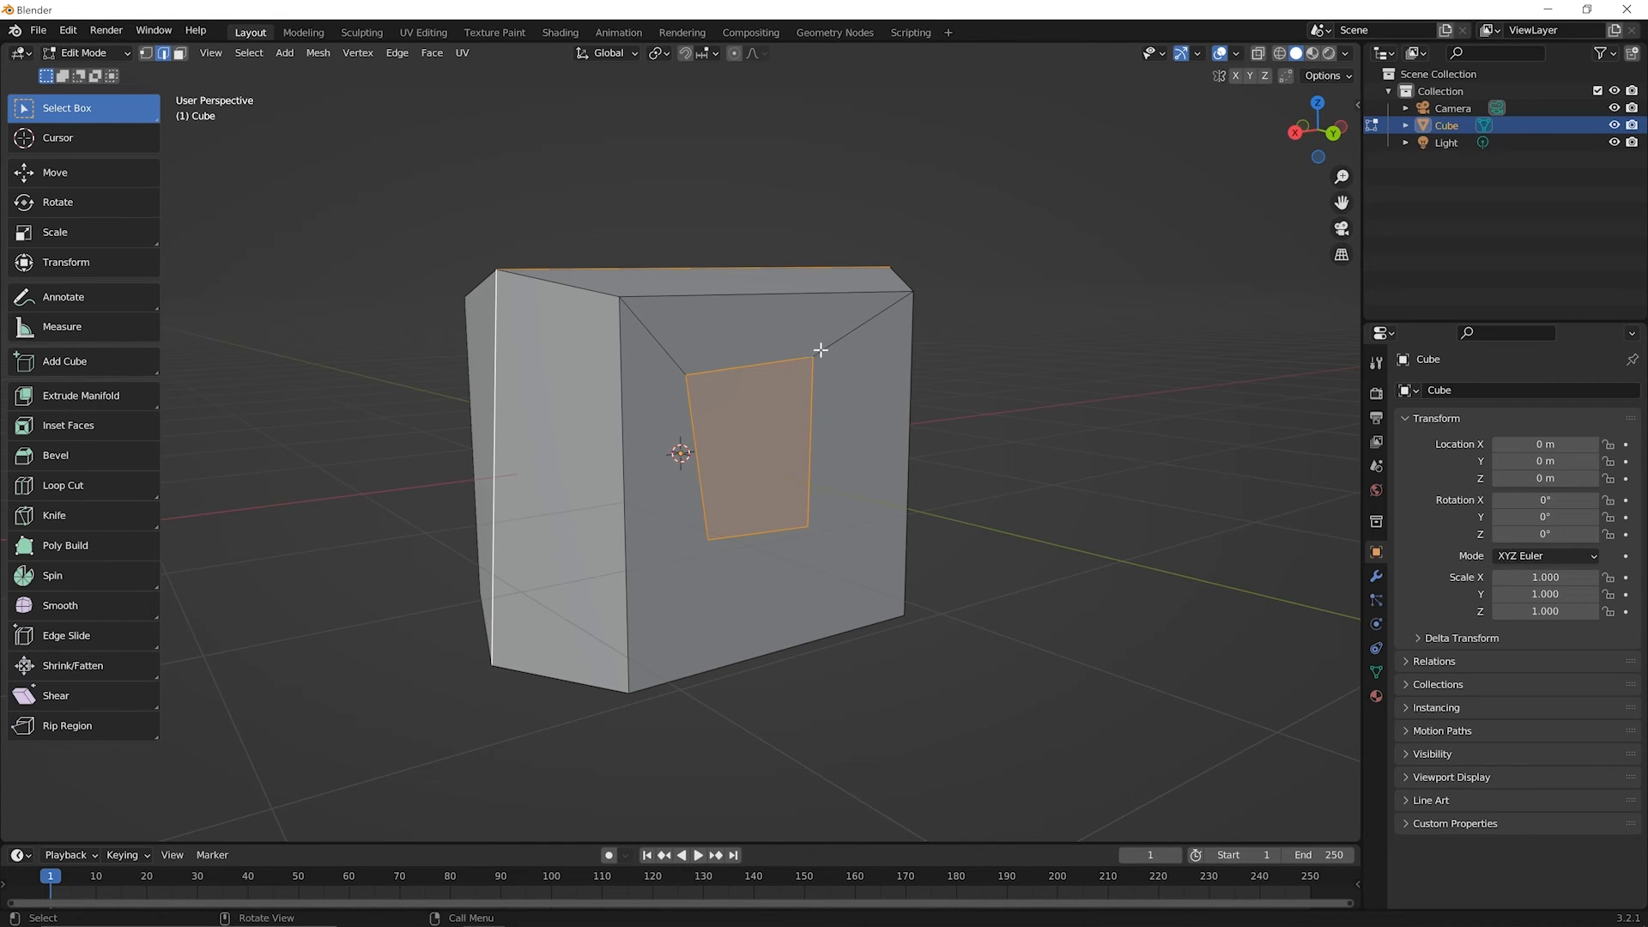
mouse_move(884, 292)
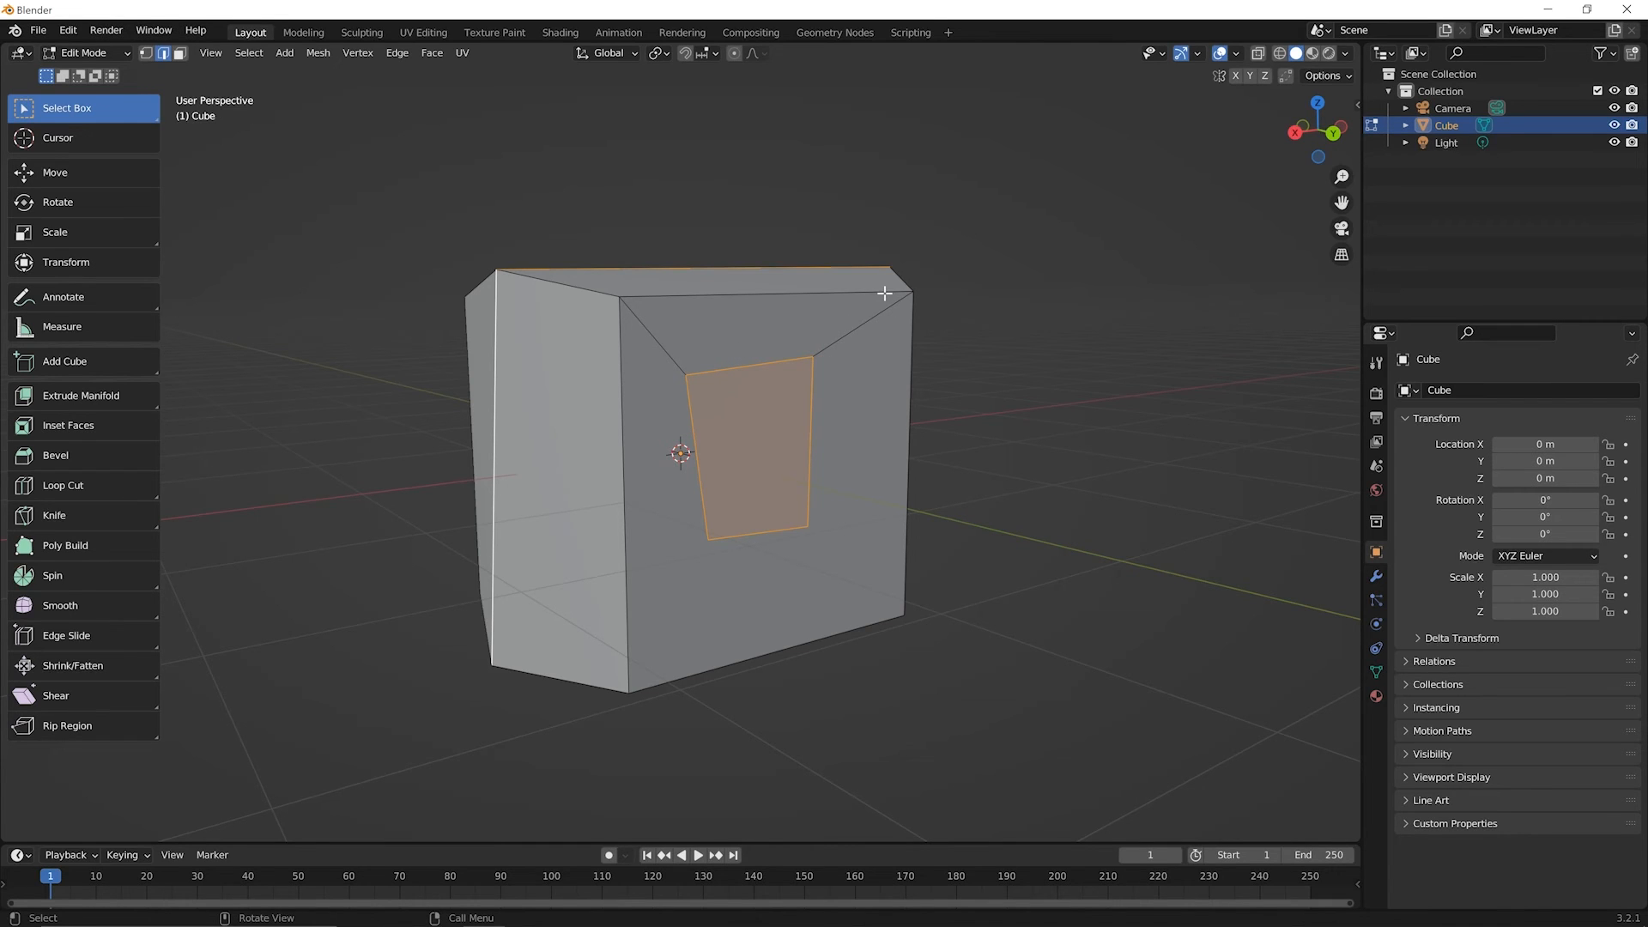
mouse_move(674, 399)
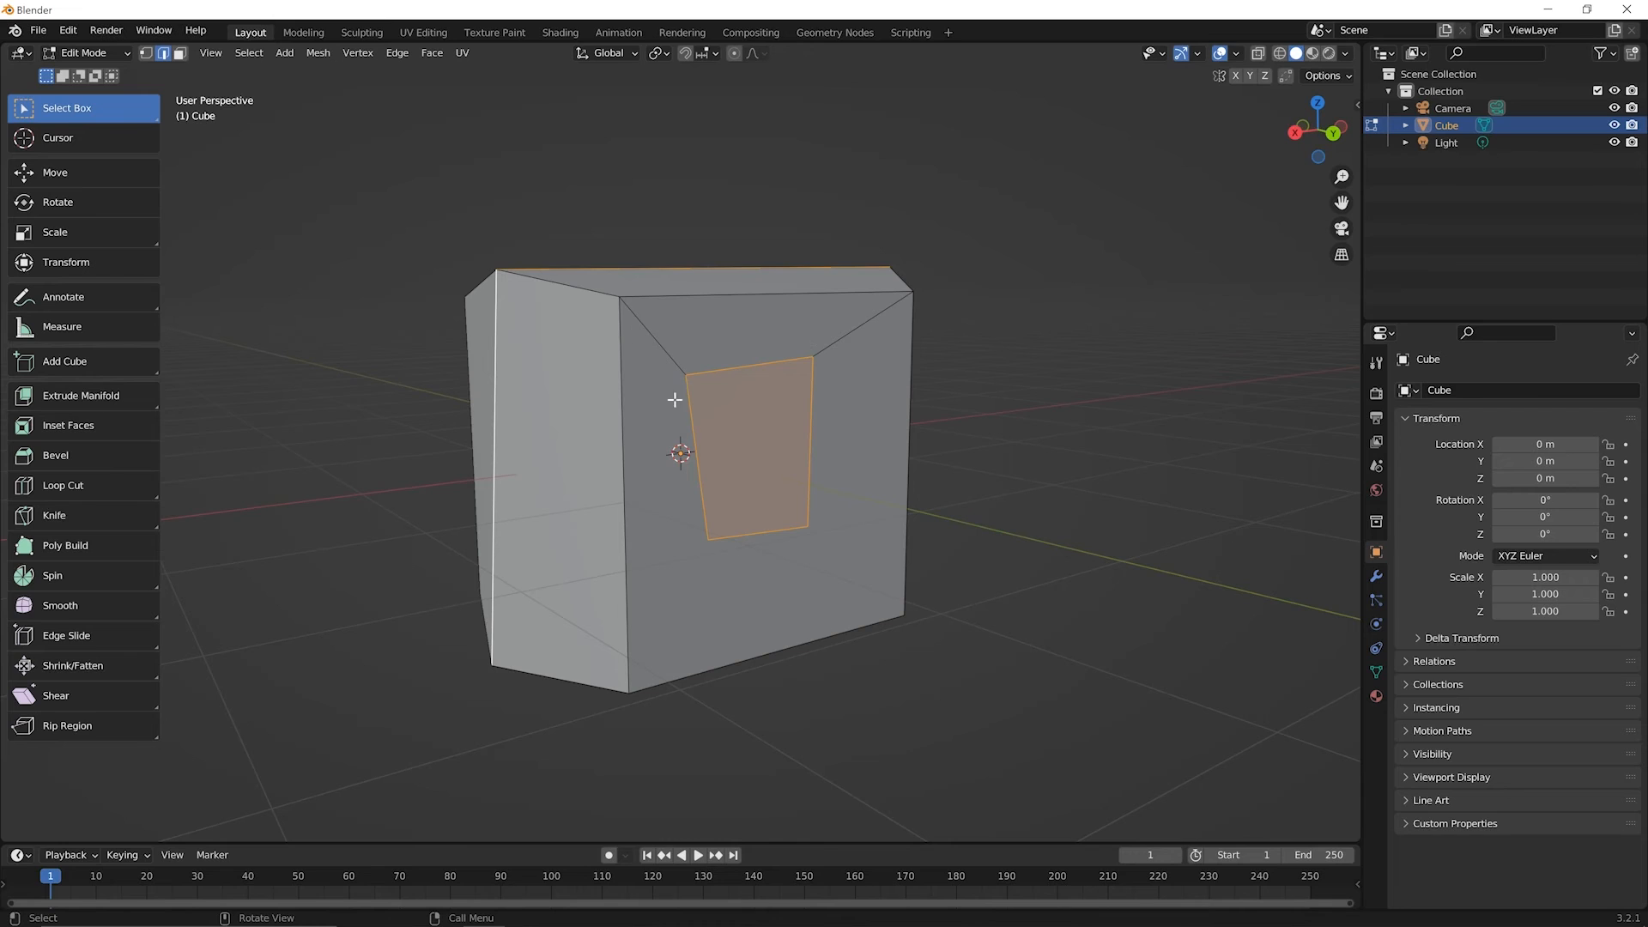
mouse_move(606, 283)
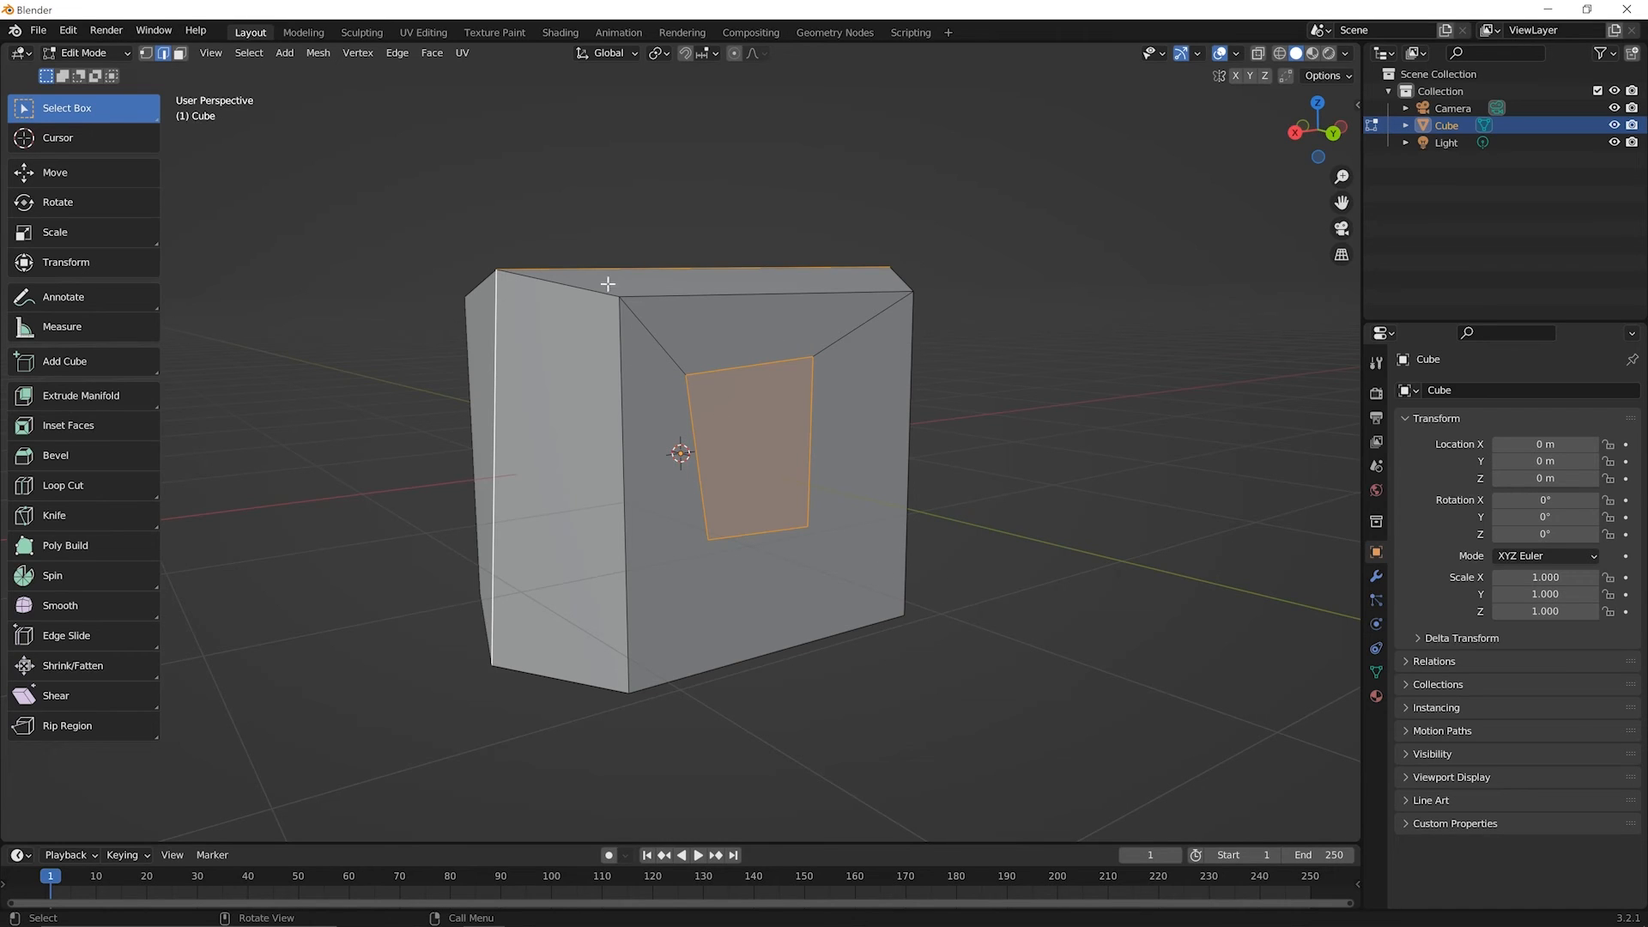
mouse_move(746, 361)
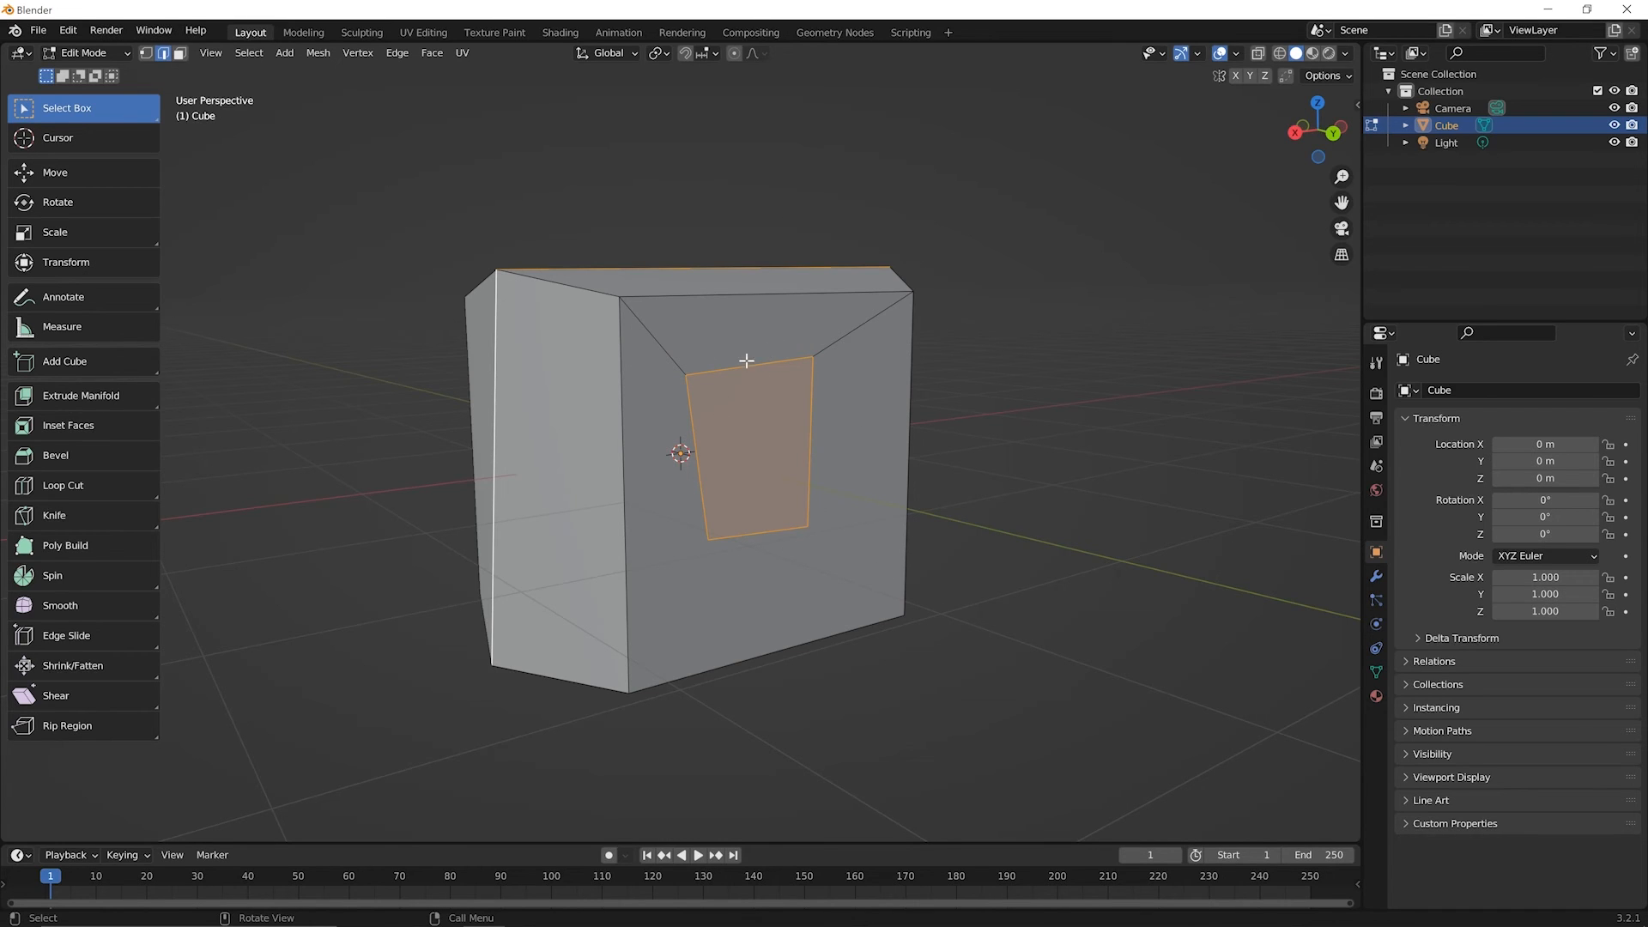
mouse_move(879, 528)
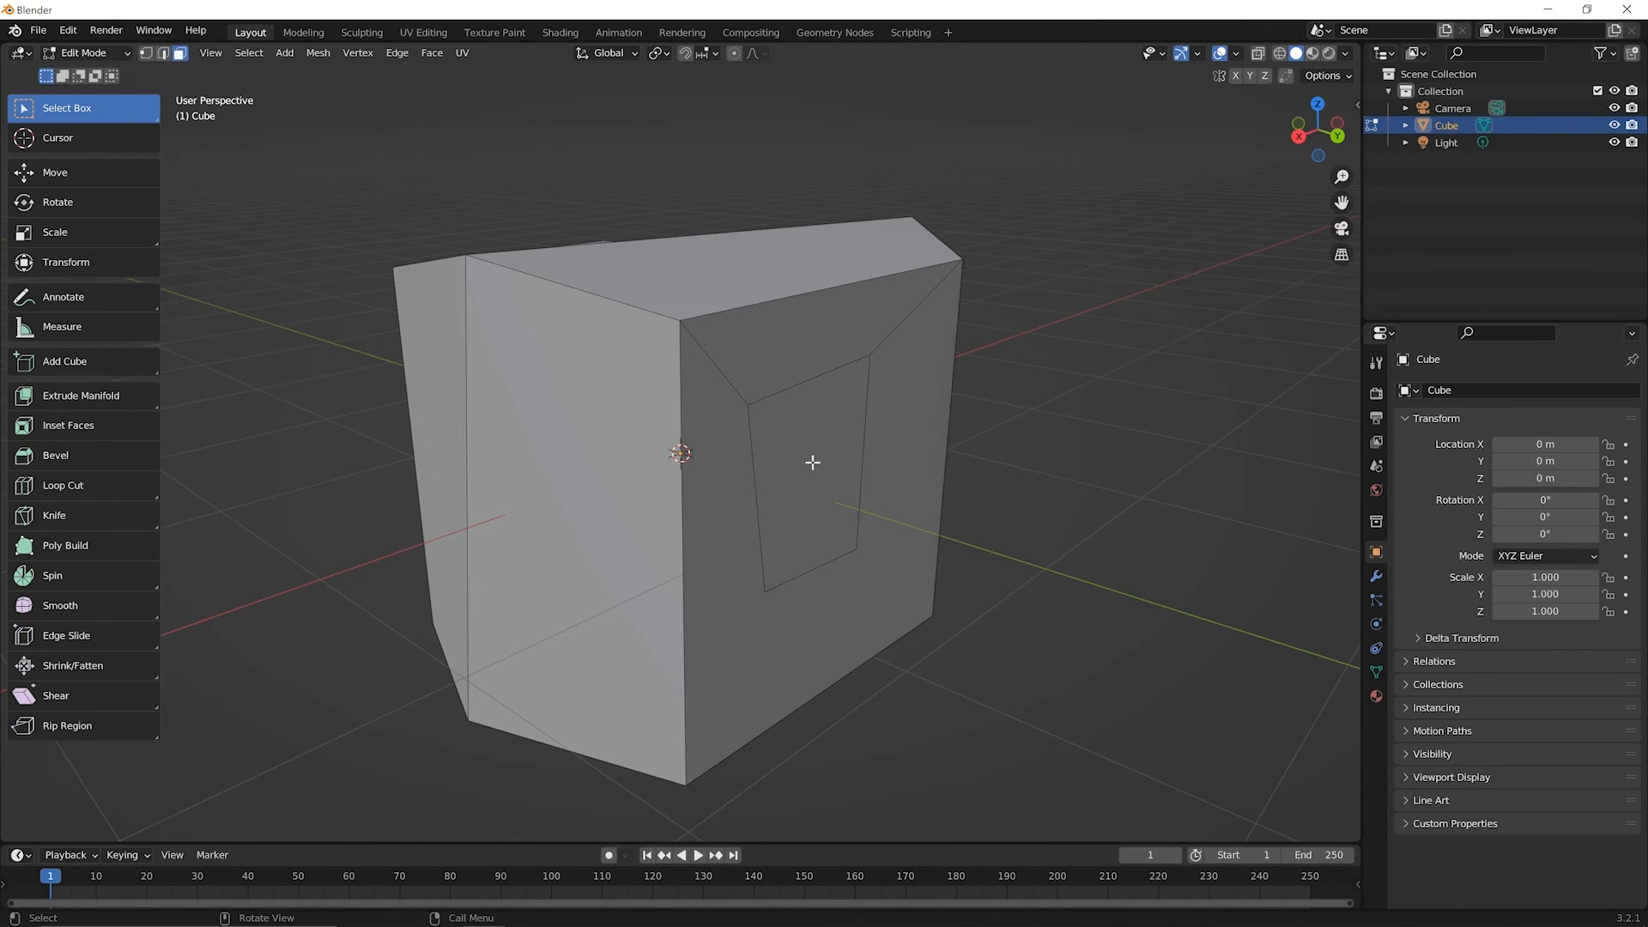
Step: Select the knifed window rectangle and extrude it inward into the block
left_click(813, 462)
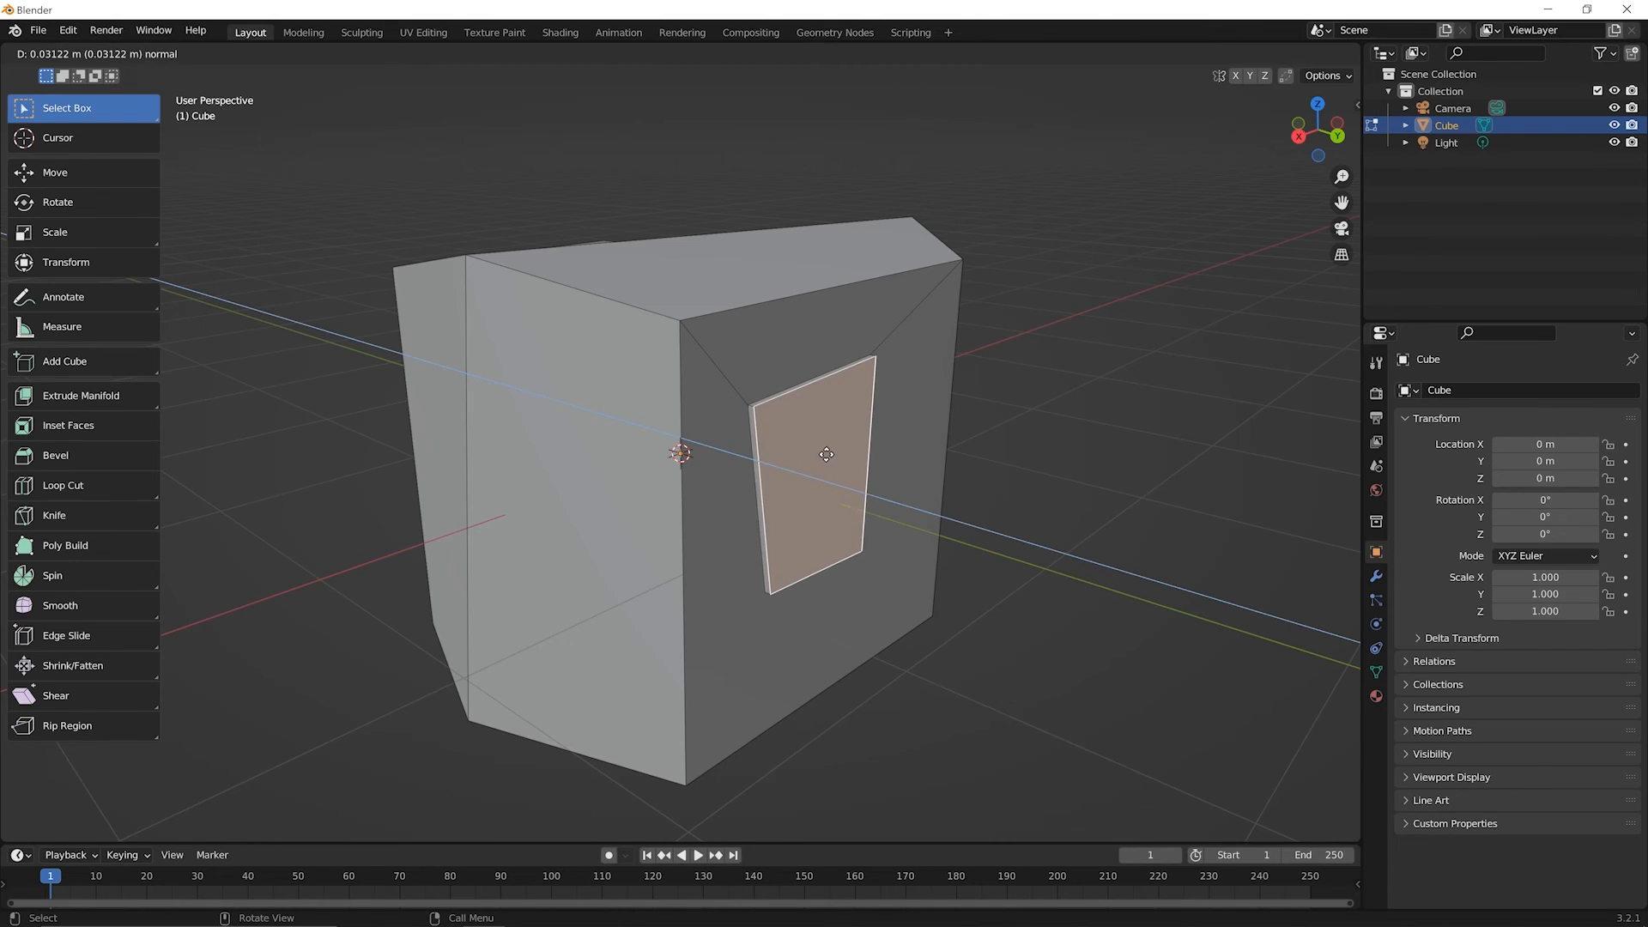
left_click_drag(824, 454, 796, 453)
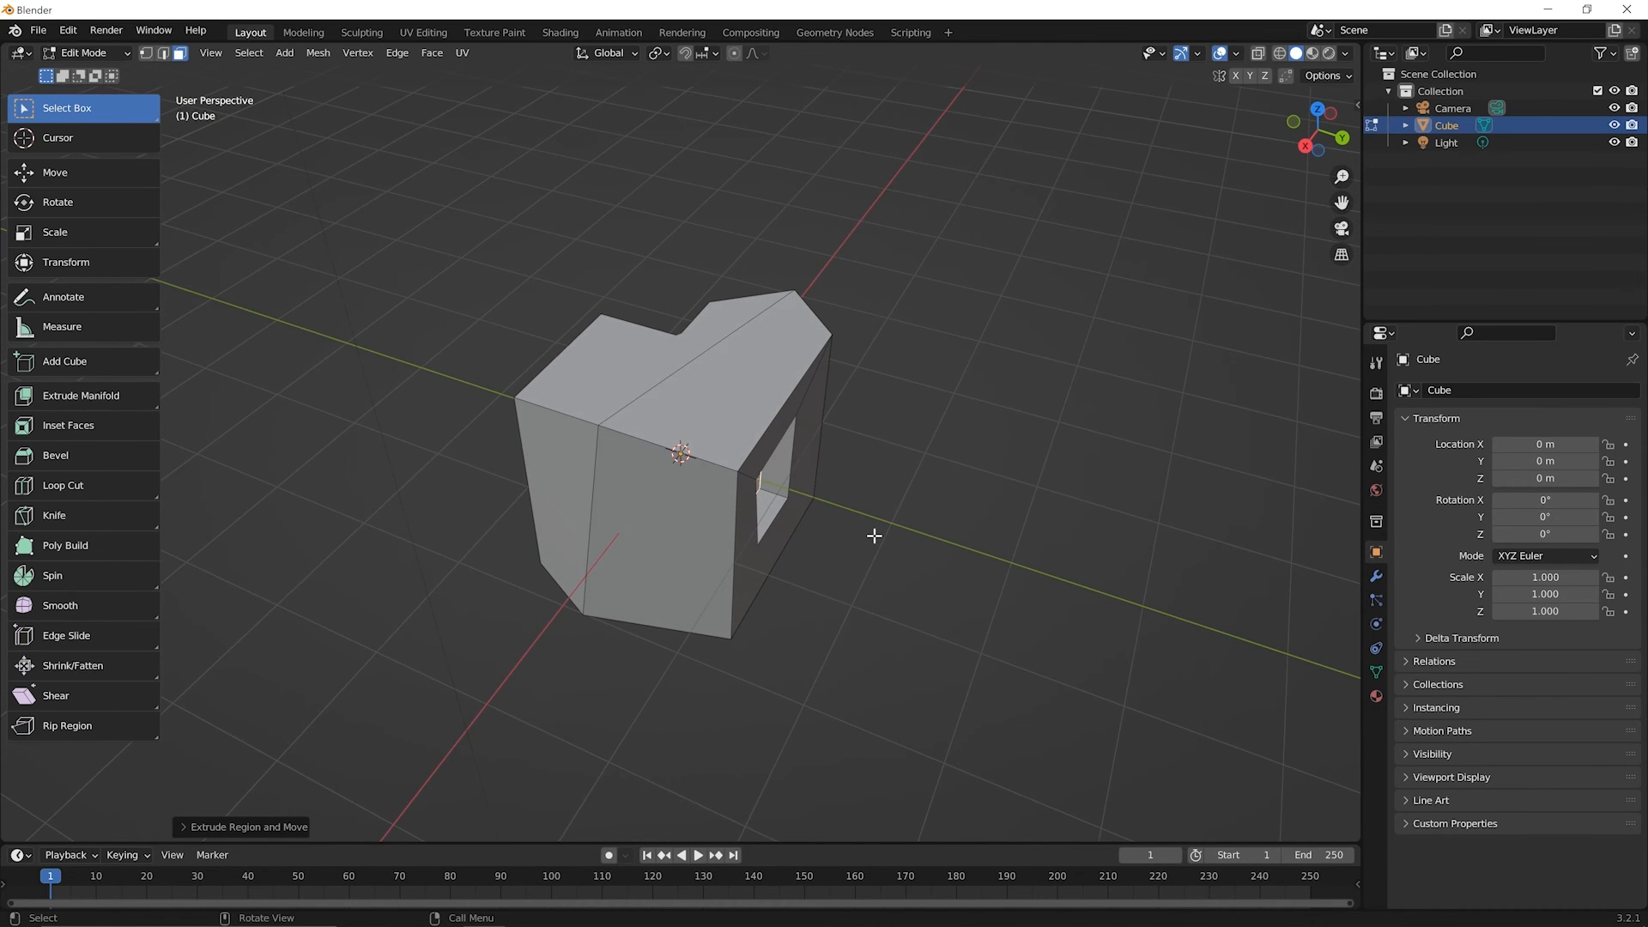
mouse_move(868, 538)
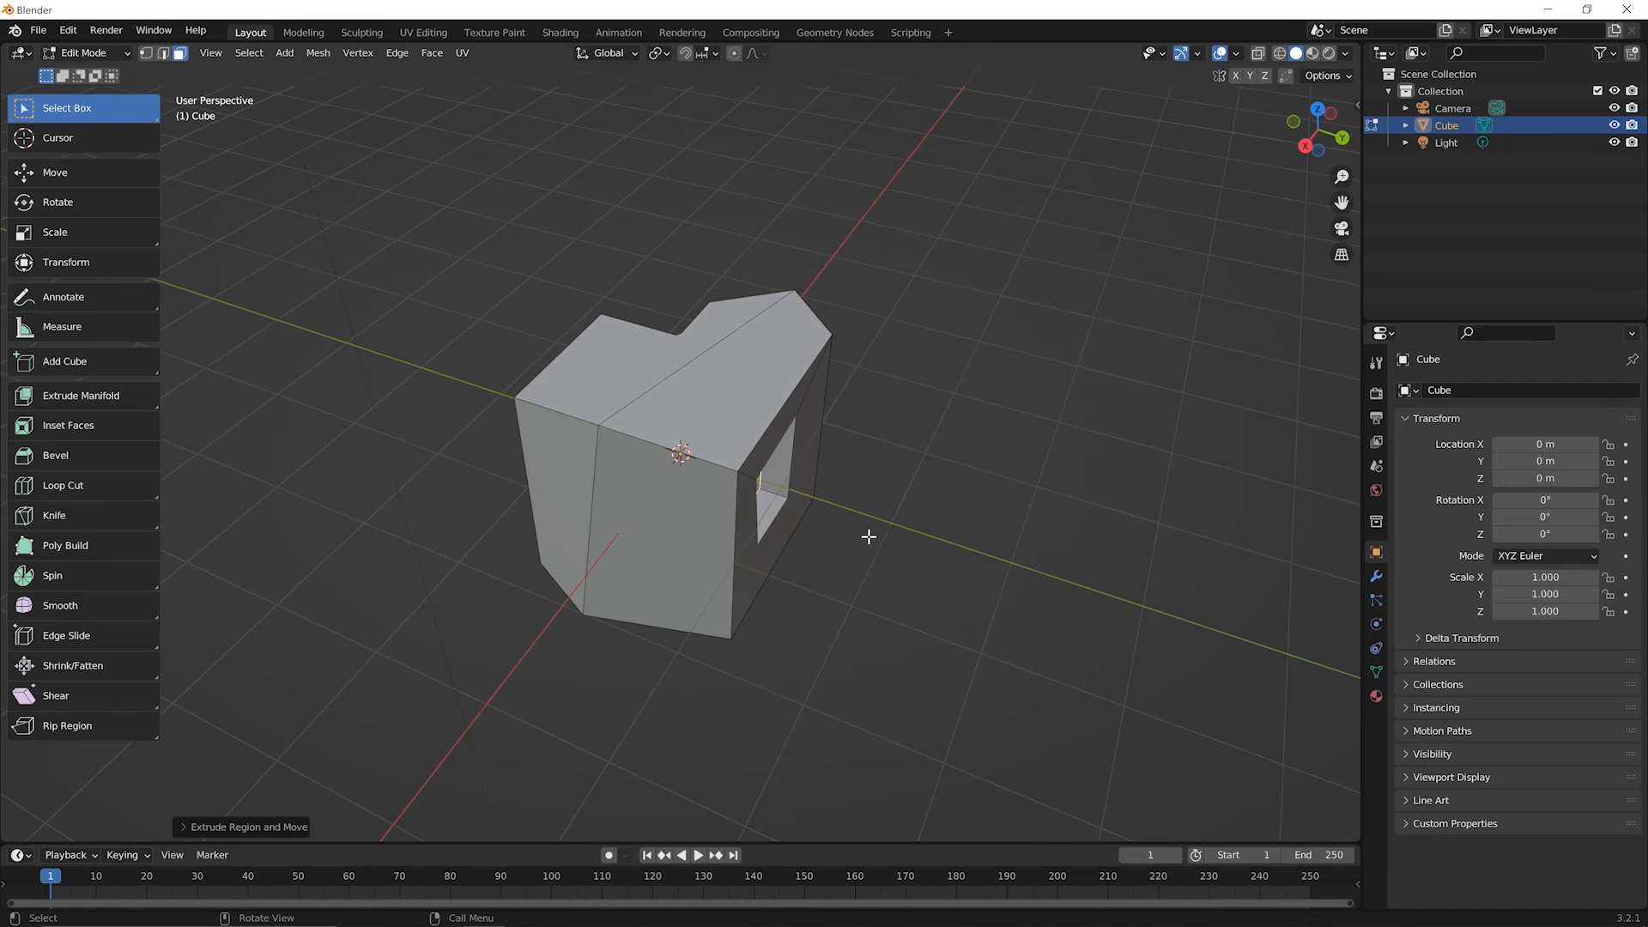
mouse_move(884, 526)
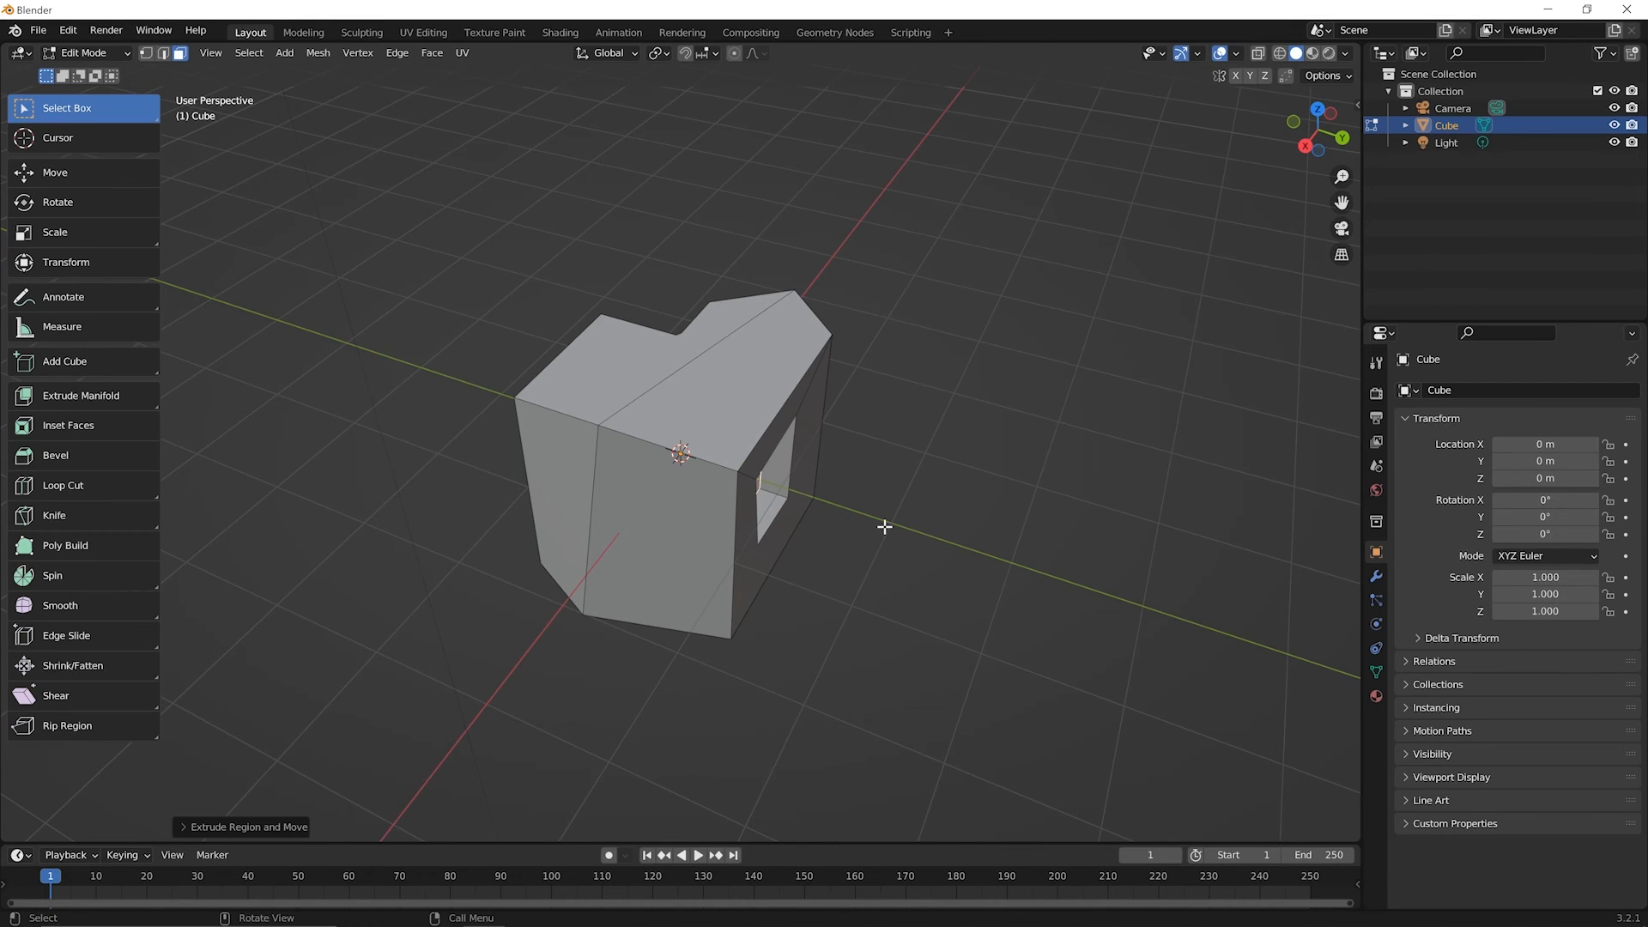
mouse_move(886, 504)
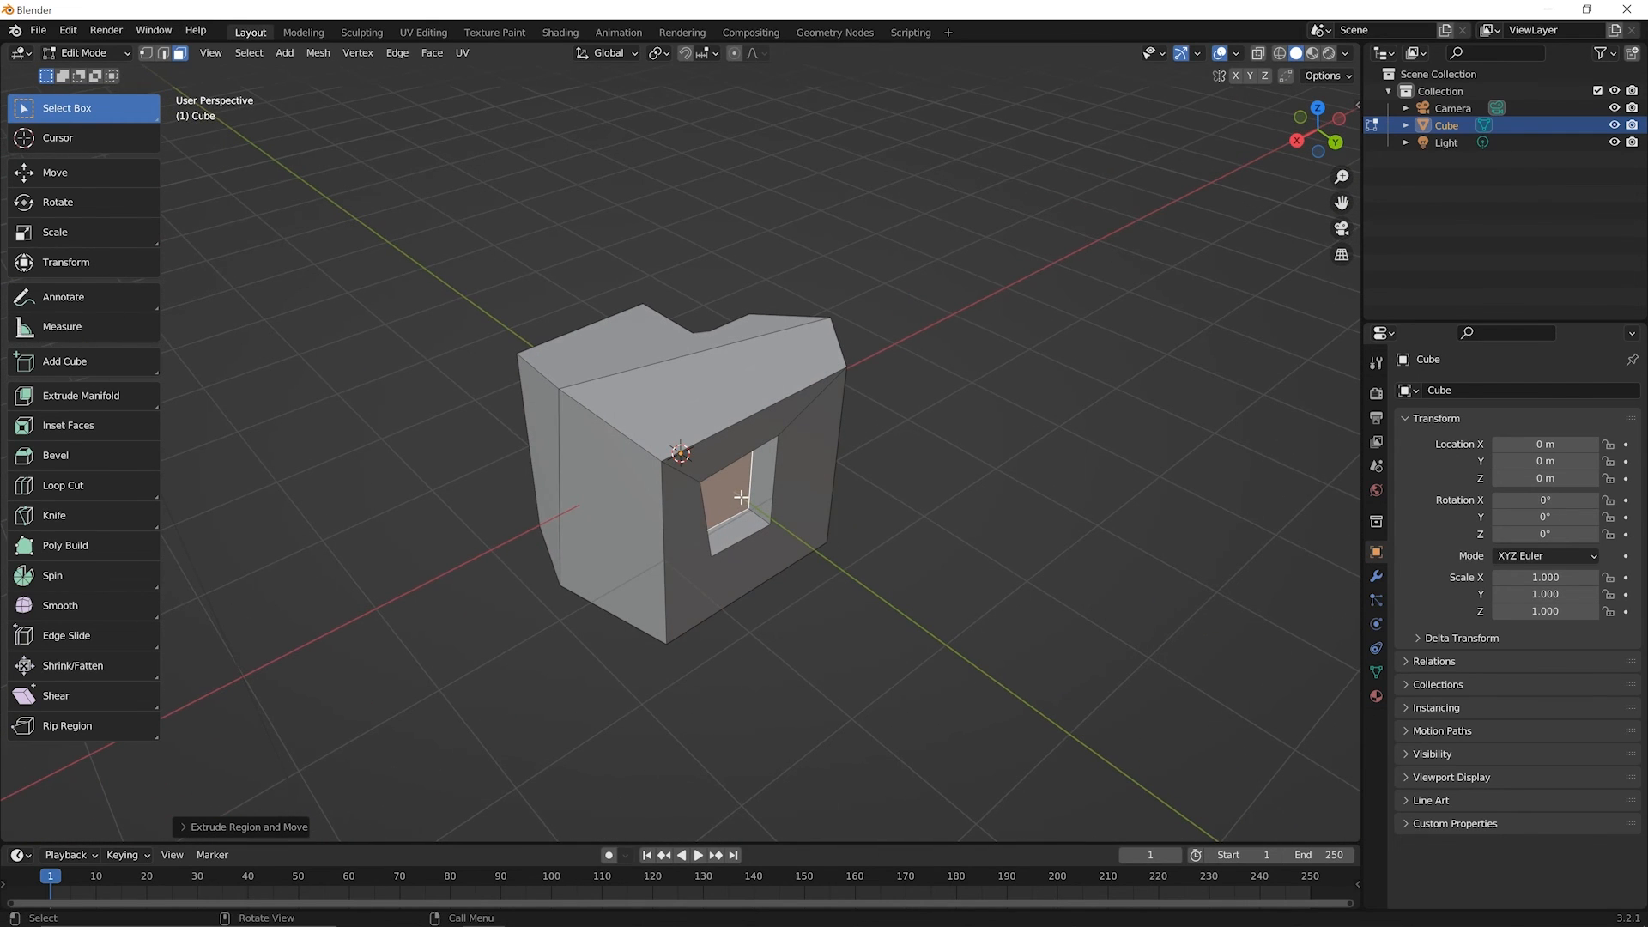
mouse_move(739, 497)
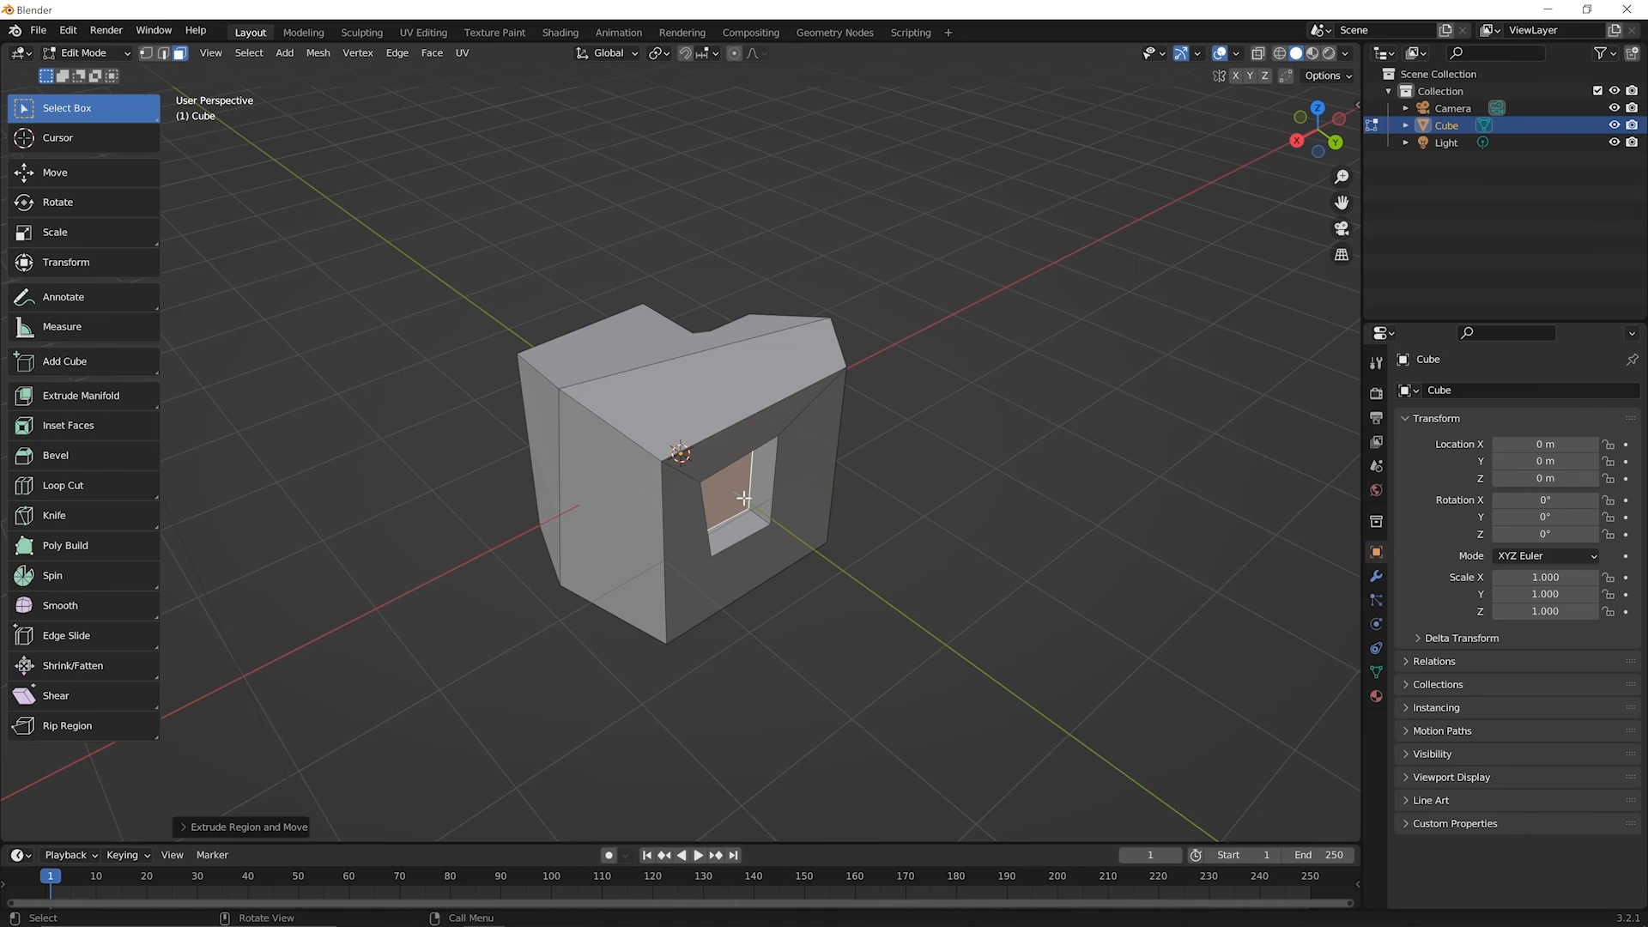